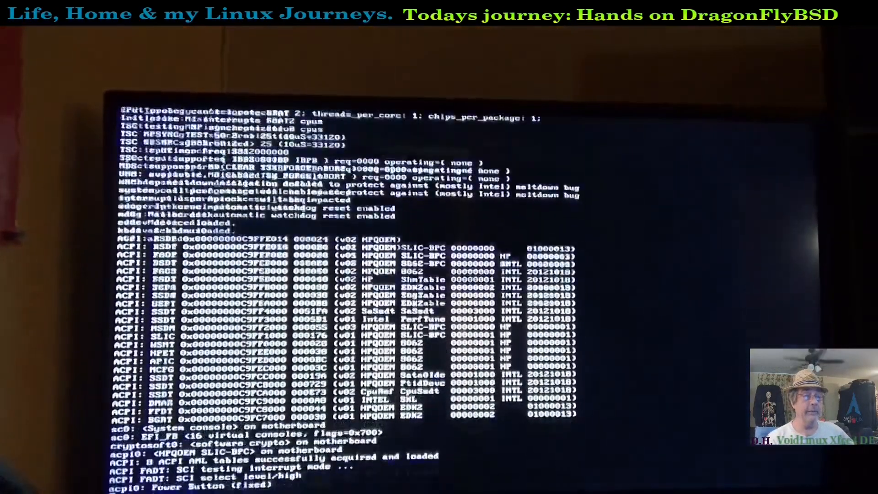
Step: Submit the entered password at the LightDM greeter to start the Xfce session
{"action": "scroll", "scroll_direction": "down", "scroll_amount": 3}
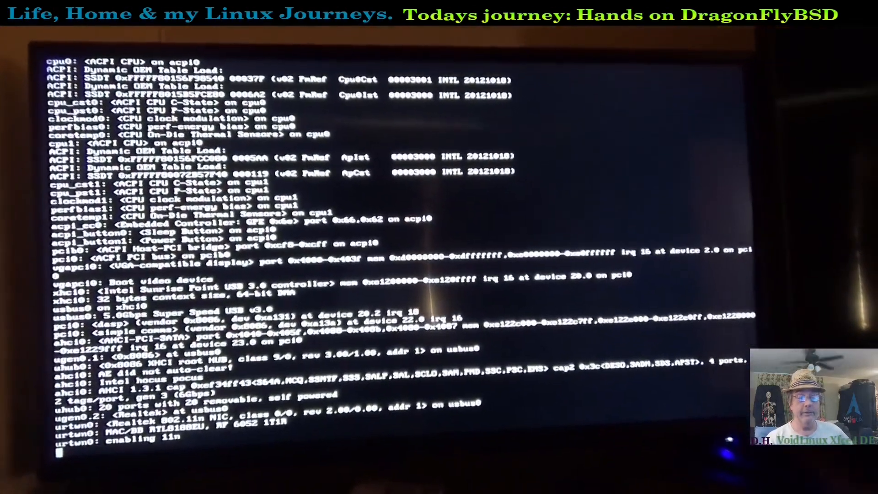
{"action": "scroll", "scroll_direction": "down", "scroll_amount": 3}
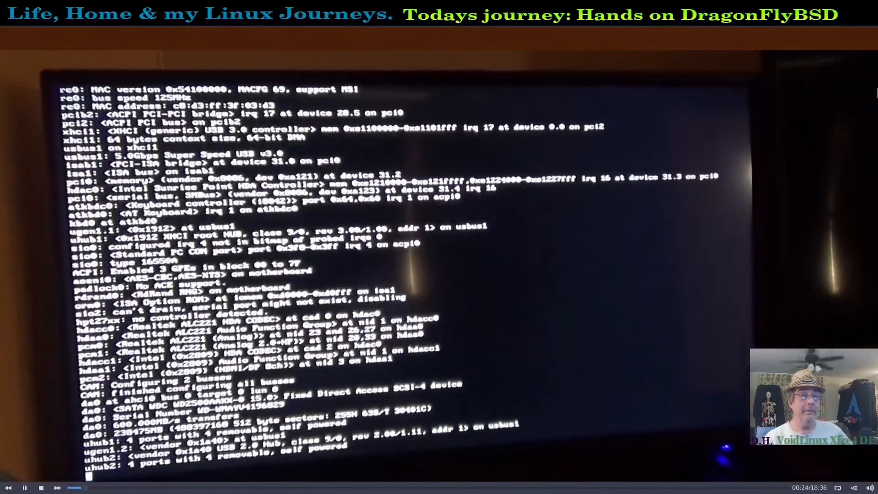
{"action": "scroll", "scroll_direction": "down", "scroll_amount": 3}
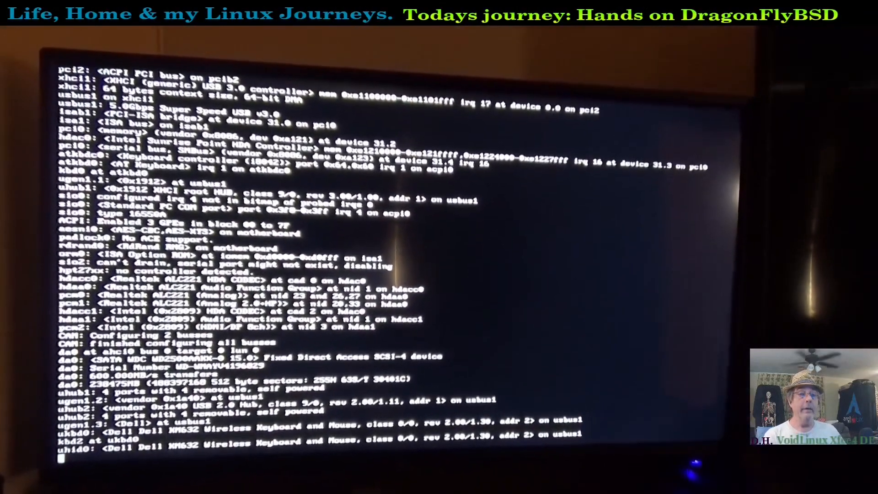
{"action": "scroll", "scroll_direction": "down", "scroll_amount": 3}
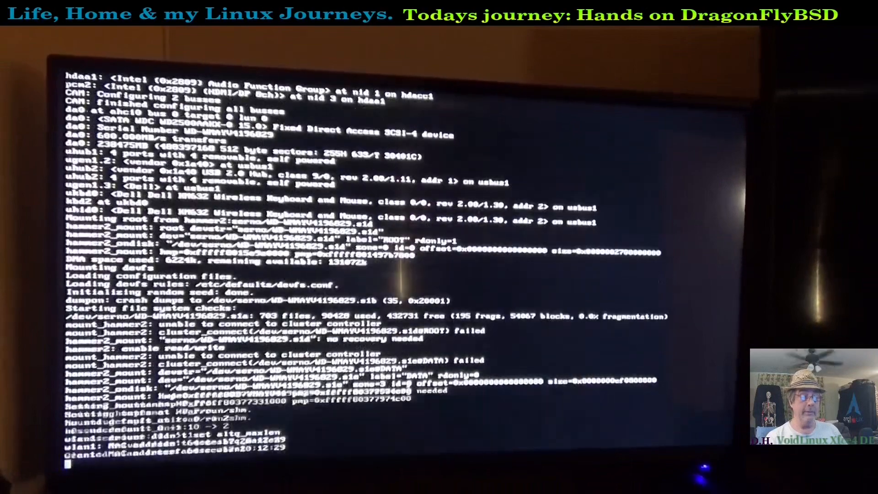
{"action": "scroll", "scroll_direction": "down", "scroll_amount": 3}
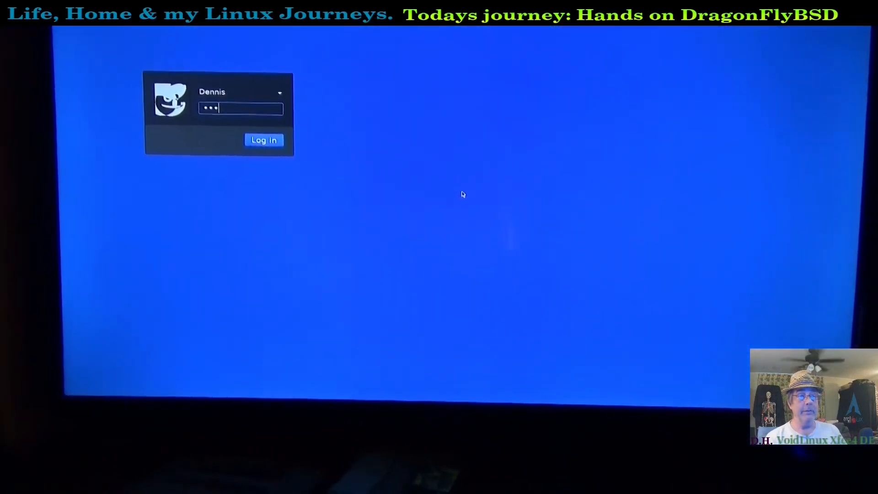
{"action": "left_click", "coordinate": [263, 139]}
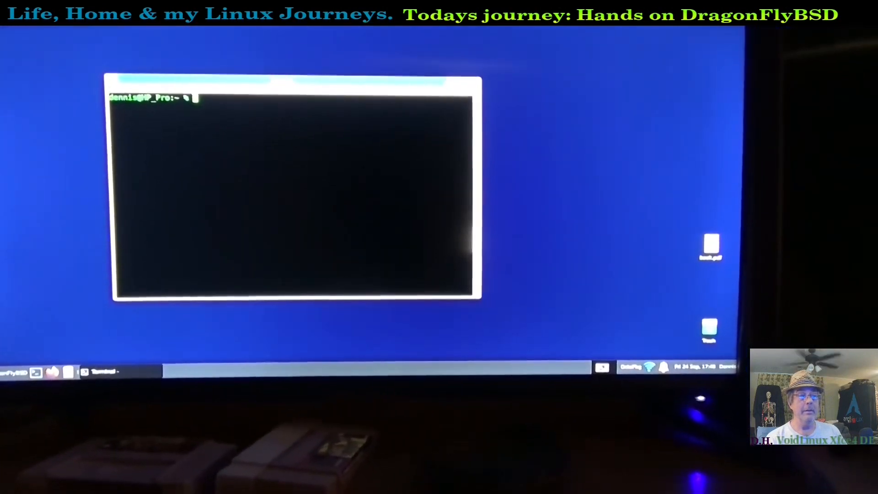
Step: Run 'pkg search hardinfo' in the terminal to query the package repository
{"action": "type", "text": "pkg search hardinfo"}
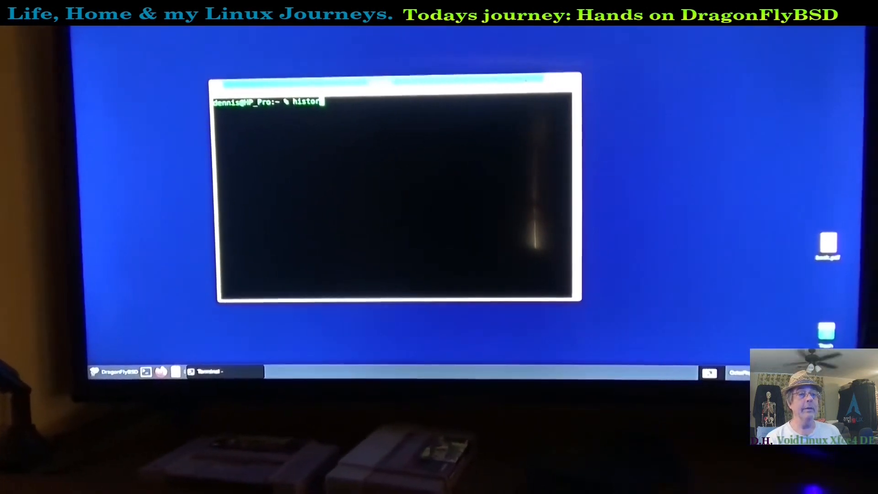
{"action": "key", "text": "Return"}
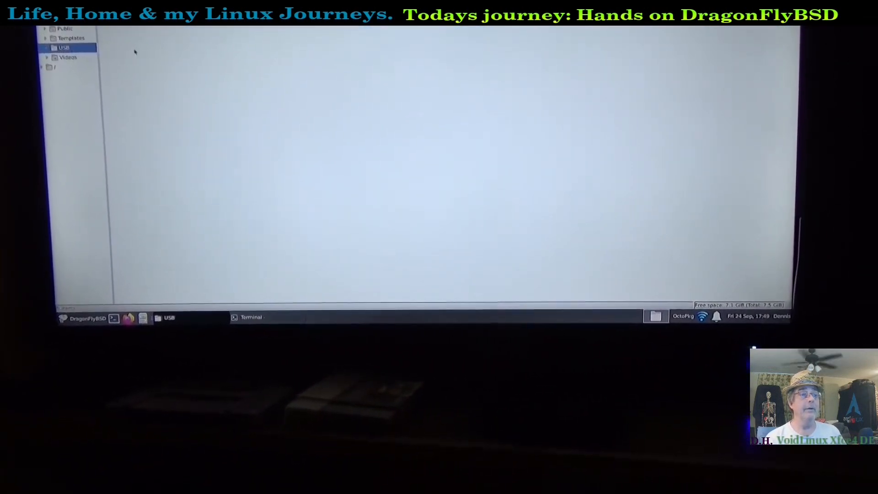
Step: Use the USB folder's context menu to select all its (empty) contents
{"action": "right_click", "coordinate": [134, 53]}
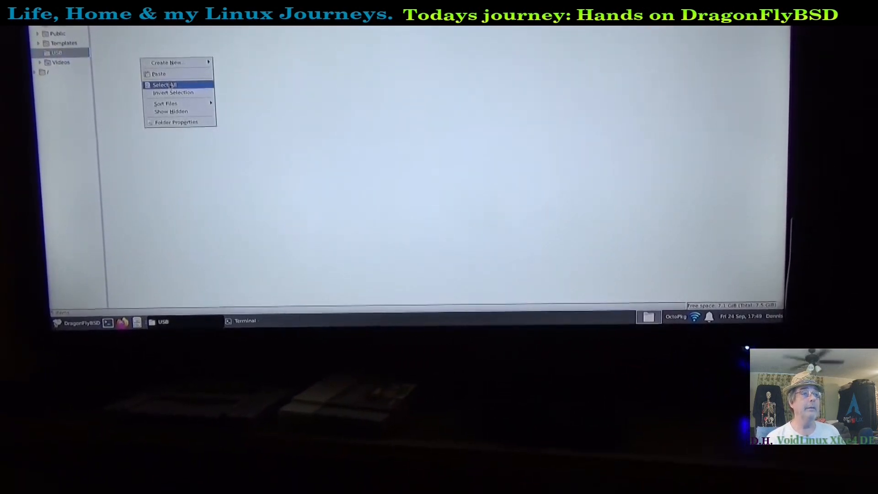
{"action": "left_click", "coordinate": [164, 84]}
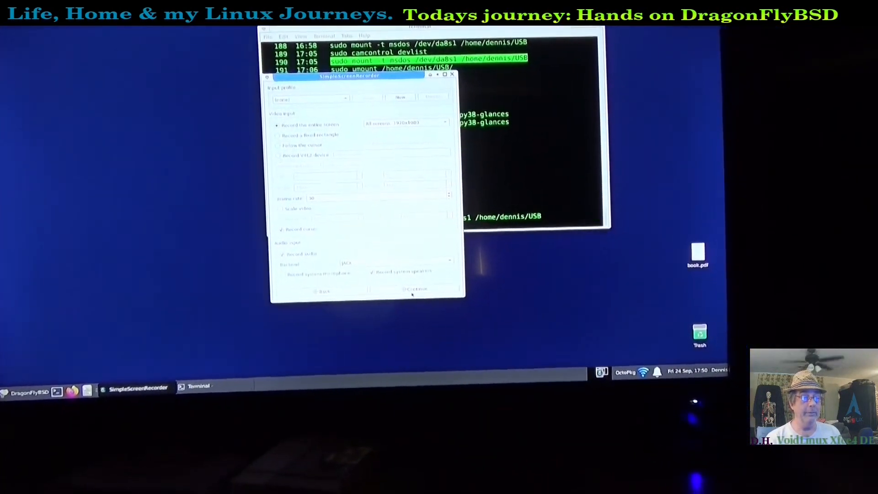
Step: Continue past the input and output pages and start recording the full 1920x1080 screen
{"action": "left_click", "coordinate": [414, 288]}
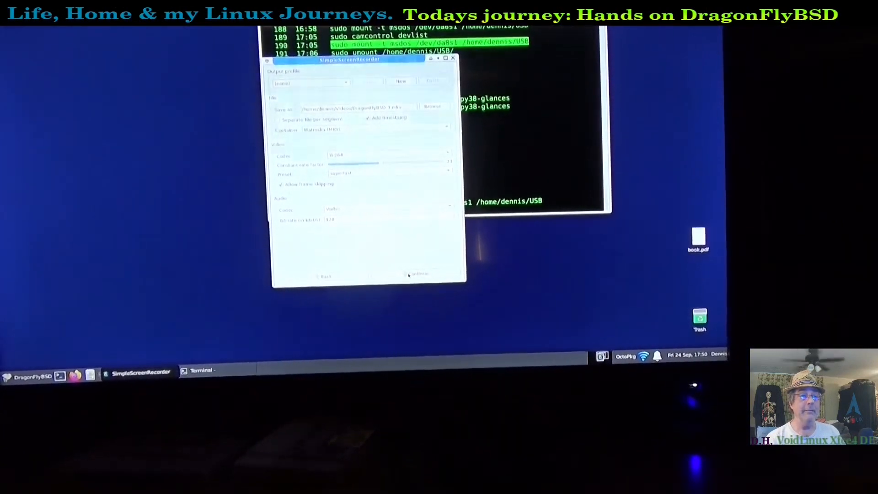
{"action": "left_click", "coordinate": [452, 58]}
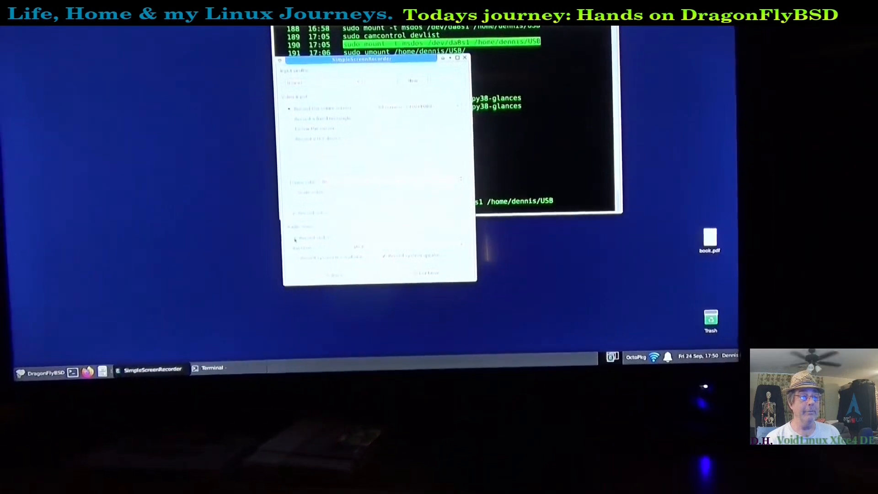
{"action": "left_click", "coordinate": [423, 274]}
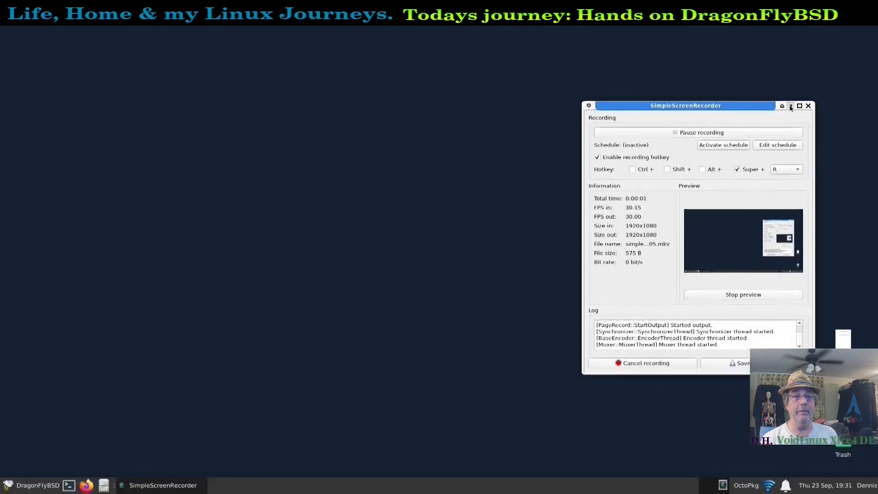
Step: Minimize the recorder and browse the Whisker Menu's All Applications list
{"action": "left_click", "coordinate": [790, 106]}
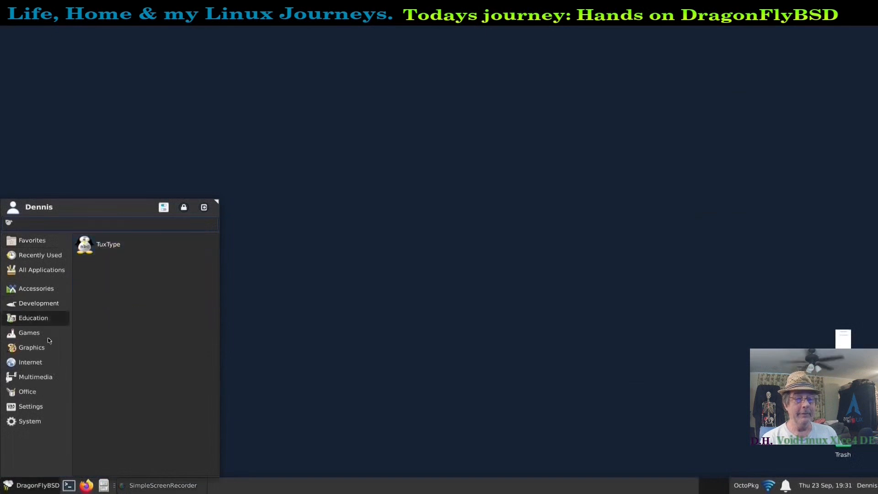
{"action": "left_click", "coordinate": [29, 332]}
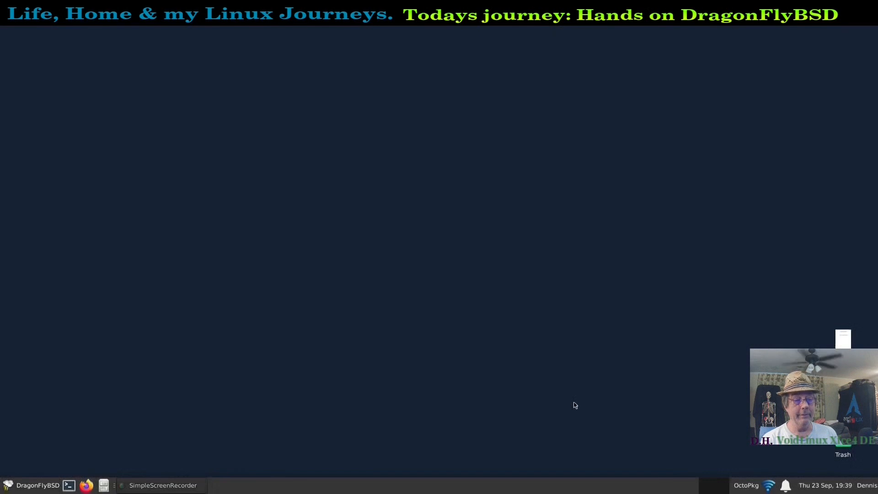
{"action": "left_click", "coordinate": [8, 484]}
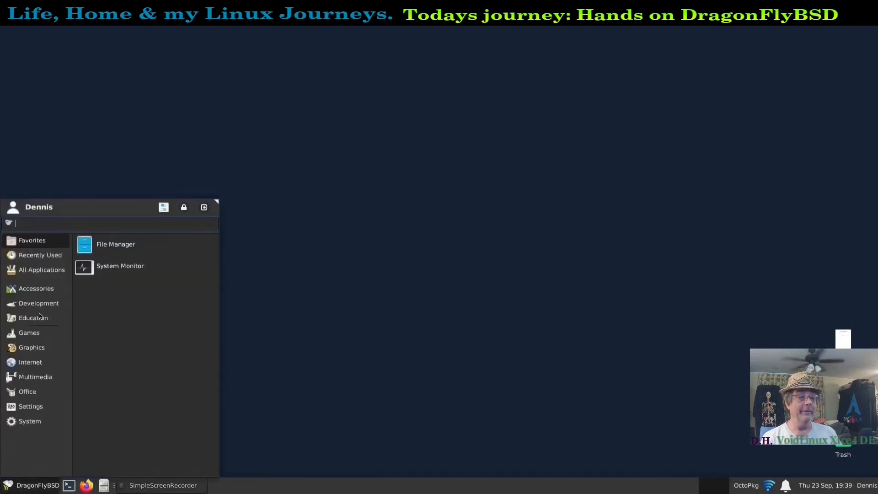
{"action": "left_click", "coordinate": [41, 269]}
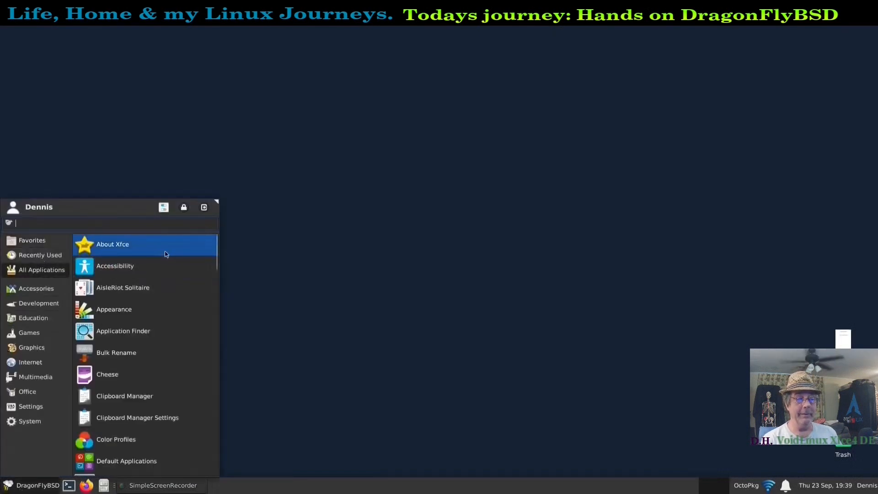
{"action": "mouse_move", "coordinate": [180, 373]}
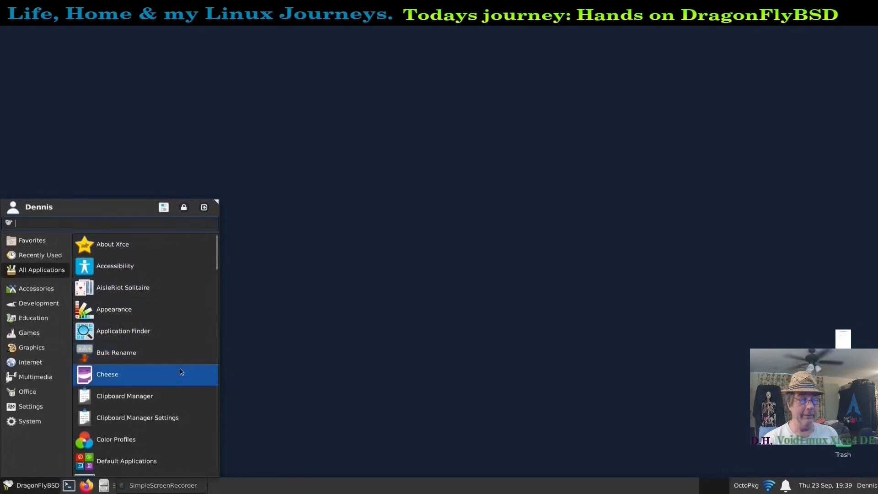
{"action": "scroll", "scroll_direction": "down", "scroll_amount": 3}
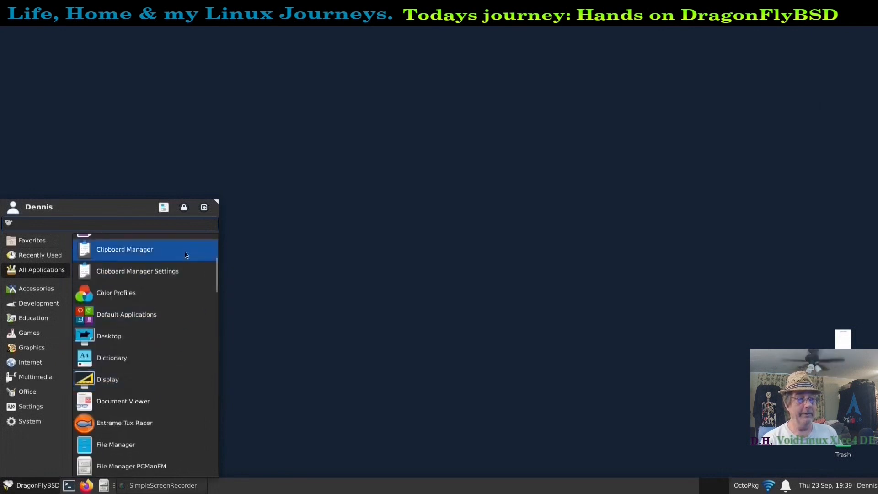
{"action": "mouse_move", "coordinate": [176, 401]}
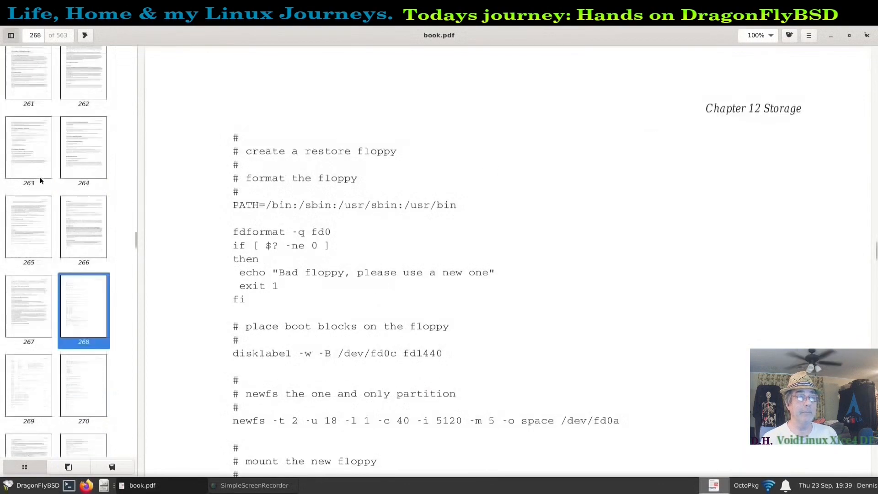
Step: Jump to page 267 of book.pdf via the sidebar thumbnail and scroll the page
{"action": "left_click", "coordinate": [29, 305]}
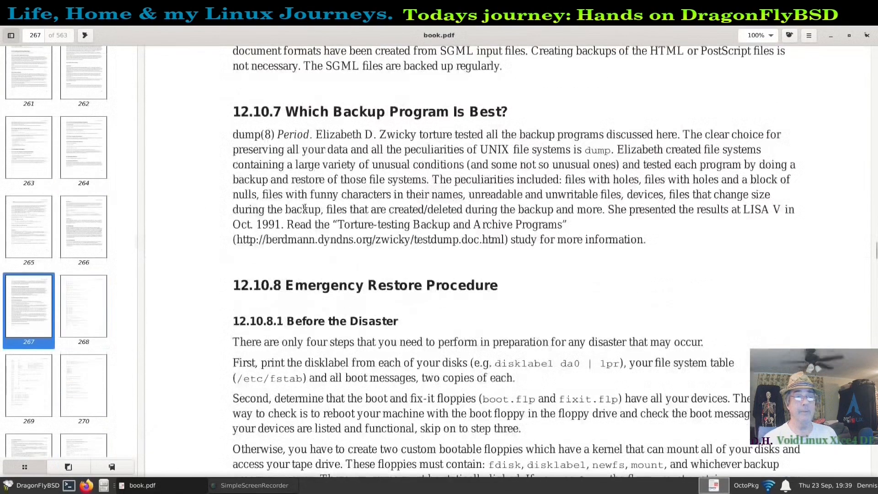
{"action": "scroll", "scroll_direction": "up", "scroll_amount": 3}
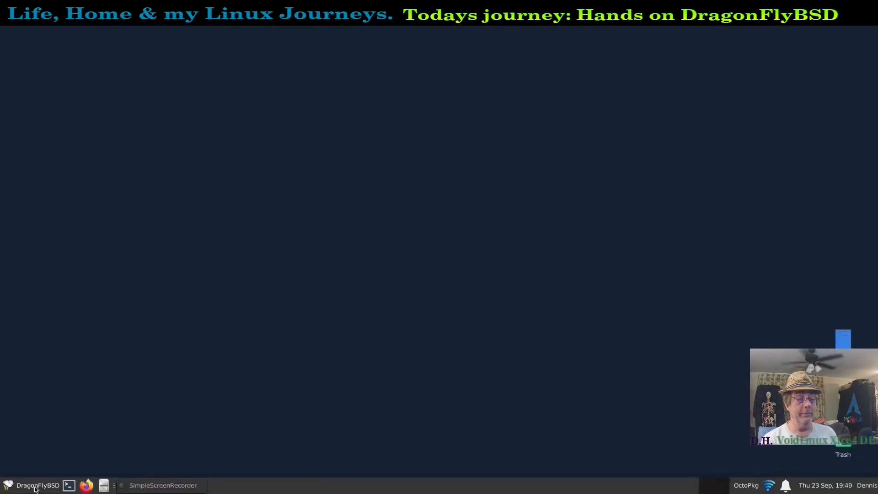
Step: Scroll through the Whisker Menu application list down to the Videos player
{"action": "left_click", "coordinate": [34, 485]}
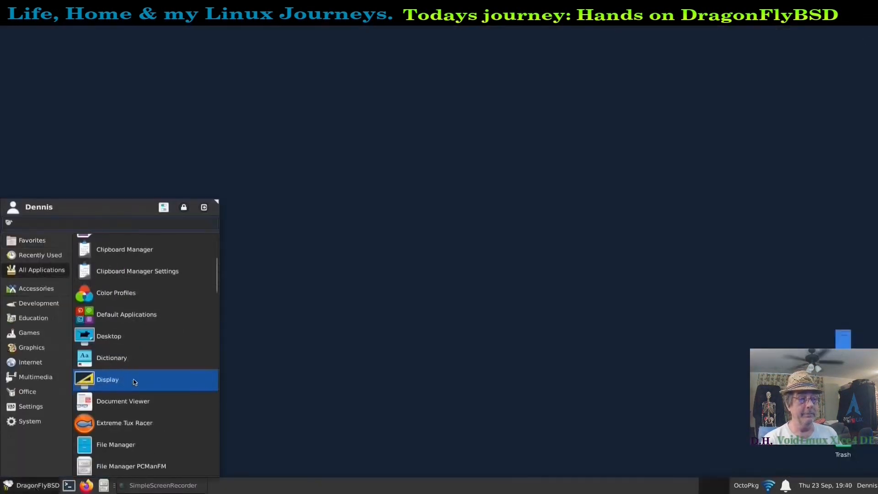
{"action": "scroll", "scroll_direction": "down", "scroll_amount": 3}
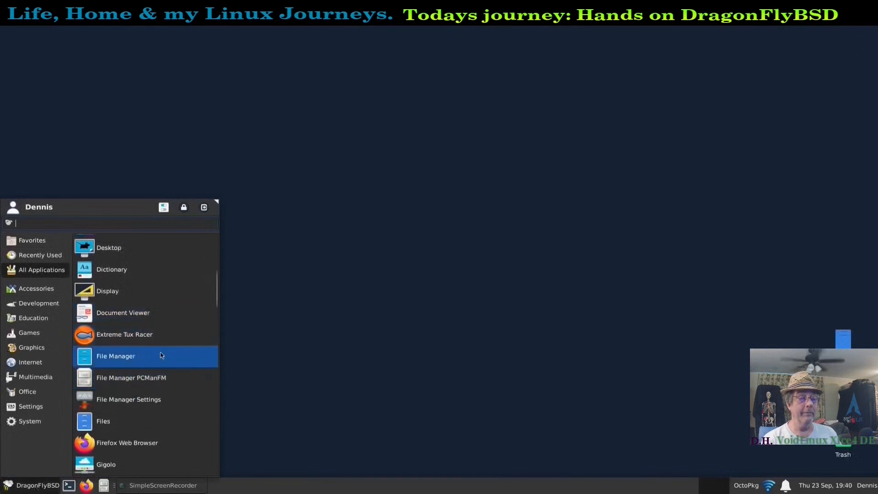
{"action": "scroll", "scroll_direction": "down", "scroll_amount": 3}
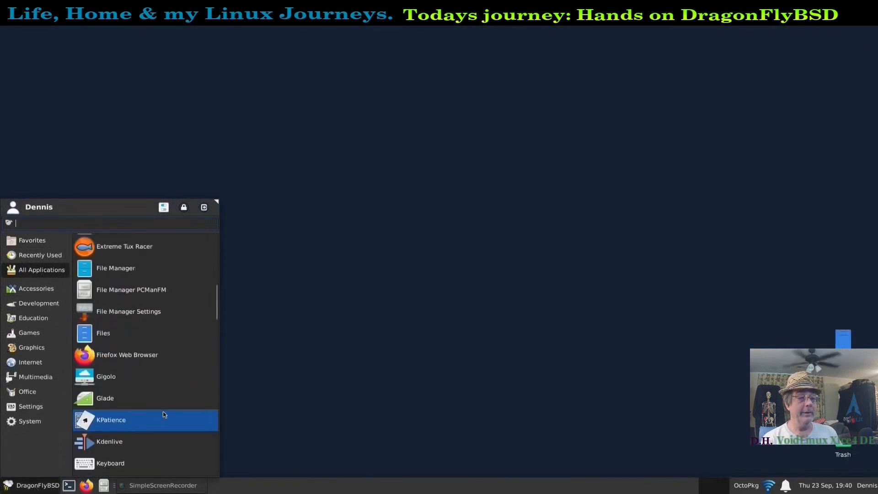
{"action": "scroll", "scroll_direction": "down", "scroll_amount": 3}
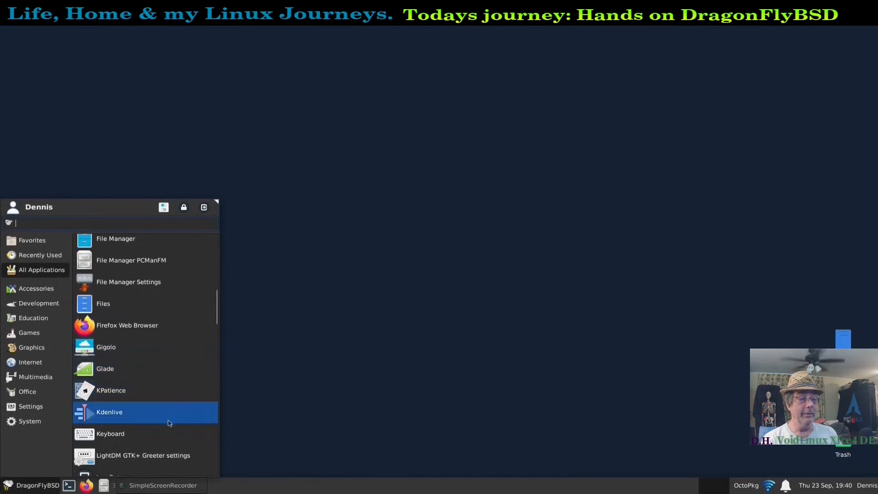
{"action": "scroll", "scroll_direction": "down", "scroll_amount": 3}
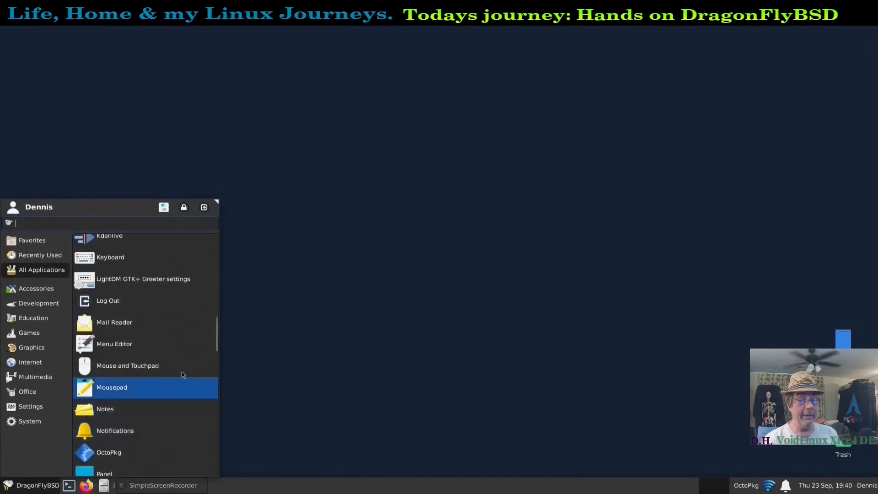
{"action": "scroll", "scroll_direction": "down", "scroll_amount": 3}
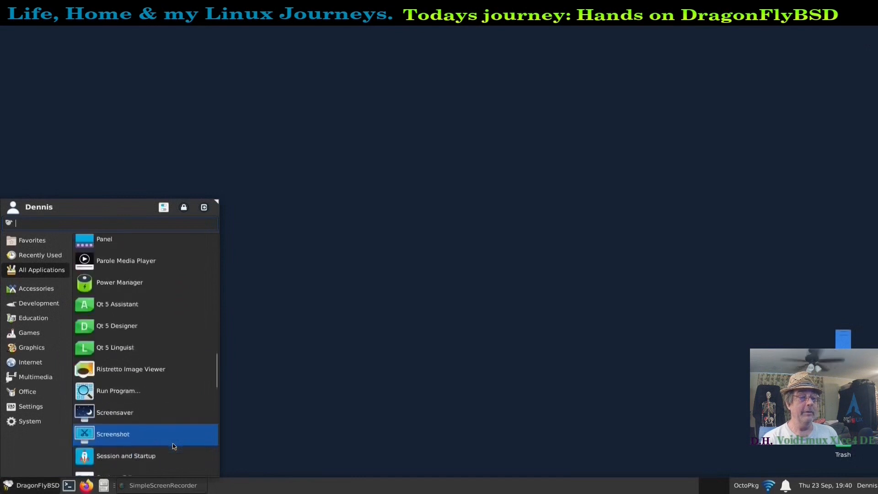
{"action": "scroll", "scroll_direction": "down", "scroll_amount": 3}
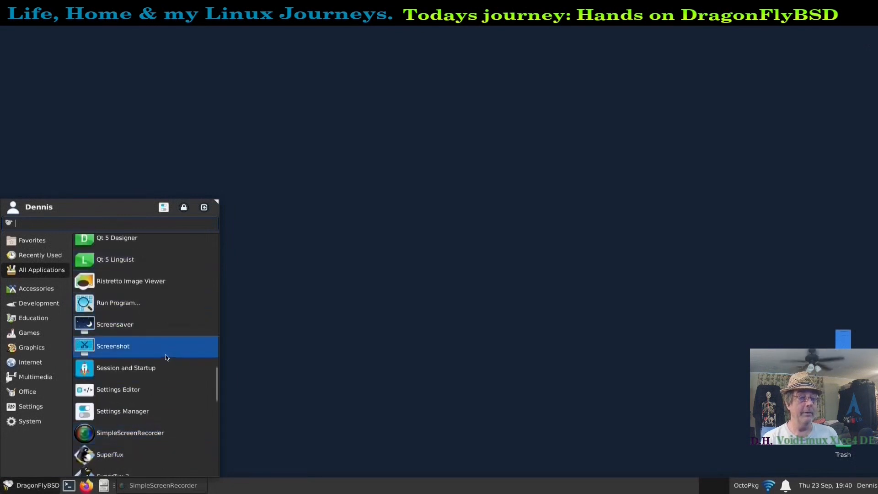
{"action": "scroll", "scroll_direction": "down", "scroll_amount": 3}
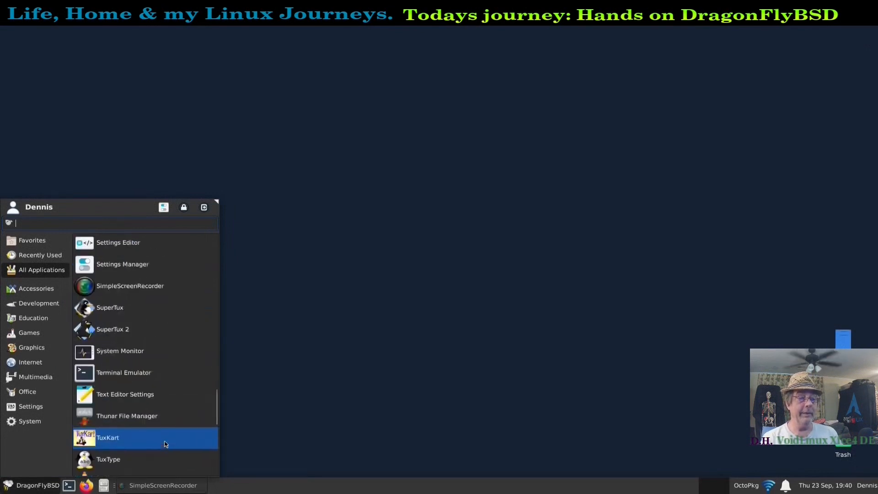
{"action": "mouse_move", "coordinate": [156, 329]}
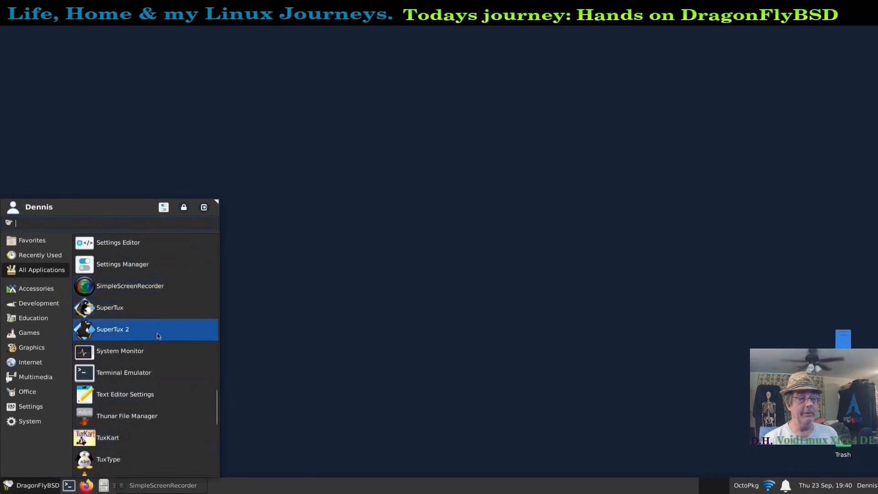
{"action": "mouse_move", "coordinate": [166, 415]}
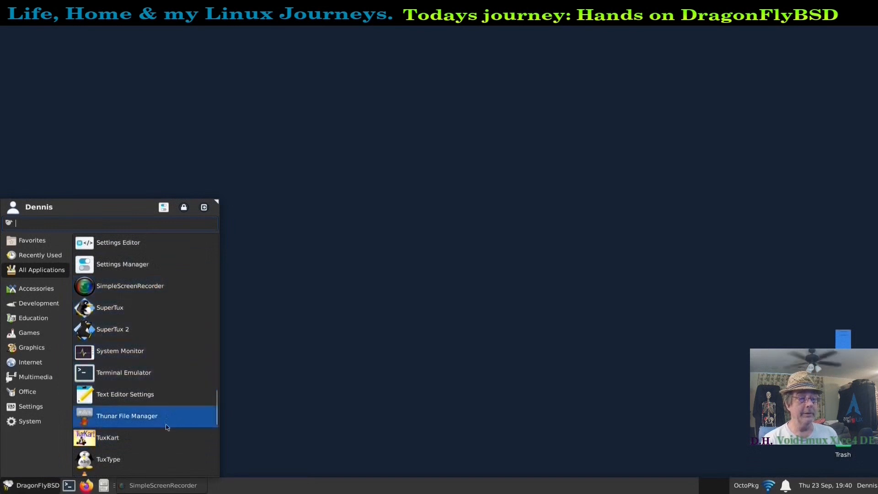
{"action": "scroll", "scroll_direction": "down", "scroll_amount": 3}
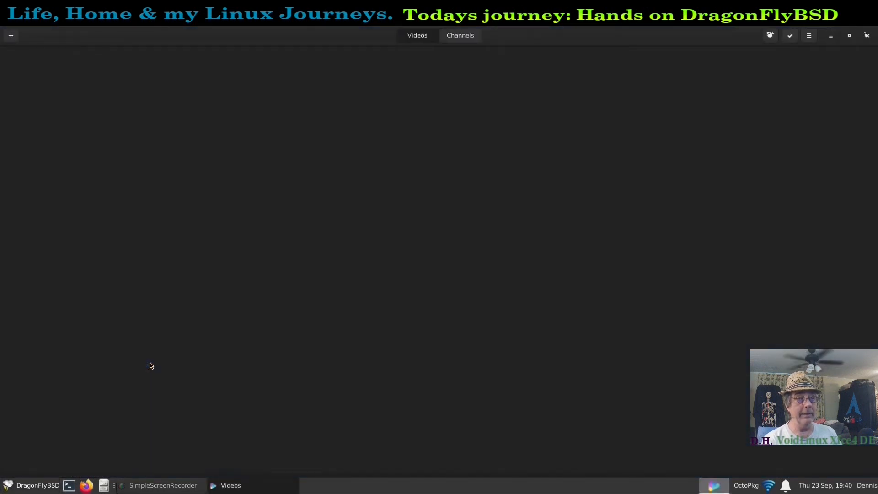
Step: Review the Audio and Display preference pages of Videos, then close the player
{"action": "left_click", "coordinate": [807, 36]}
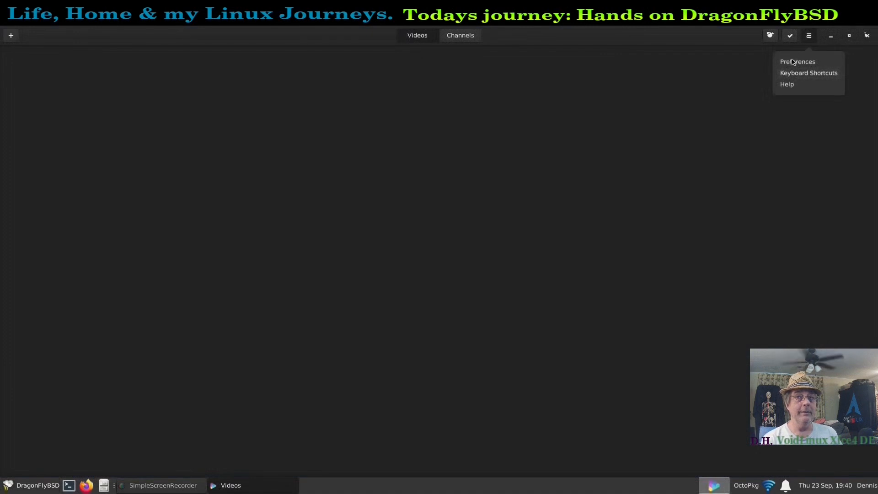
{"action": "left_click", "coordinate": [796, 61]}
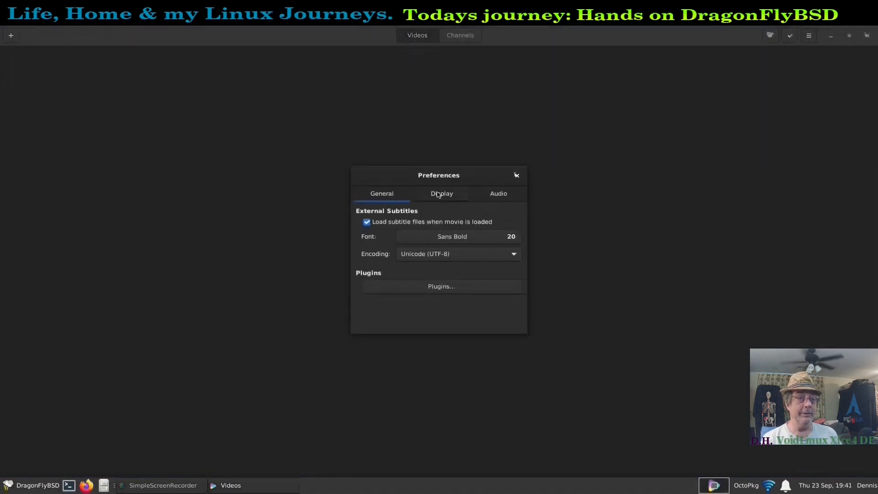
{"action": "left_click", "coordinate": [497, 193]}
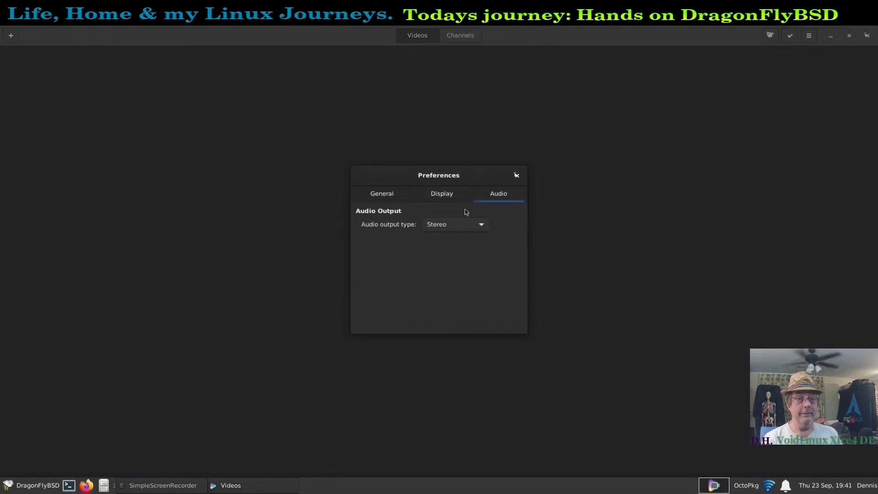
{"action": "left_click", "coordinate": [442, 193]}
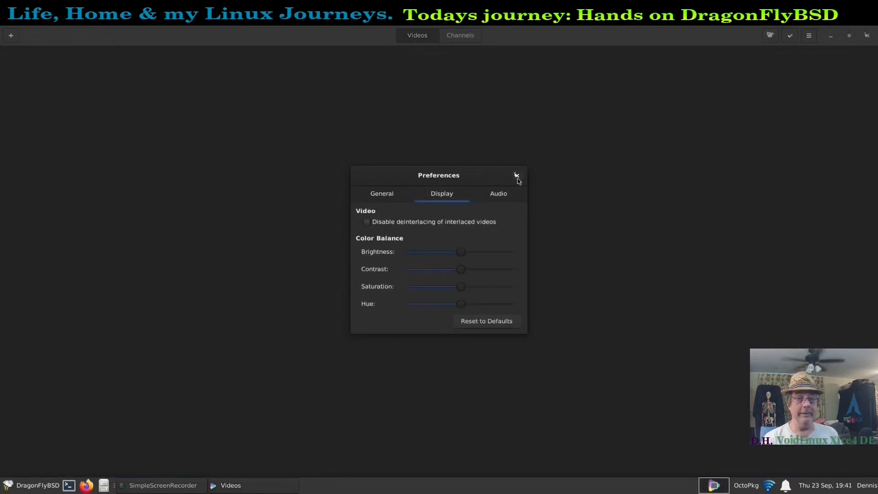
{"action": "left_click", "coordinate": [516, 176]}
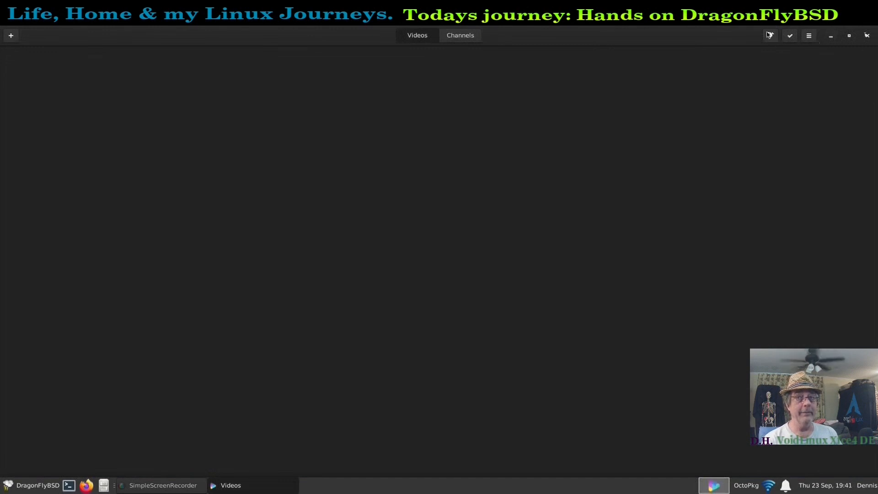
{"action": "left_click", "coordinate": [11, 36]}
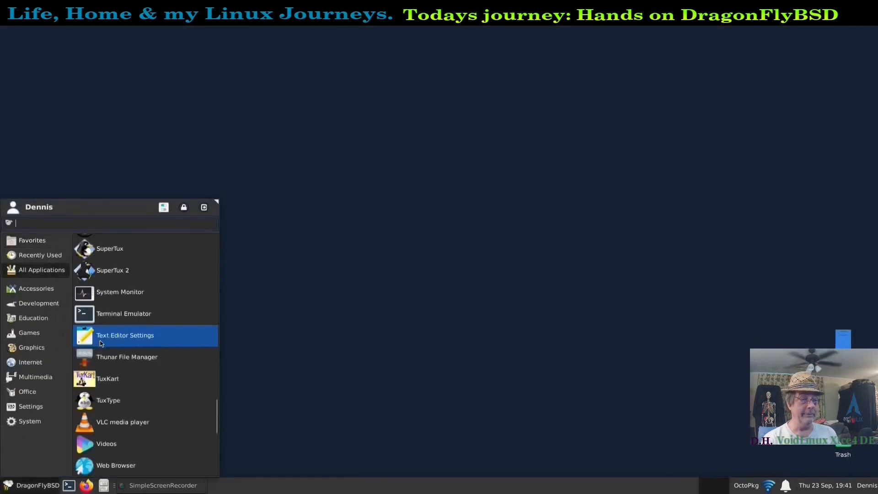
{"action": "scroll", "scroll_direction": "down", "scroll_amount": 3}
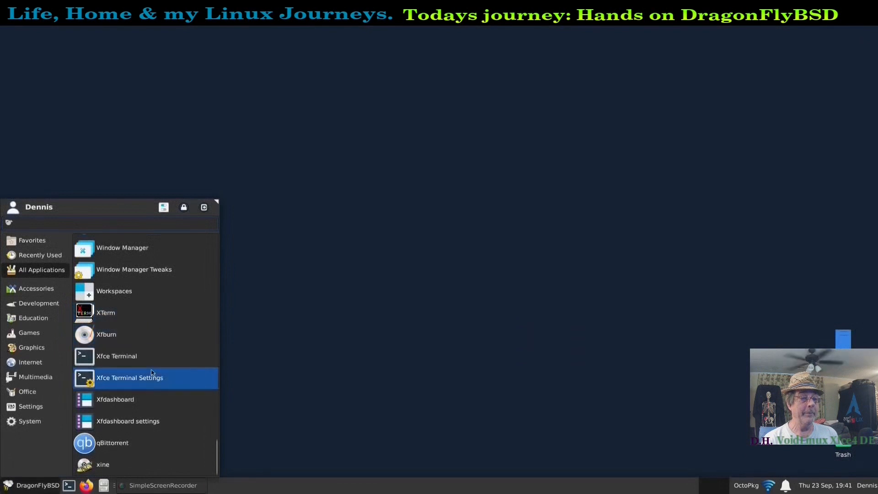
{"action": "scroll", "scroll_direction": "up", "scroll_amount": 3}
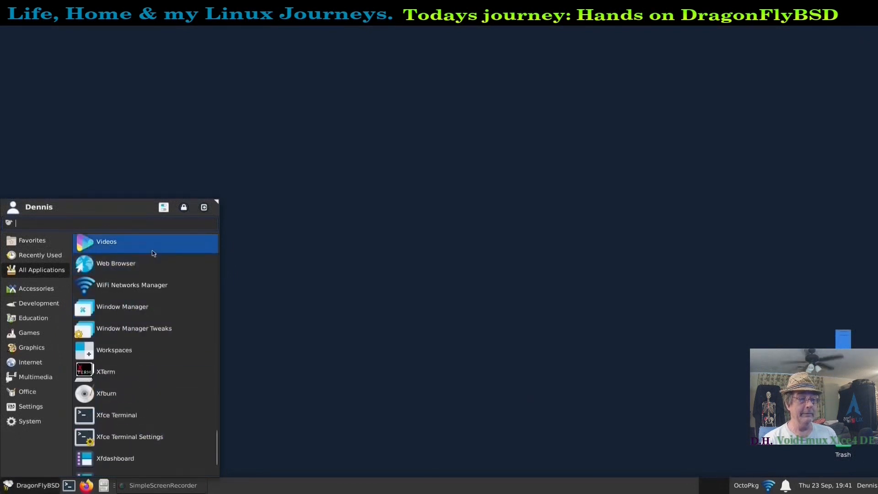
{"action": "mouse_move", "coordinate": [142, 371]}
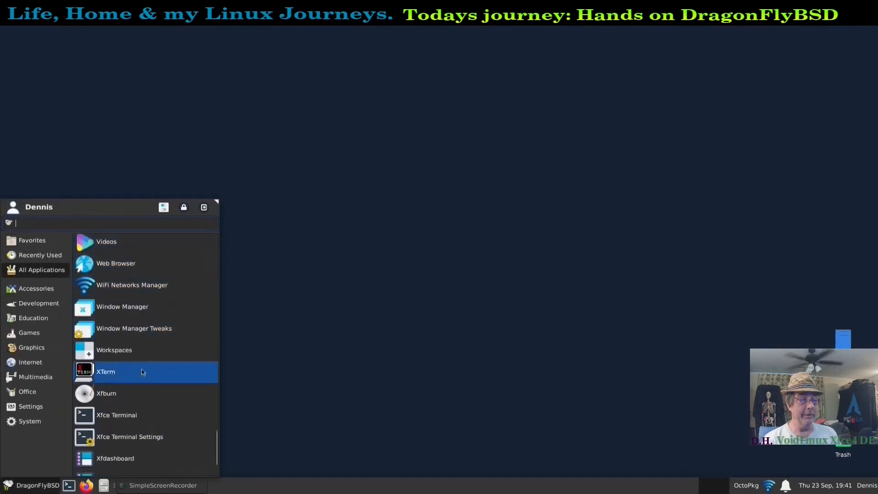
{"action": "left_click", "coordinate": [550, 274]}
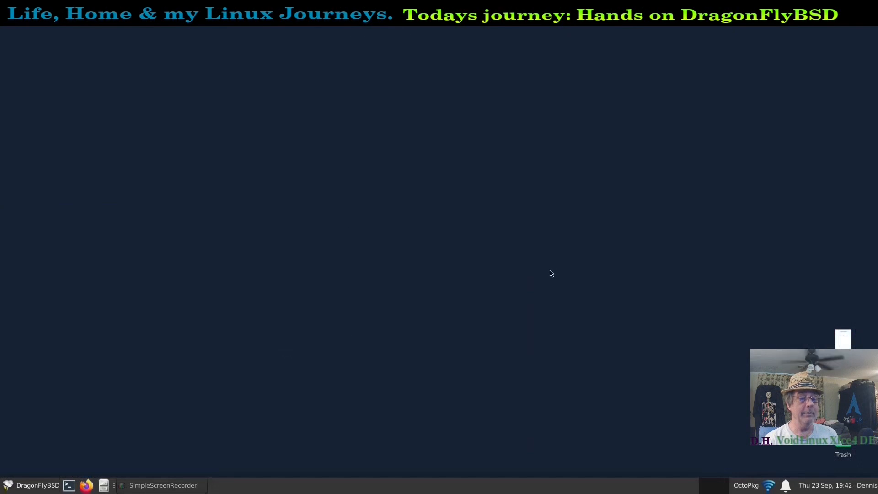
{"action": "left_click", "coordinate": [162, 485]}
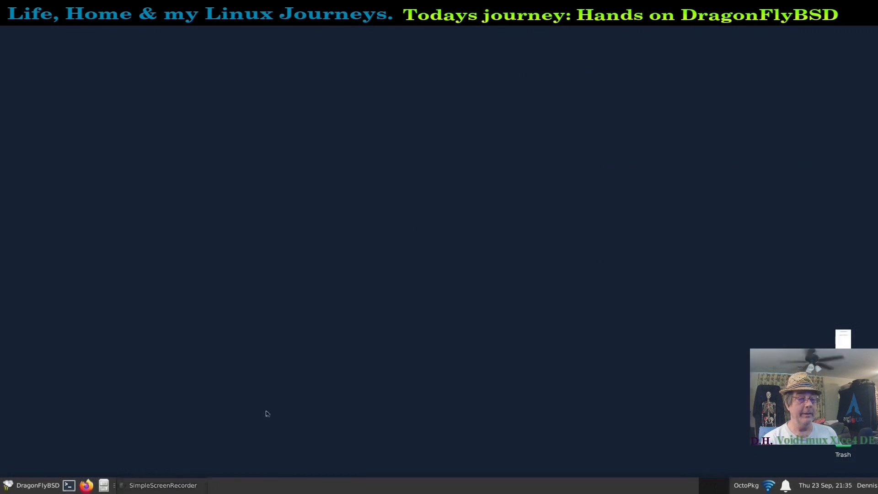
{"action": "mouse_move", "coordinate": [103, 484]}
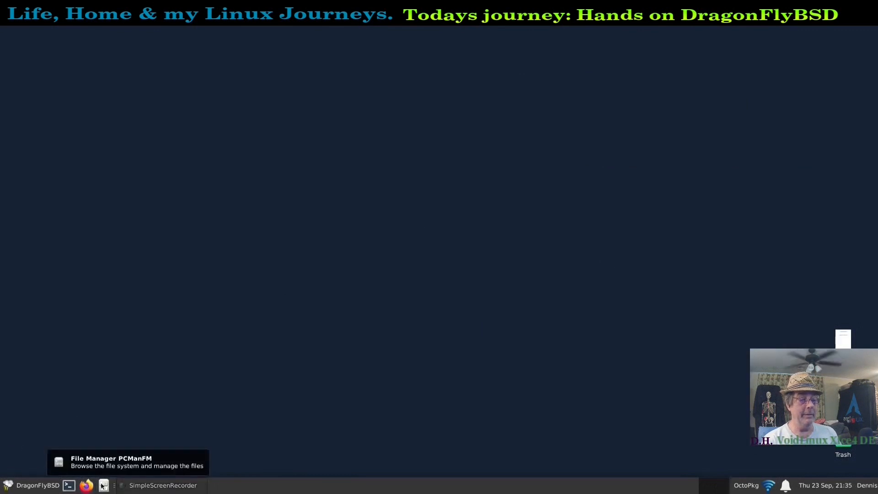
{"action": "left_click", "coordinate": [7, 485]}
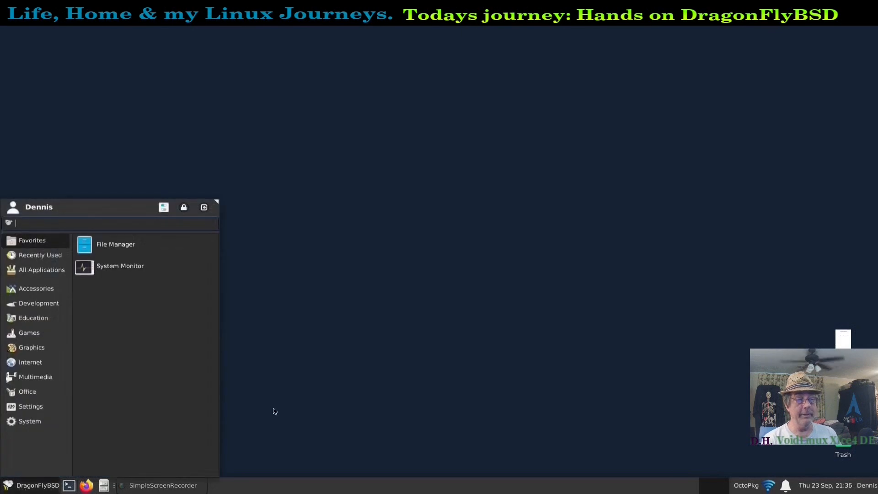
{"action": "type", "text": "fe"}
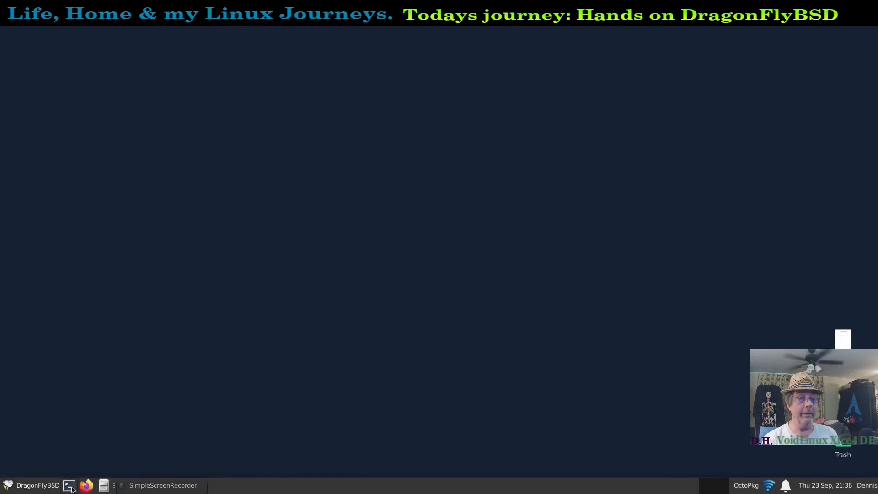
Step: In a new terminal, run 'sudo pkg install featherpad' to install the editor
{"action": "left_click", "coordinate": [70, 485]}
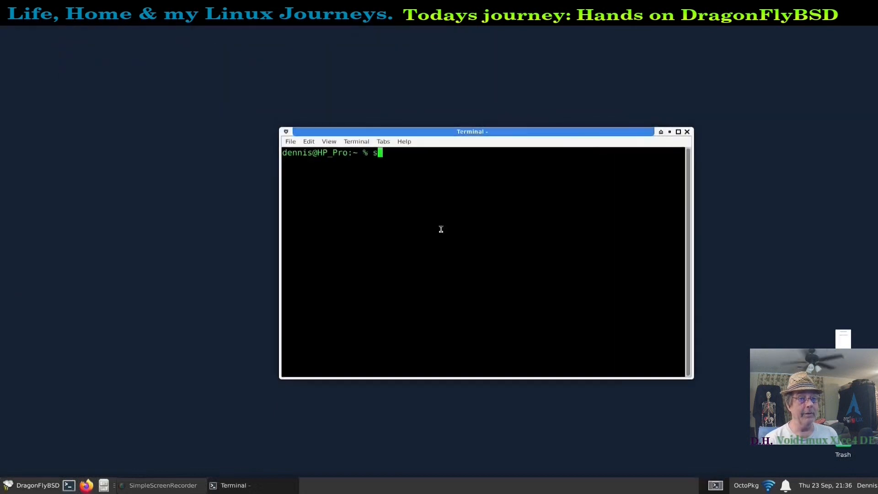
{"action": "type", "text": "udo pkg insta"}
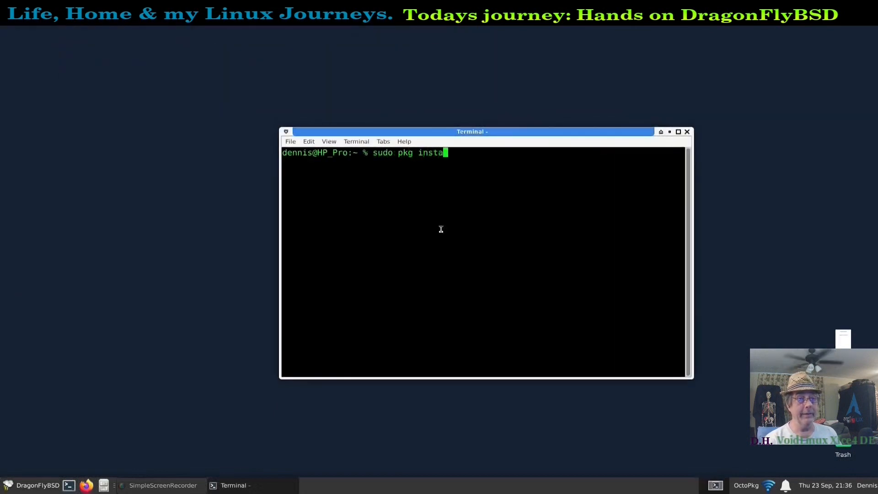
{"action": "type", "text": "ll feat"}
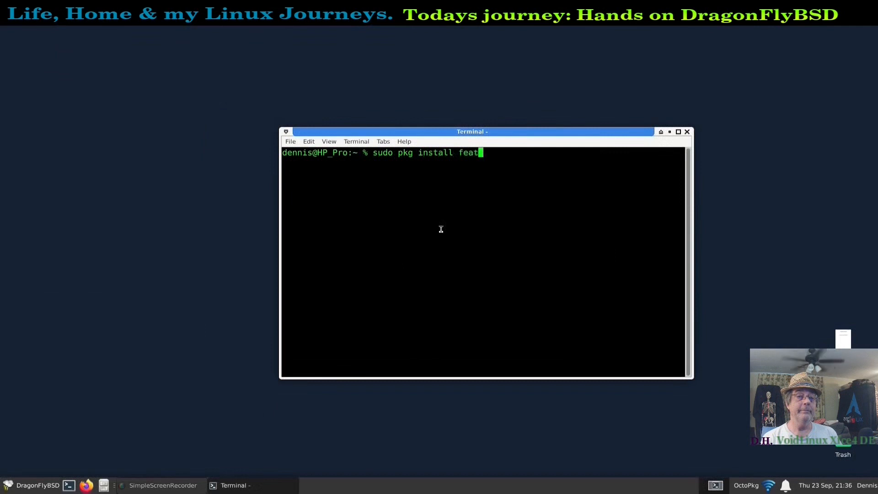
{"action": "type", "text": "herpad"}
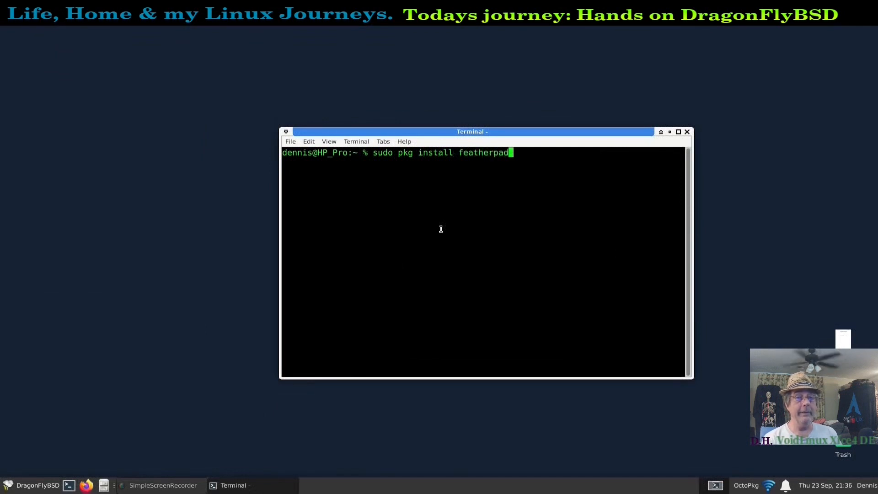
{"action": "key", "text": "Return"}
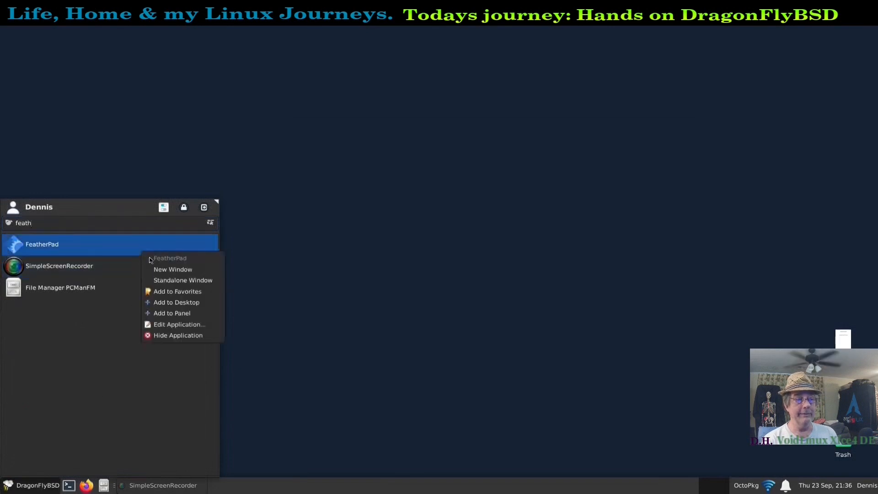
Step: Launch FeatherPad in a new window and confirm DejaVu Sans Mono as its font
{"action": "left_click", "coordinate": [173, 269]}
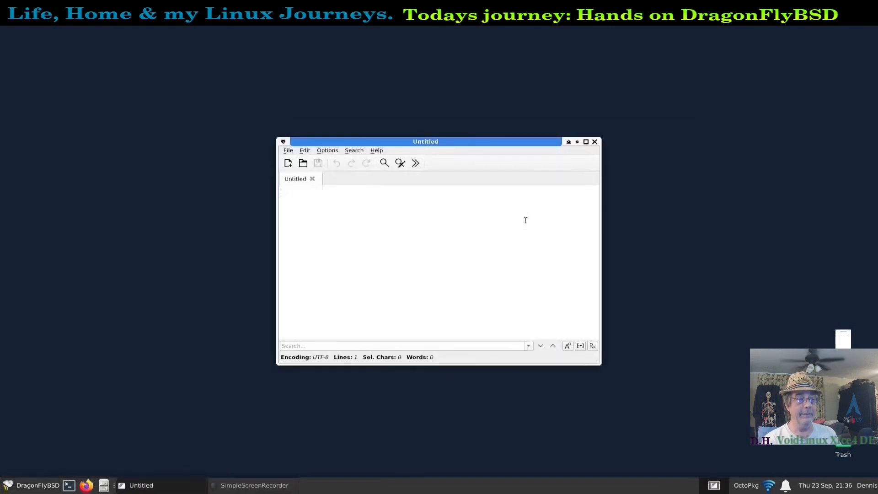
{"action": "left_click", "coordinate": [586, 141]}
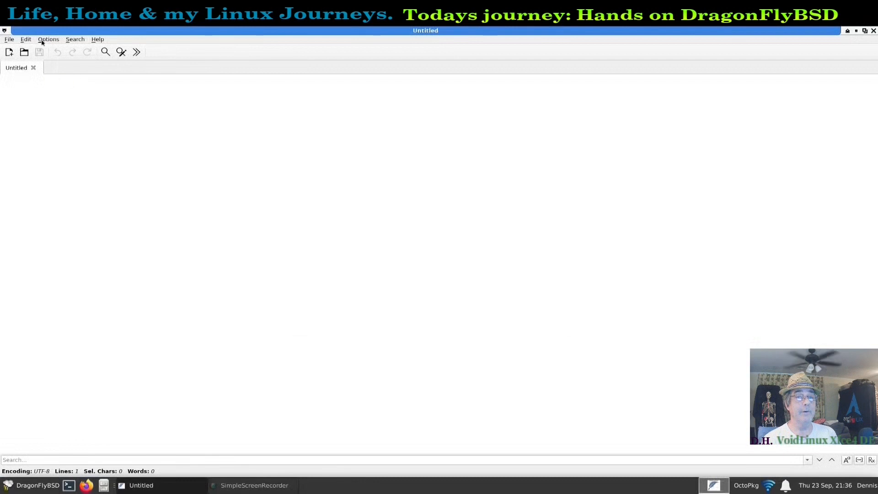
{"action": "left_click", "coordinate": [49, 39]}
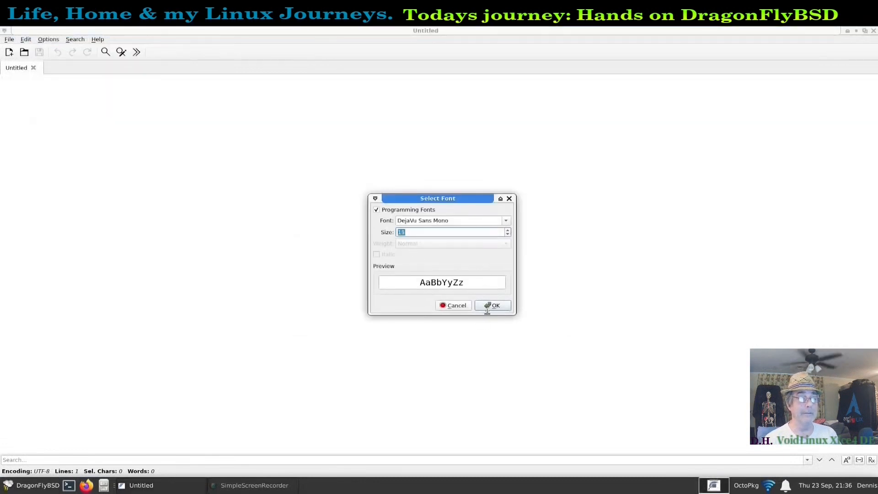
{"action": "left_click", "coordinate": [495, 305]}
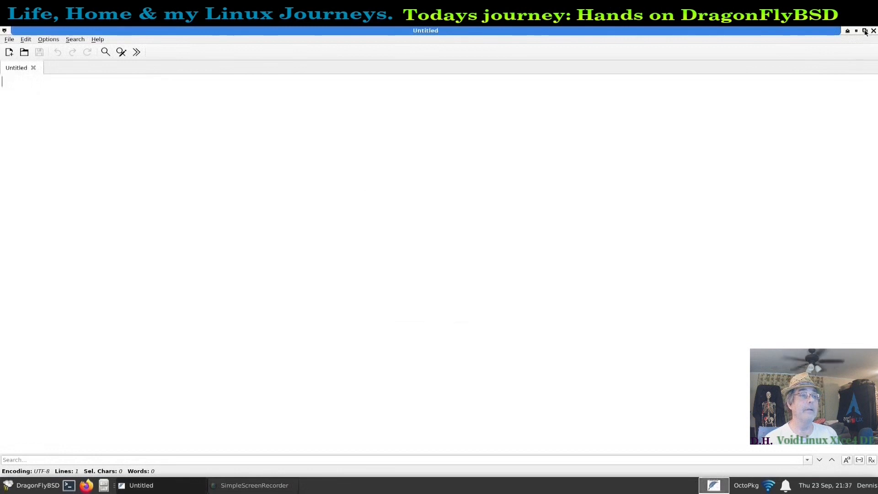
{"action": "left_click", "coordinate": [865, 31]}
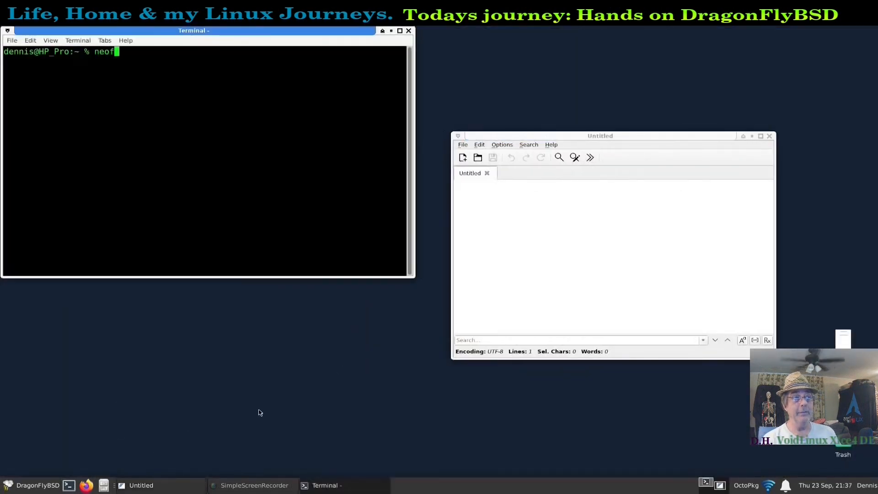
Step: Show the neofetch summary, select its OS line, and report disk usage with df -h
{"action": "key", "text": "Return"}
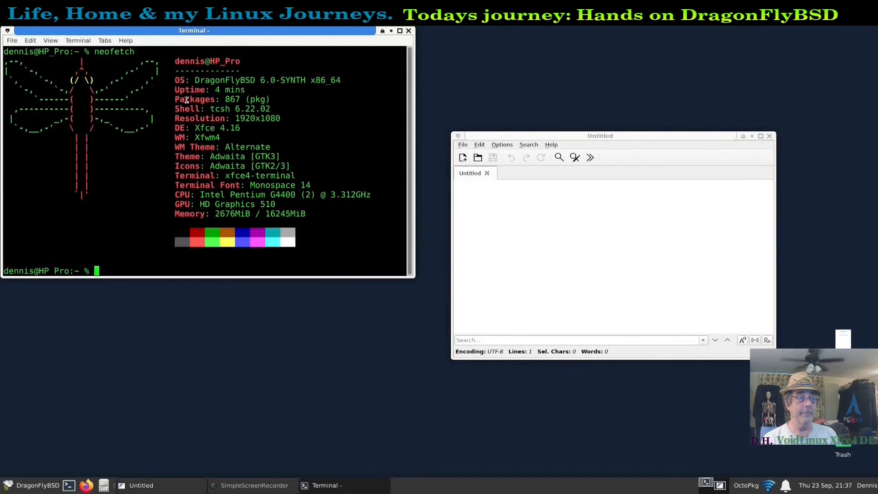
{"action": "double_click", "coordinate": [208, 79]}
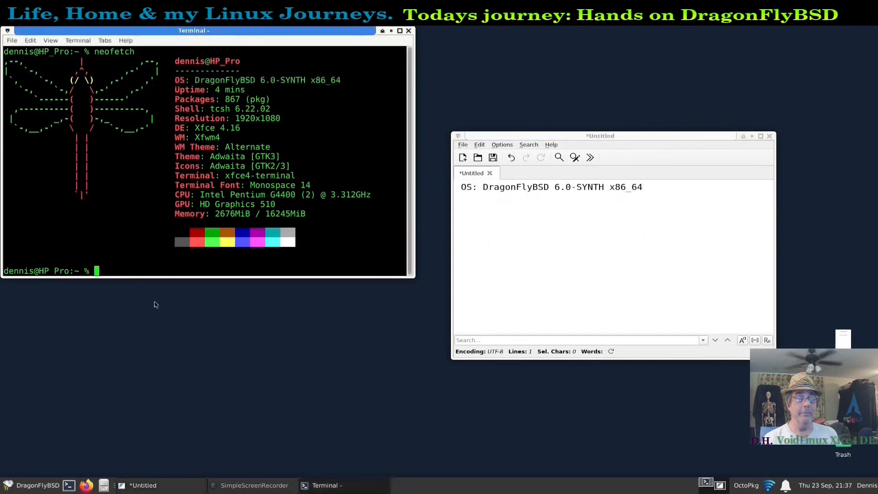
{"action": "type", "text": "df -"}
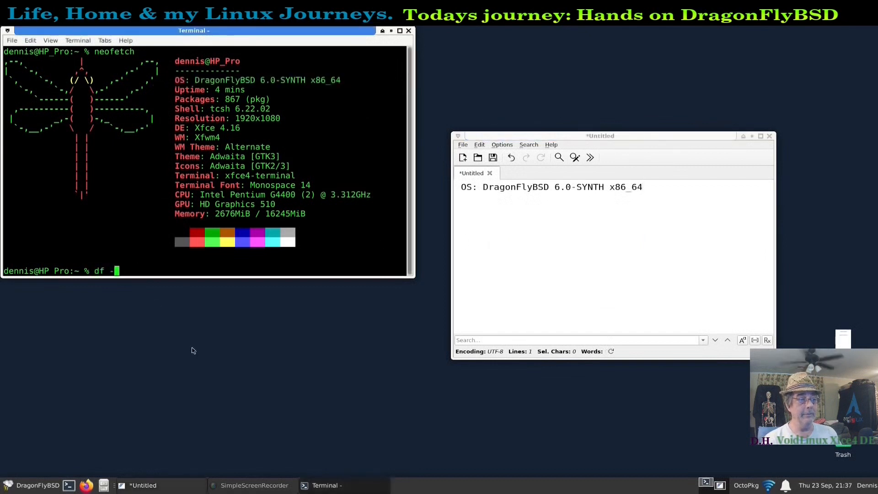
{"action": "key", "text": "Return"}
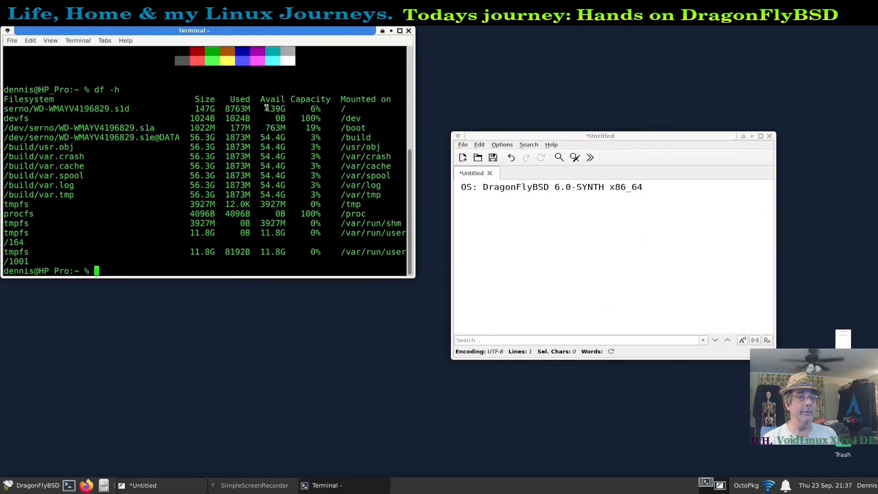
{"action": "mouse_move", "coordinate": [187, 109]}
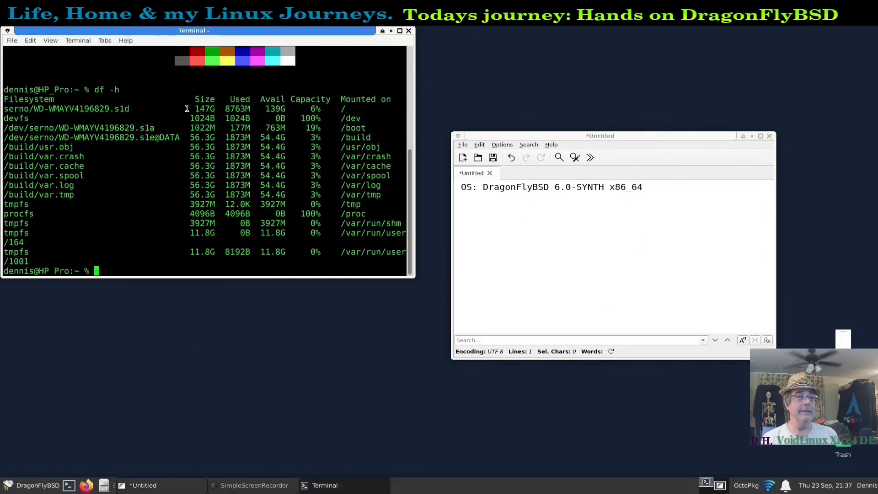
Step: Attempt the free memory check (command not found) and close the terminal
{"action": "type", "text": "f"}
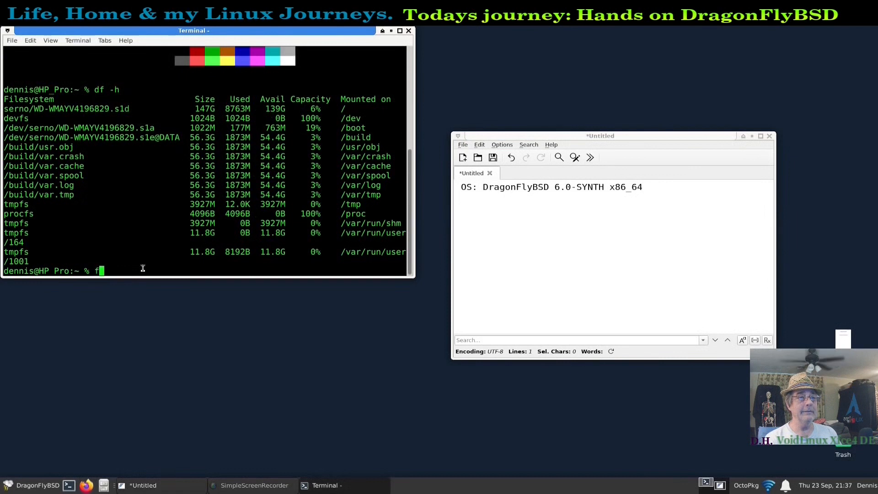
{"action": "type", "text": "ree -f"}
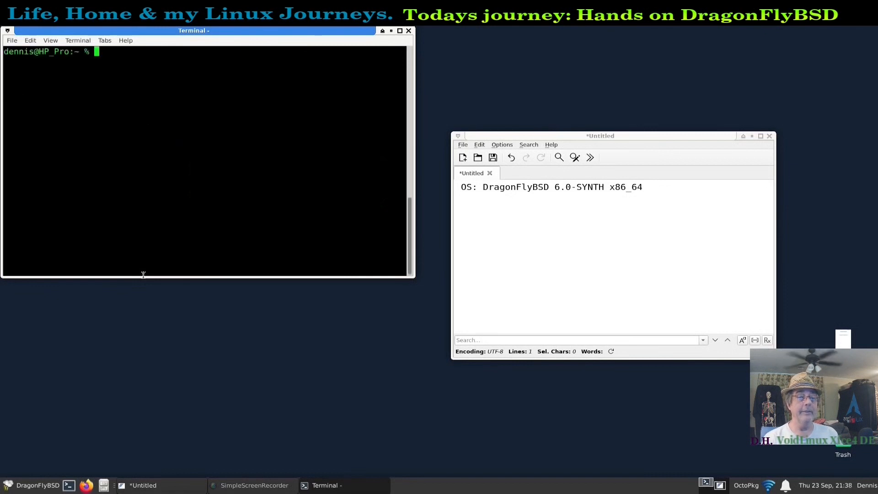
{"action": "key", "text": "Return"}
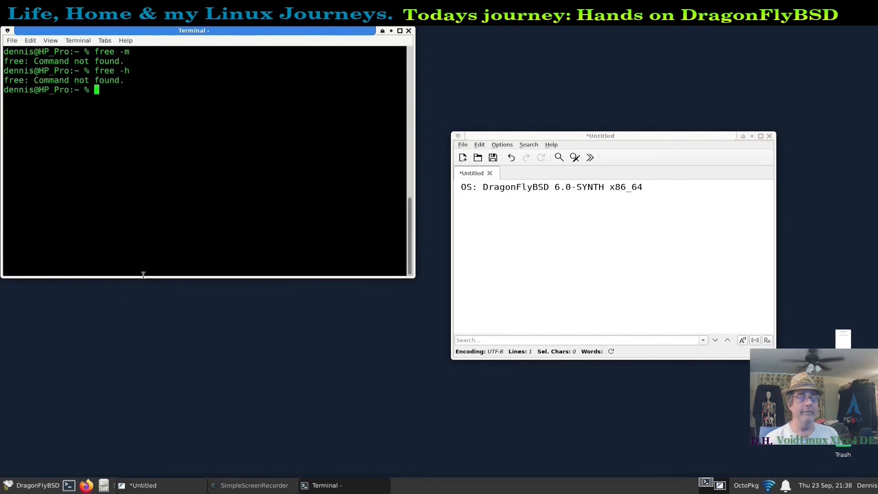
{"action": "left_click", "coordinate": [408, 30]}
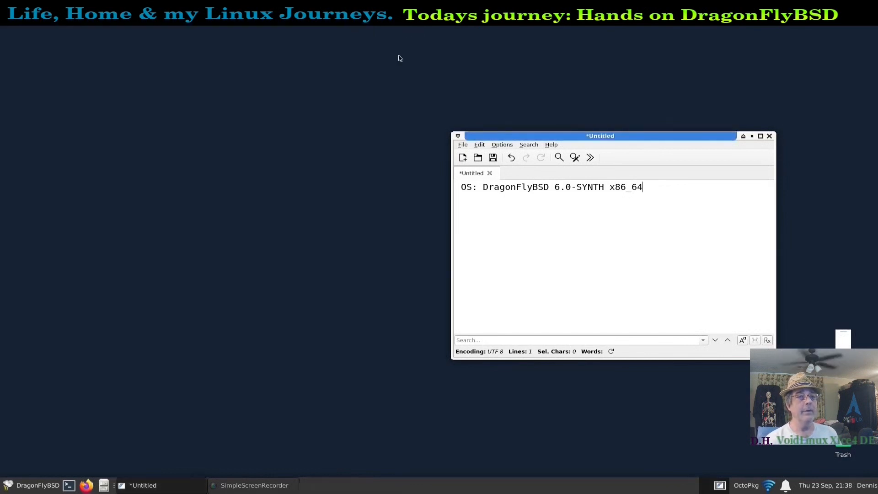
Step: On a new paragraph write 'This is my second day working with DragonFlyBSD.'
{"action": "key", "text": "Return"}
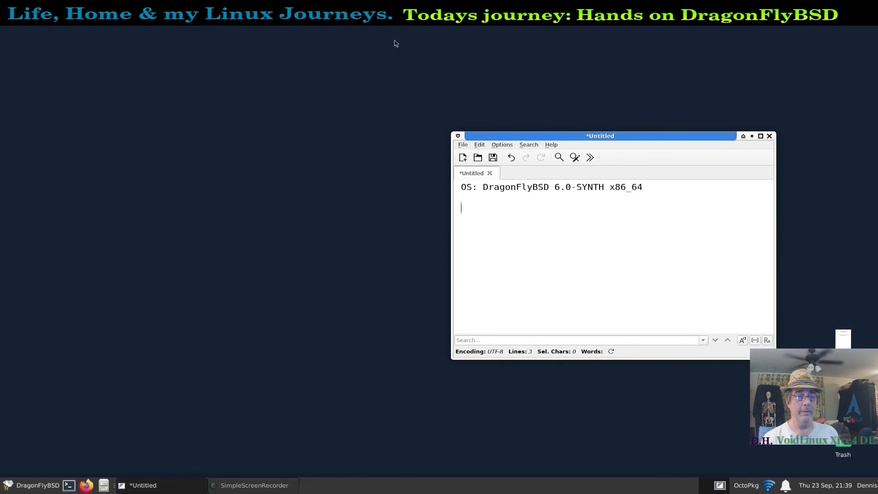
{"action": "type", "text": "This is"}
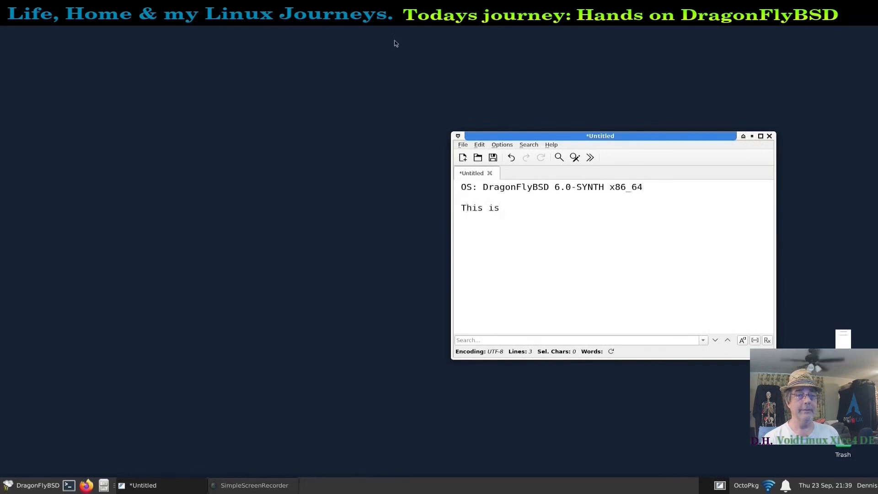
{"action": "type", "text": "my second"}
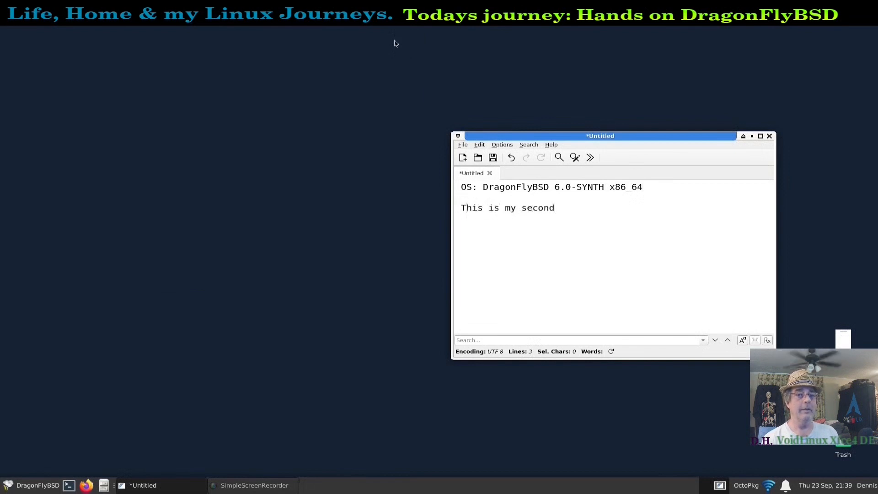
{"action": "type", "text": "day"}
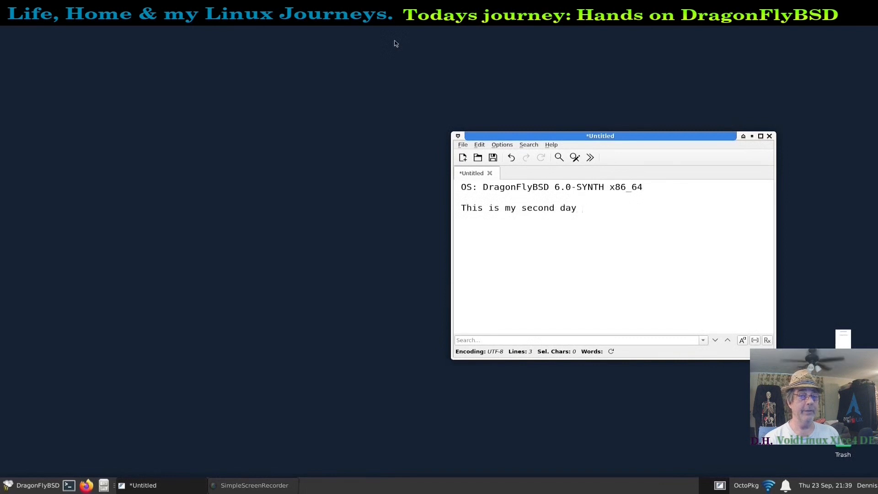
{"action": "type", "text": "working wi"}
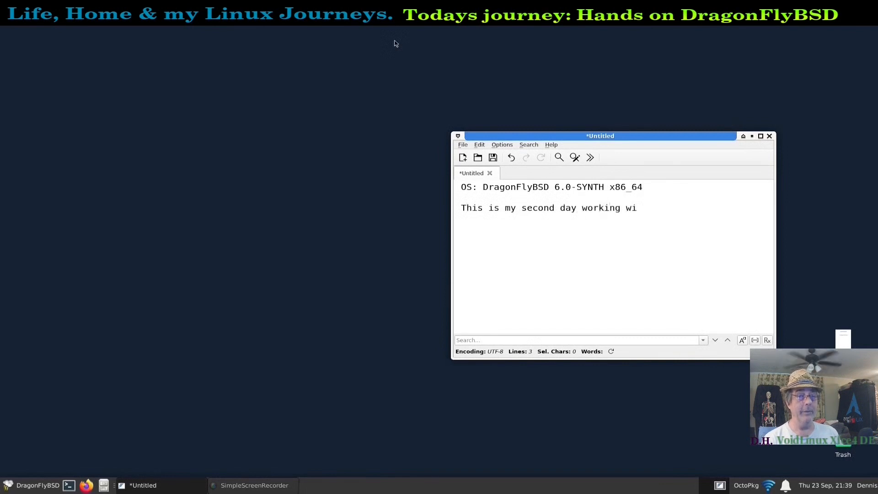
{"action": "type", "text": "th DragonFly"}
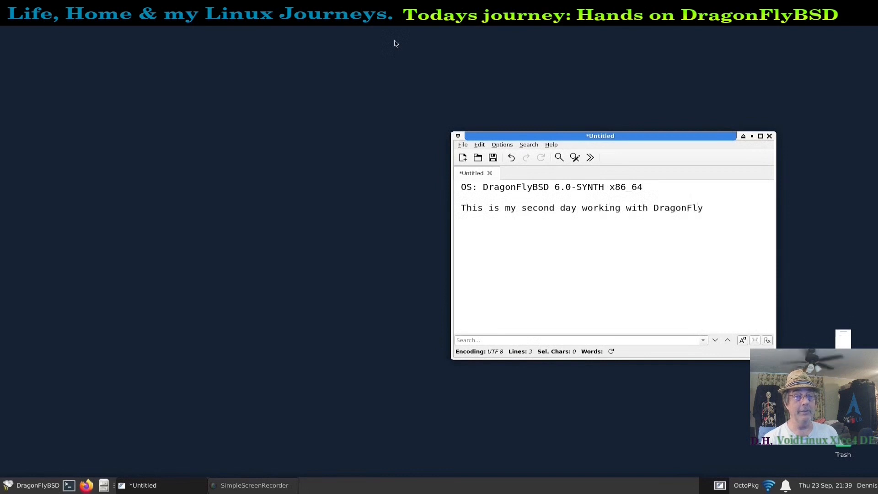
{"action": "type", "text": "BSD."}
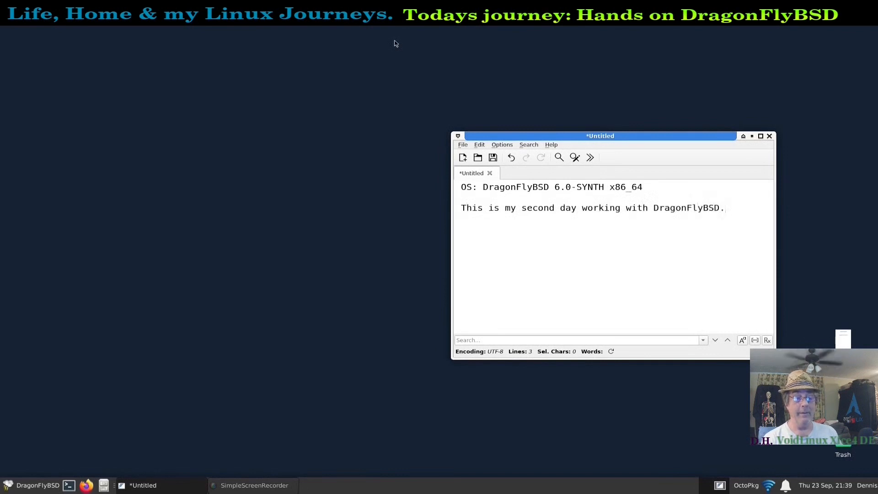
Step: Continue 'It's been a lot of work & PC just hangs & Looses', removing stray letters
{"action": "type", "text": "It's"}
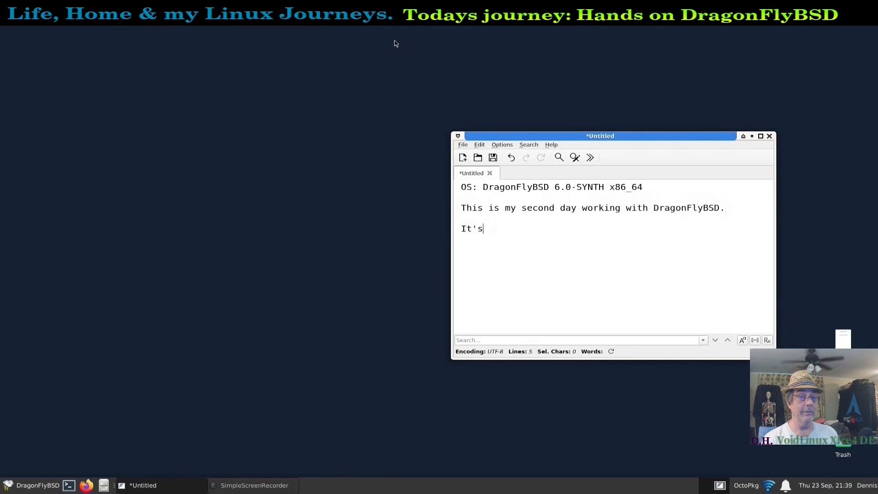
{"action": "type", "text": "been a lot"}
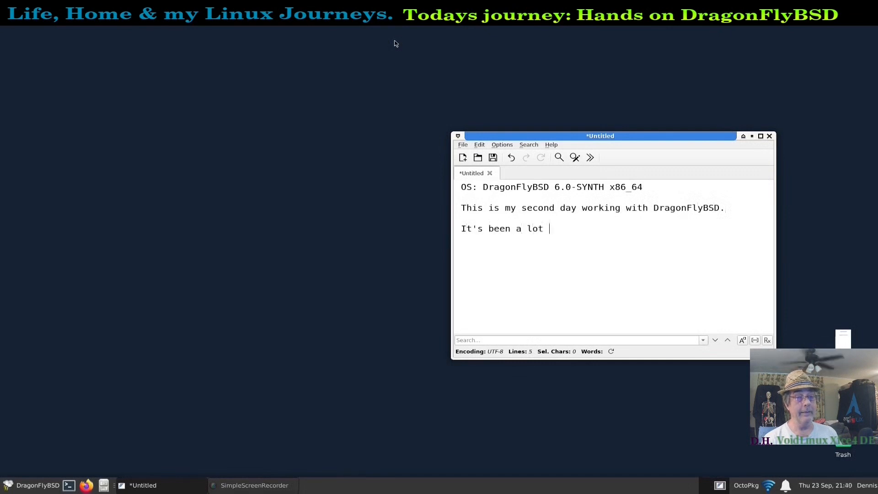
{"action": "type", "text": "of work & the"}
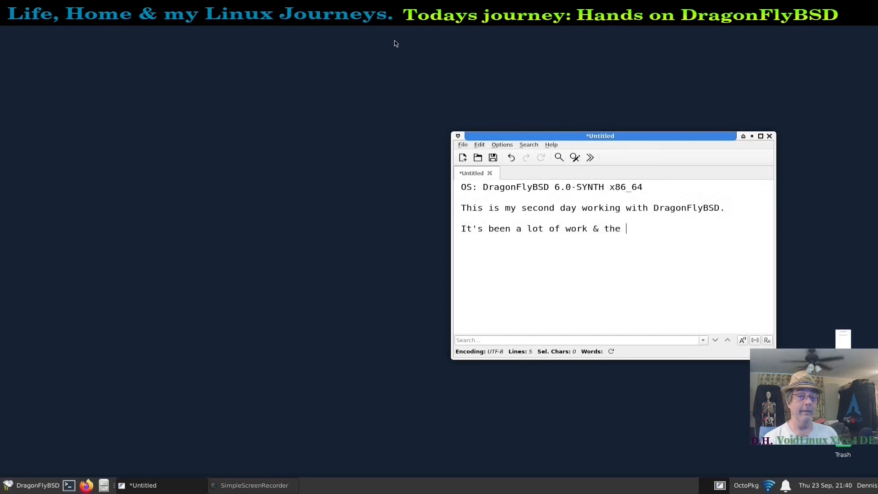
{"action": "type", "text": "PC just"}
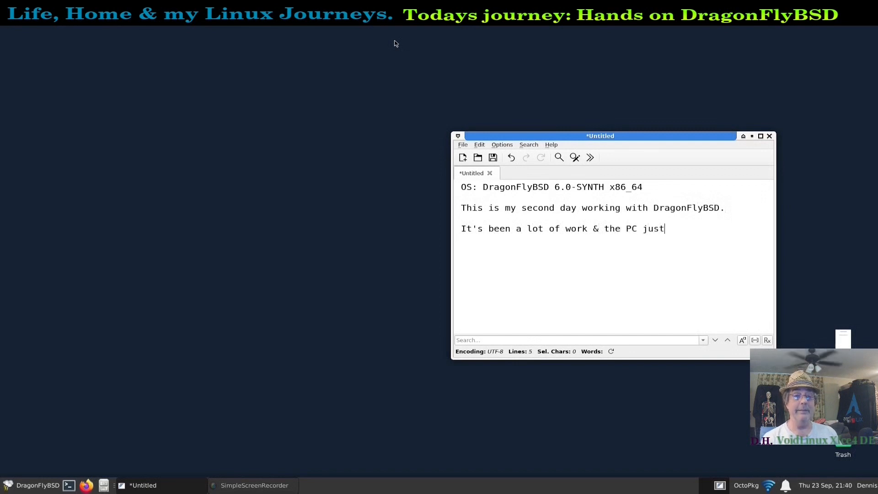
{"action": "type", "text": "hangs"}
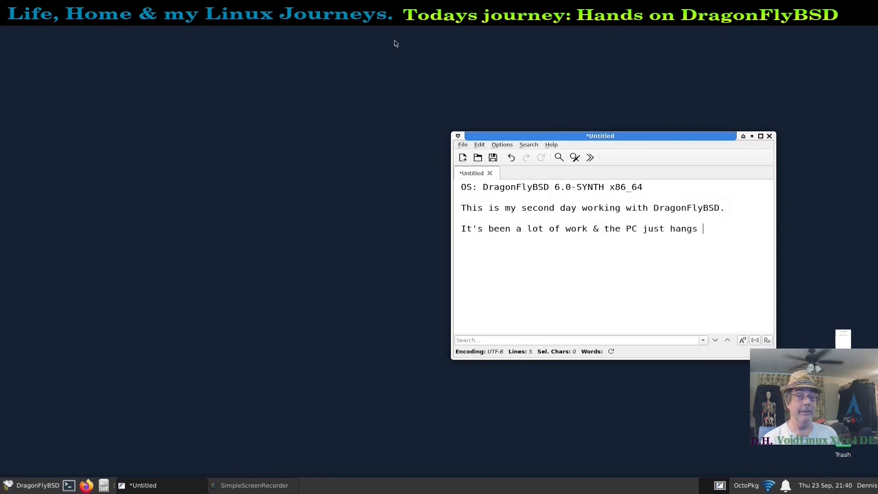
{"action": "type", "text": "ra"}
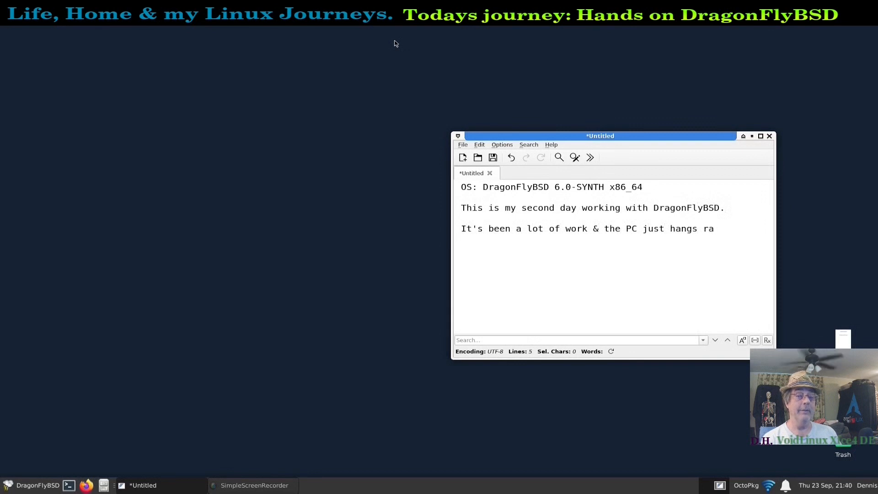
{"action": "key", "text": "Backspace"}
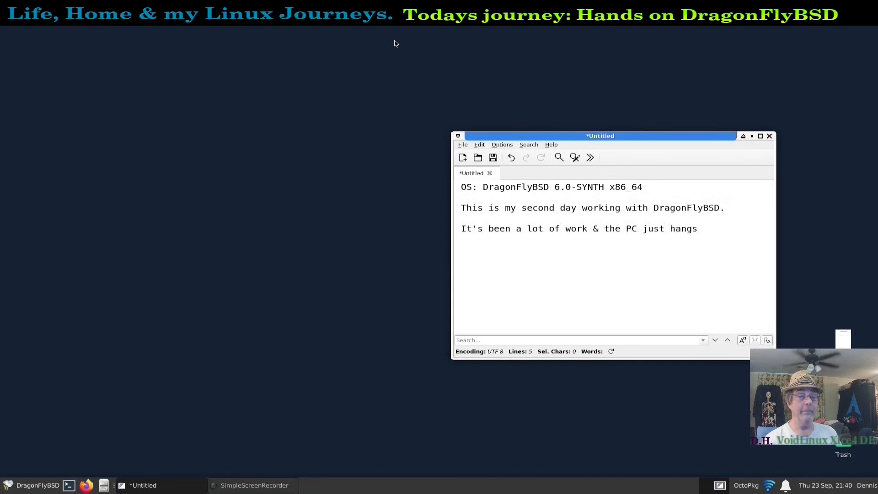
{"action": "type", "text": "&"}
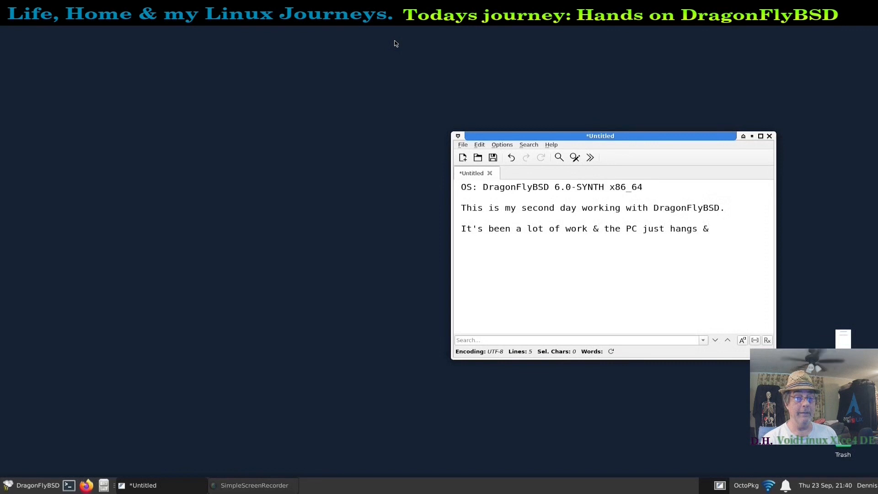
{"action": "type", "text": "Looses"}
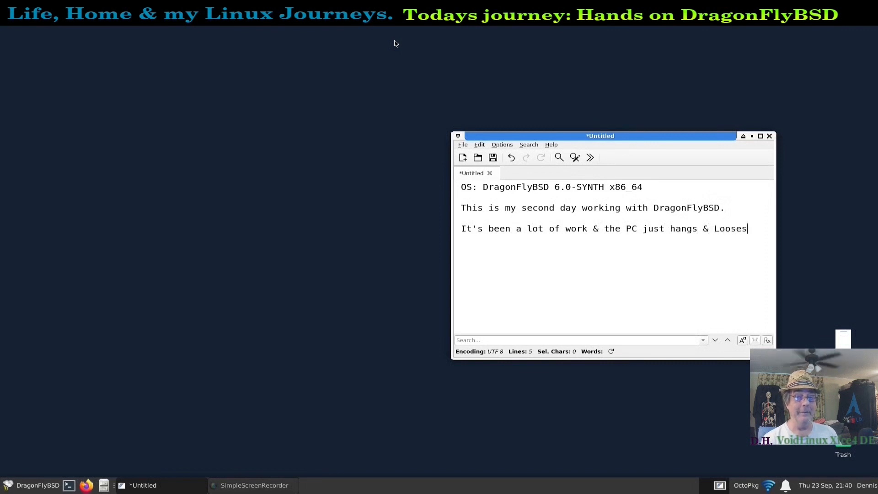
Step: Fix 'Looses' and add that the Wifi card is up & running
{"action": "key", "text": "BackSpace"}
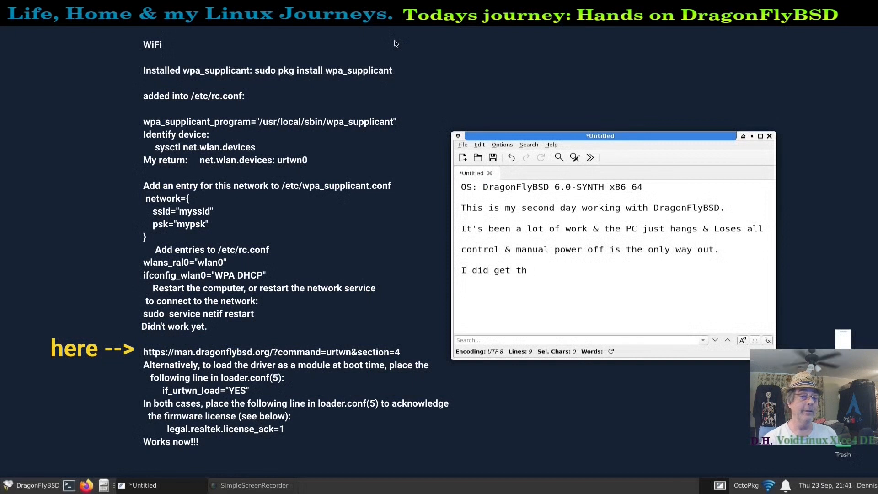
{"action": "type", "text": "e"}
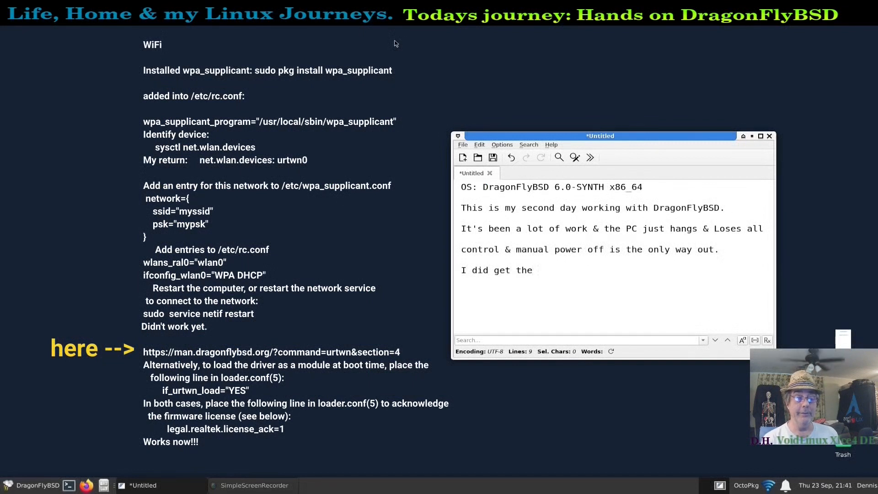
{"action": "type", "text": "Wifi"}
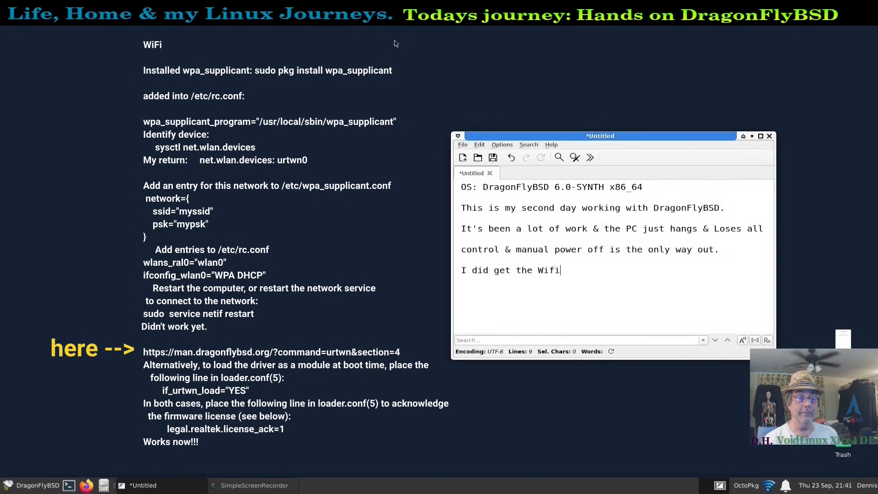
{"action": "type", "text": "card up"}
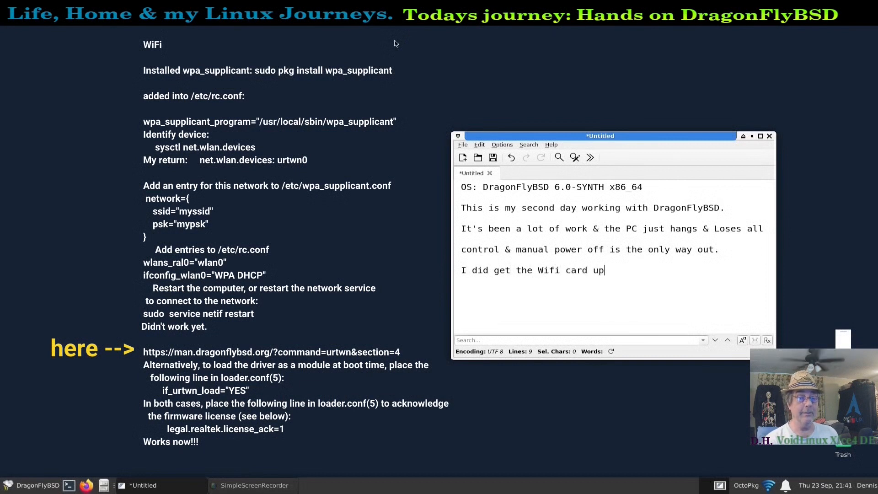
{"action": "type", "text": "& runnin"}
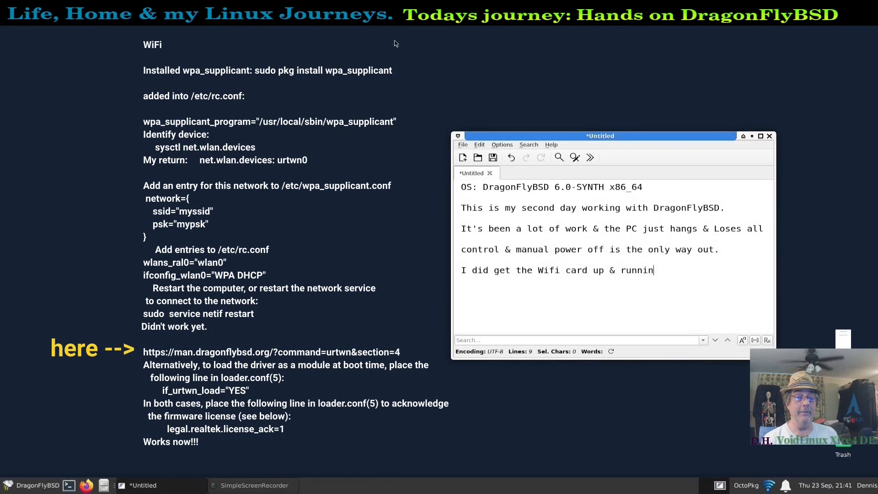
{"action": "type", "text": "g,"}
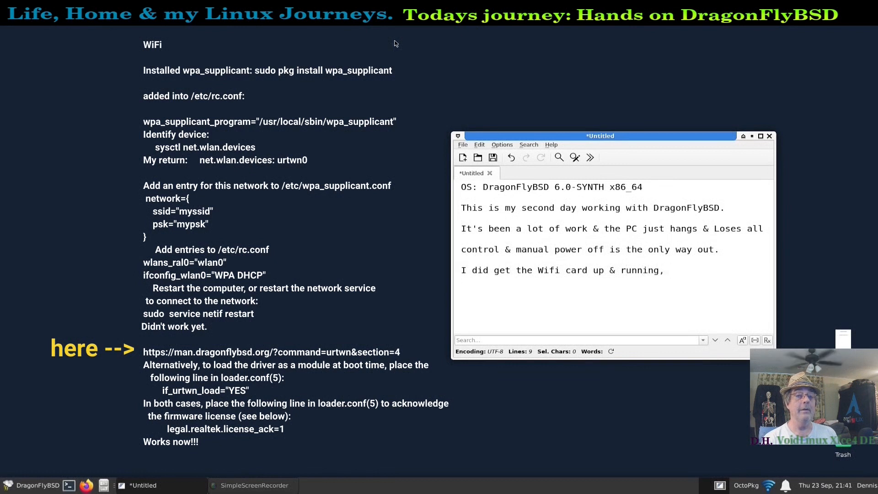
Step: Replace the trailing comma with a period and begin 'Followed the'
{"action": "left_click", "coordinate": [664, 269]}
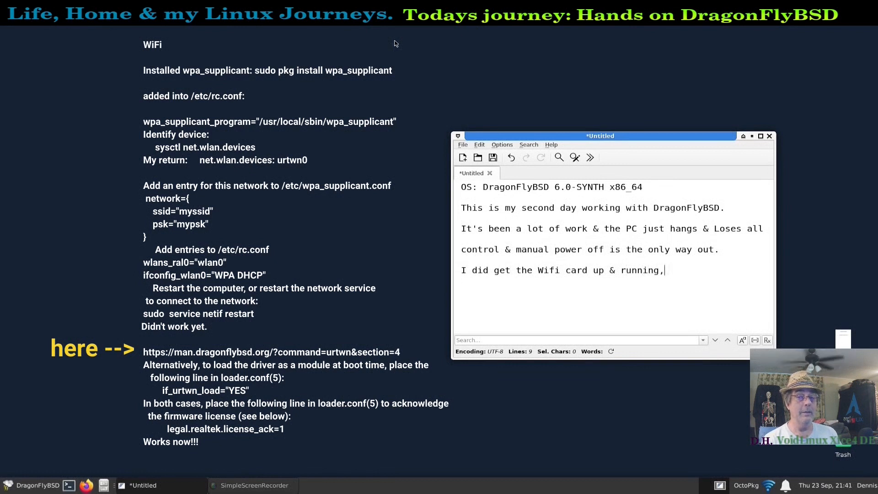
{"action": "key", "text": "BackSpace"}
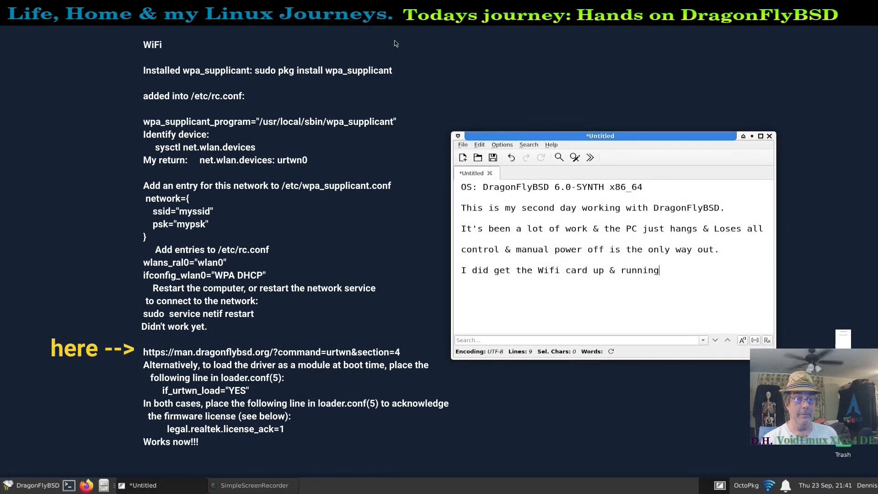
{"action": "type", "text": ". Fol"}
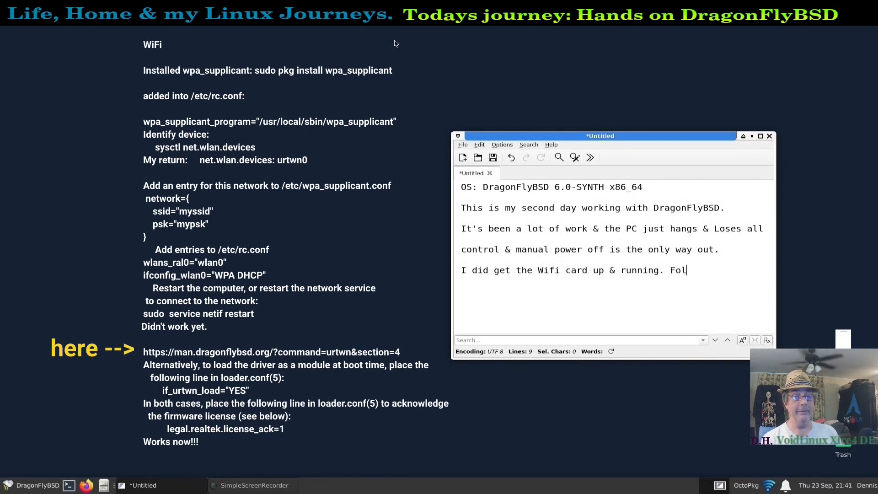
{"action": "type", "text": "lowed the"}
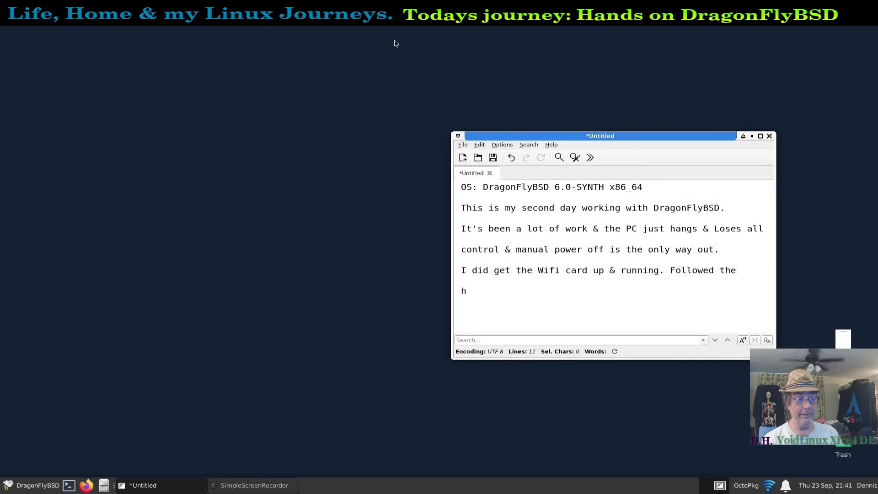
Step: Finish the sentence 'Followed the handbook from DFBSD.'
{"action": "type", "text": "andb"}
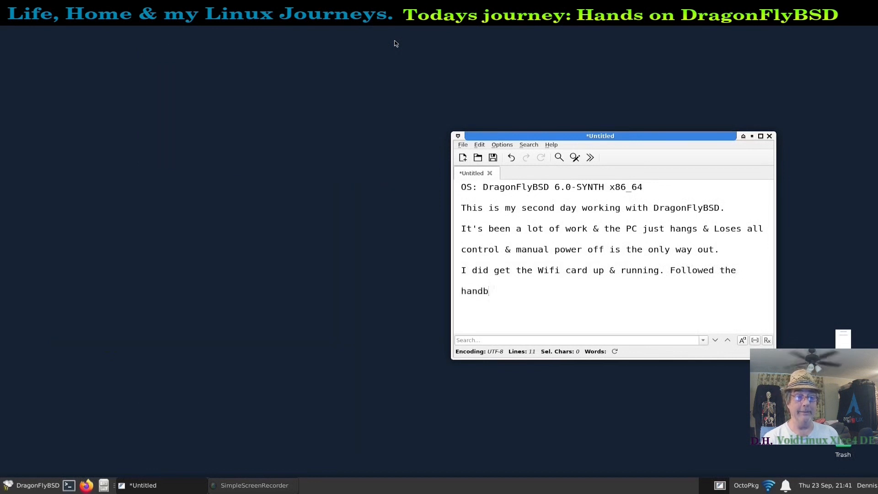
{"action": "type", "text": "ook from"}
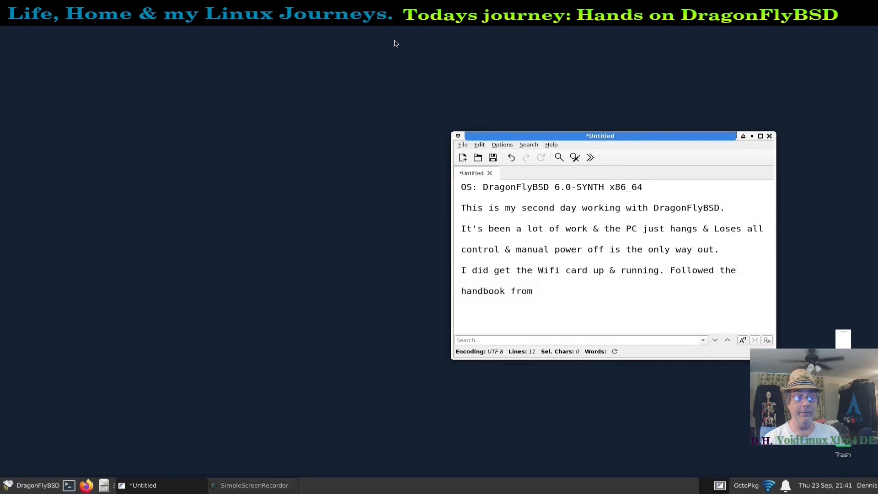
{"action": "type", "text": "DFBSD."}
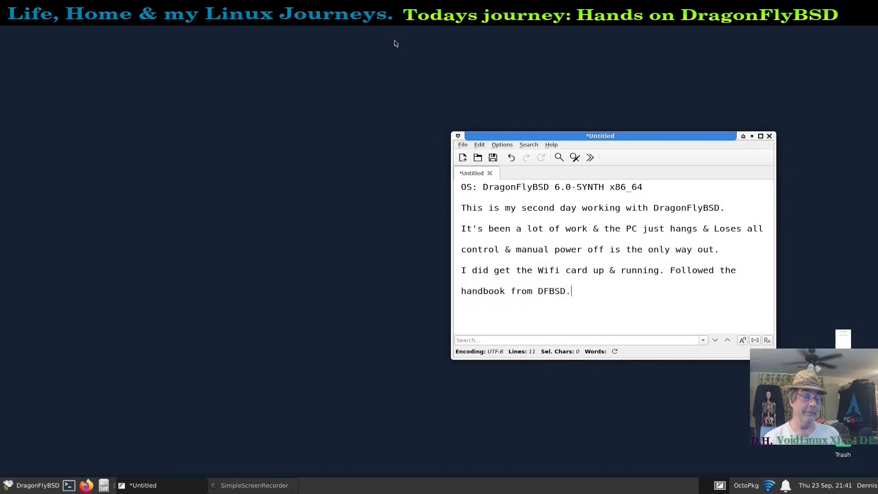
Step: Write 'Also got the system to mount a USB drive formatted to fat32.'
{"action": "type", "text": "A"}
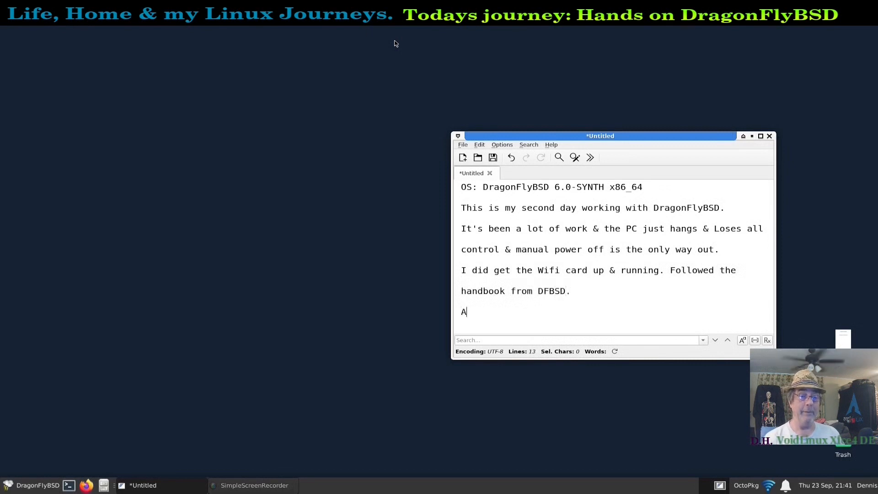
{"action": "type", "text": "lso"}
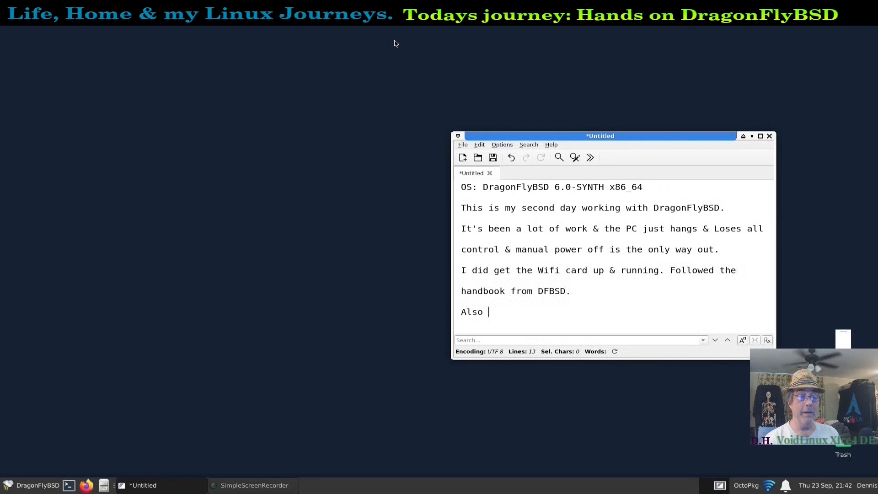
{"action": "type", "text": "got the"}
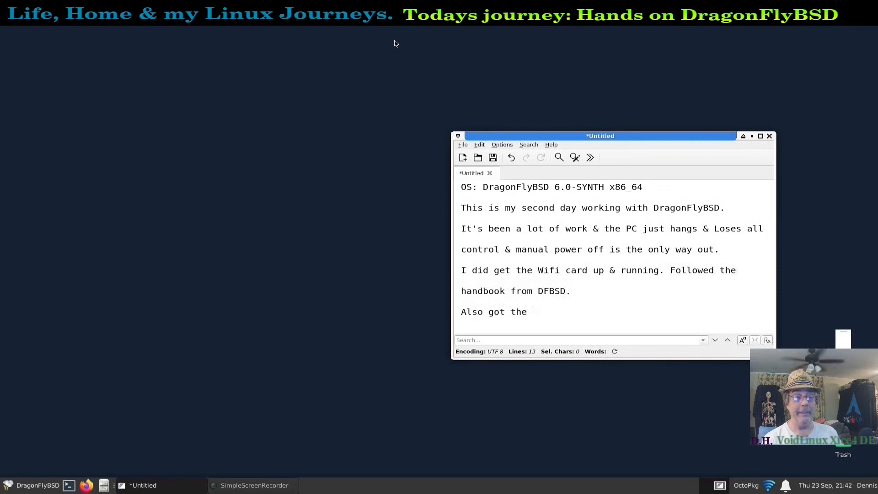
{"action": "type", "text": "system to mou"}
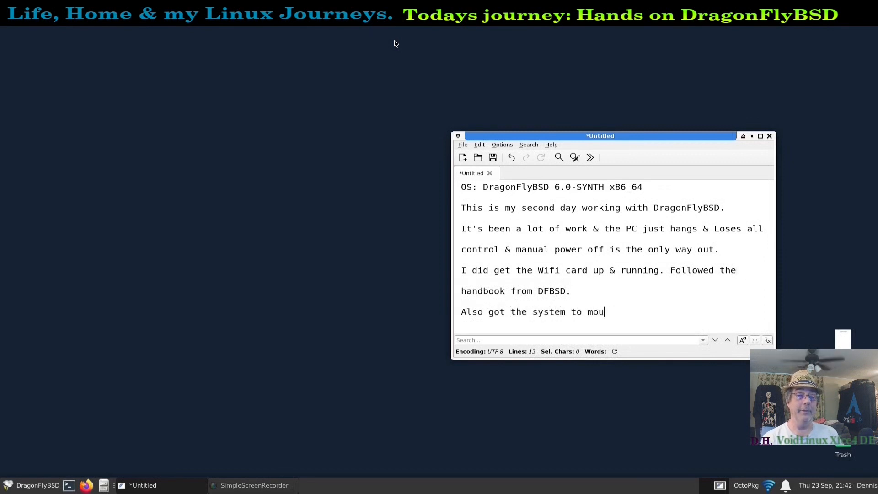
{"action": "type", "text": "nt a"}
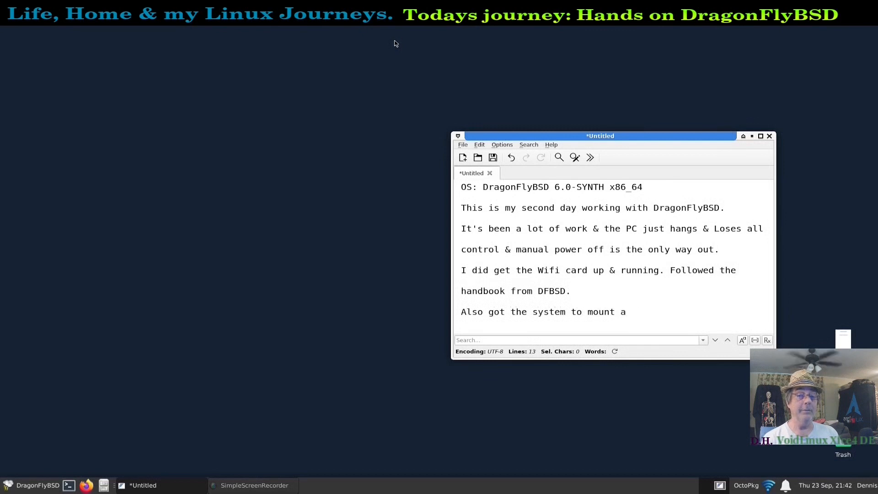
{"action": "type", "text": "USB dri"}
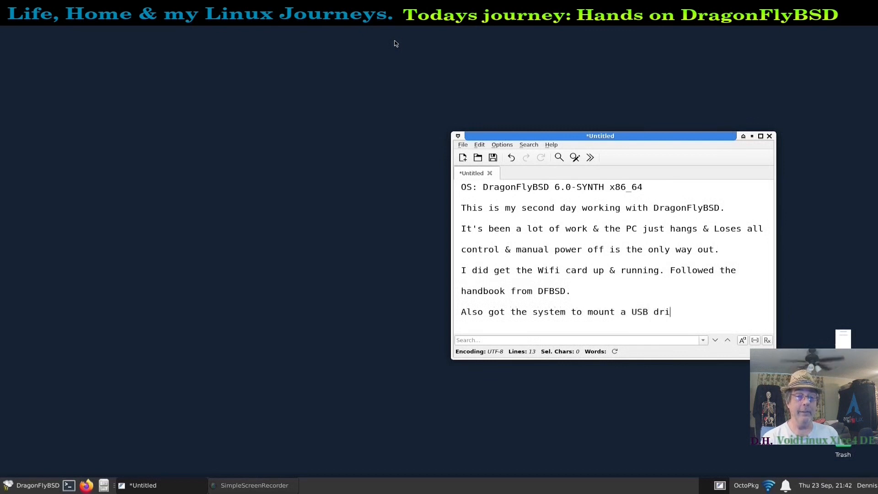
{"action": "type", "text": "ve format"}
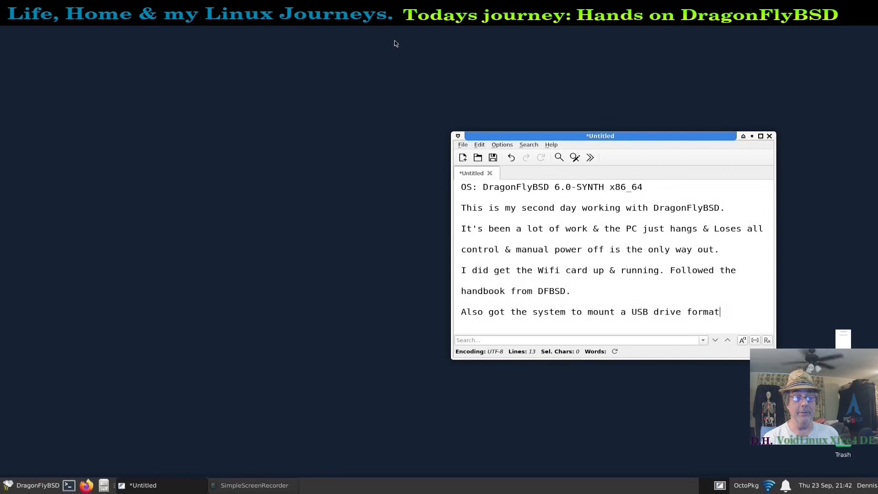
{"action": "type", "text": "ted to fat"}
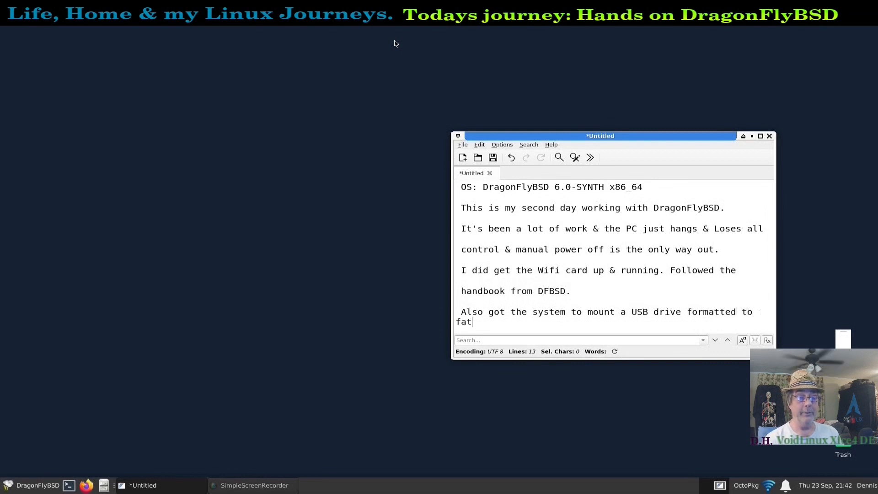
{"action": "type", "text": "3"}
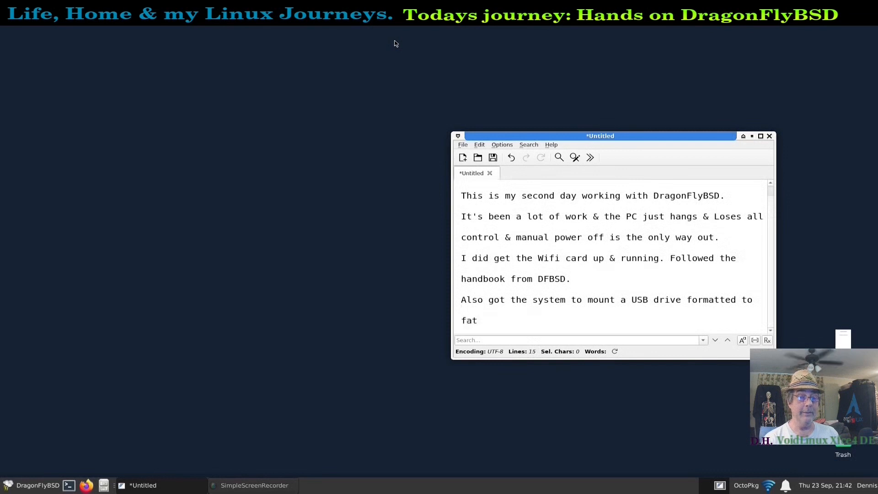
{"action": "type", "text": "32. Again"}
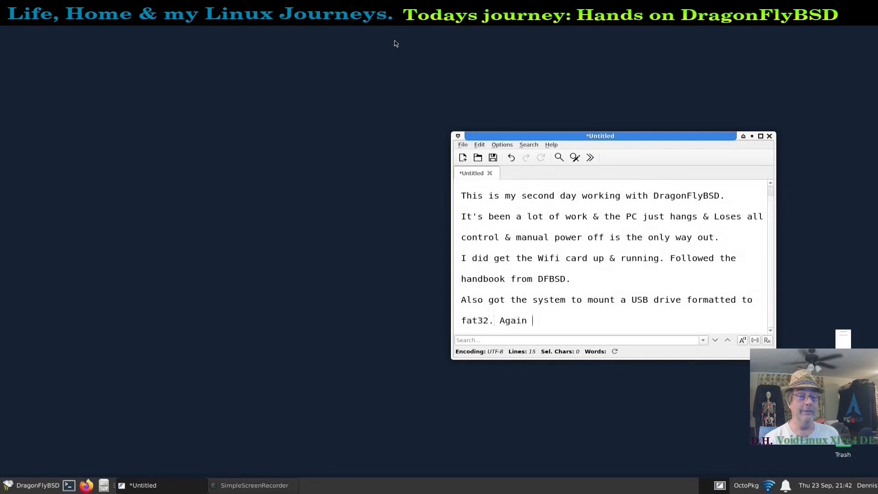
Step: Start 'Again followed the FBSD ha…' crediting the handbook
{"action": "type", "text": "followed"}
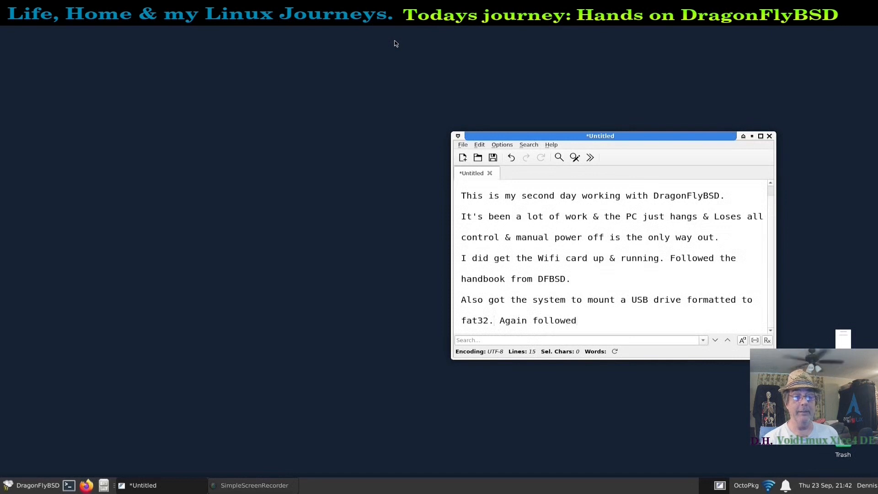
{"action": "type", "text": "the F"}
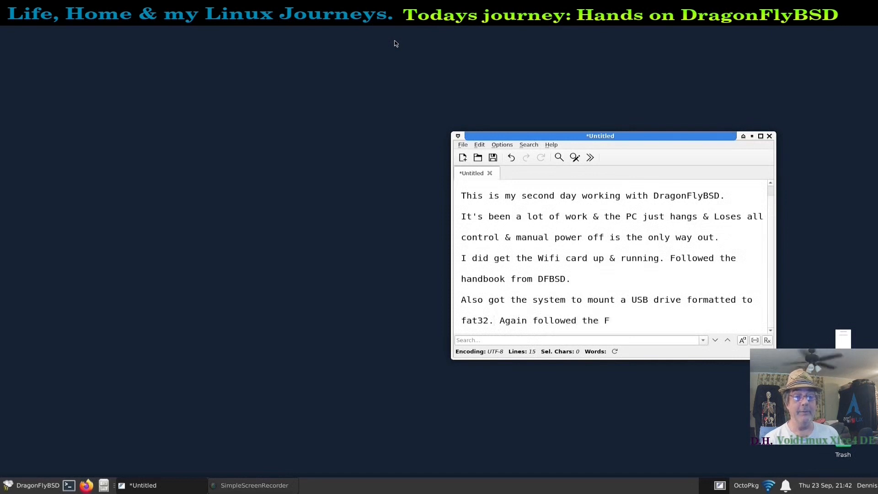
{"action": "type", "text": "BSD hanbook."}
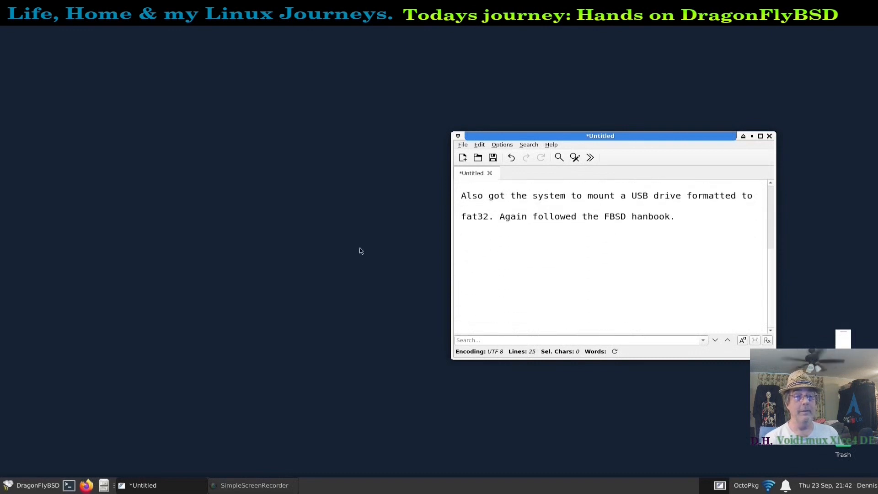
Step: Write that selecting the 'record audio' option in SSR crashes it immediately
{"action": "type", "text": "Any time I"}
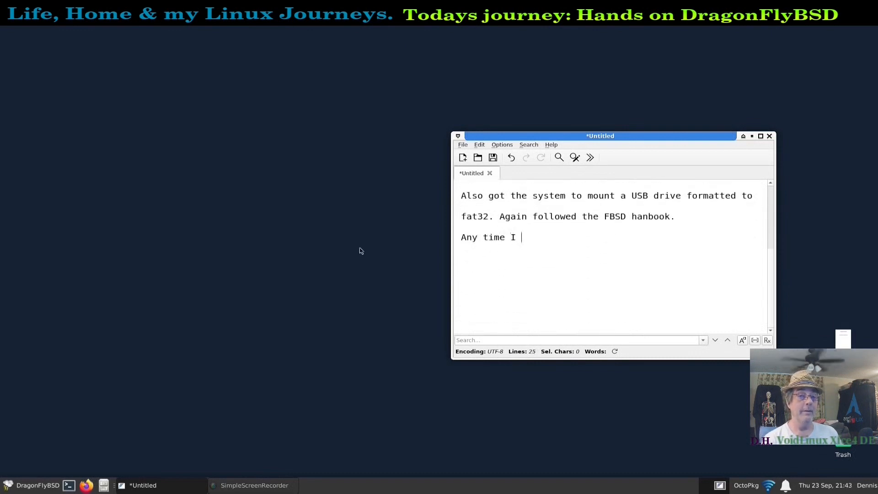
{"action": "type", "text": "select the"}
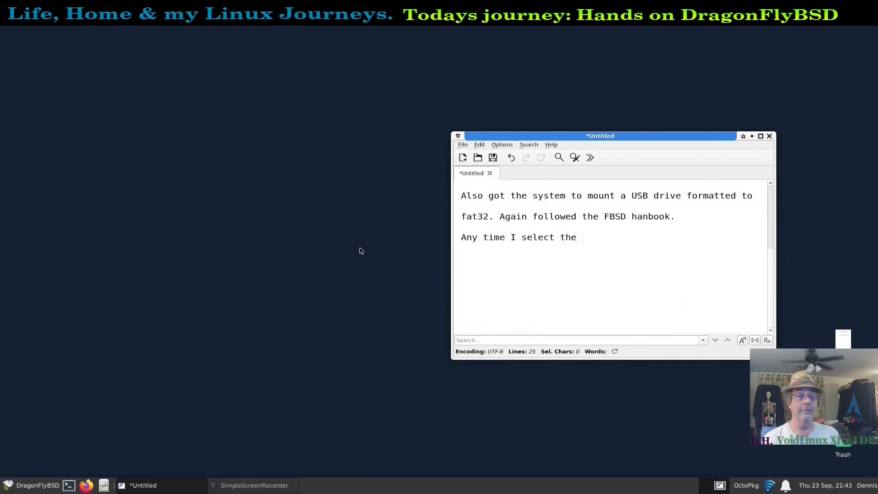
{"action": "type", "text": "'rec"}
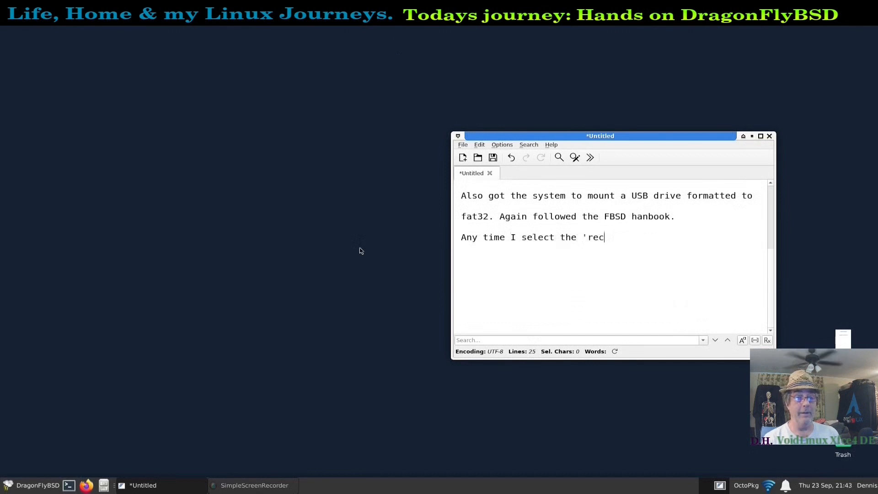
{"action": "type", "text": "ord audio"}
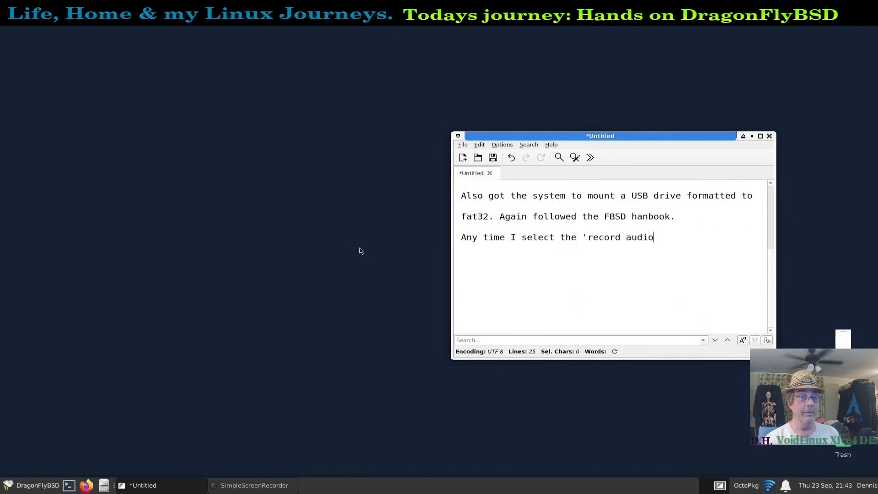
{"action": "type", "text": "'"}
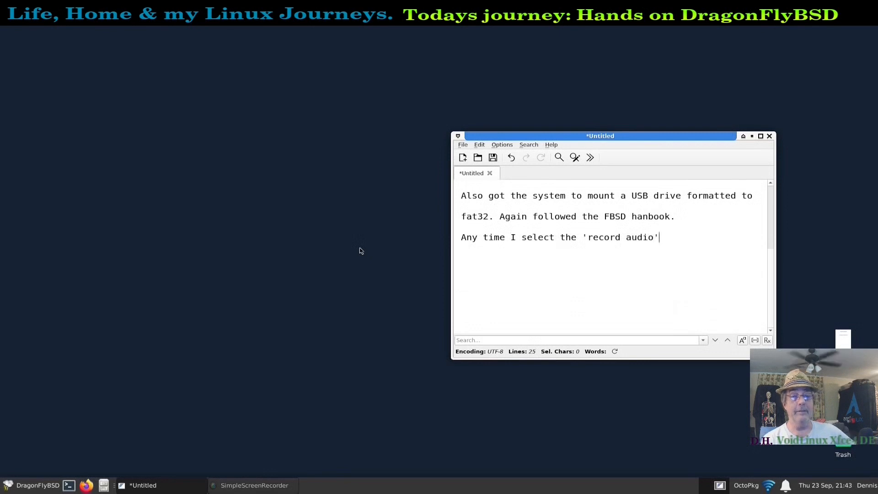
{"action": "type", "text": "optio"}
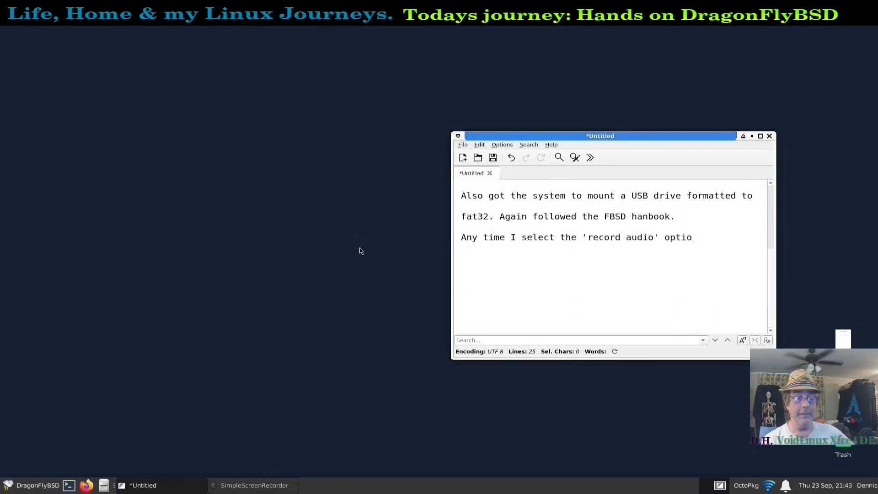
{"action": "type", "text": "n in"}
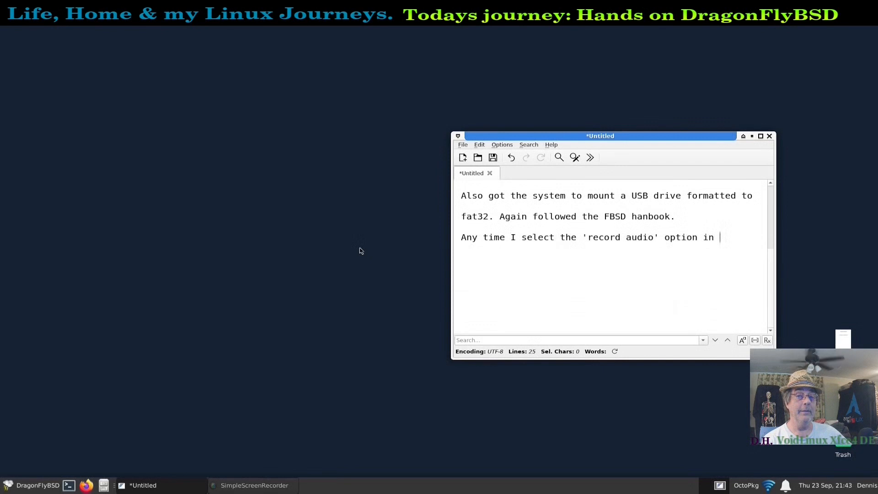
{"action": "type", "text": "SSR"}
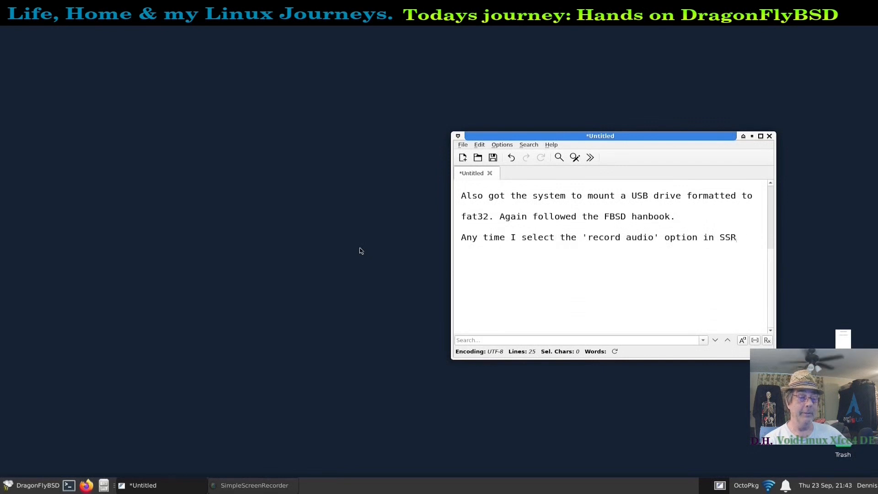
{"action": "type", "text": "it cra"}
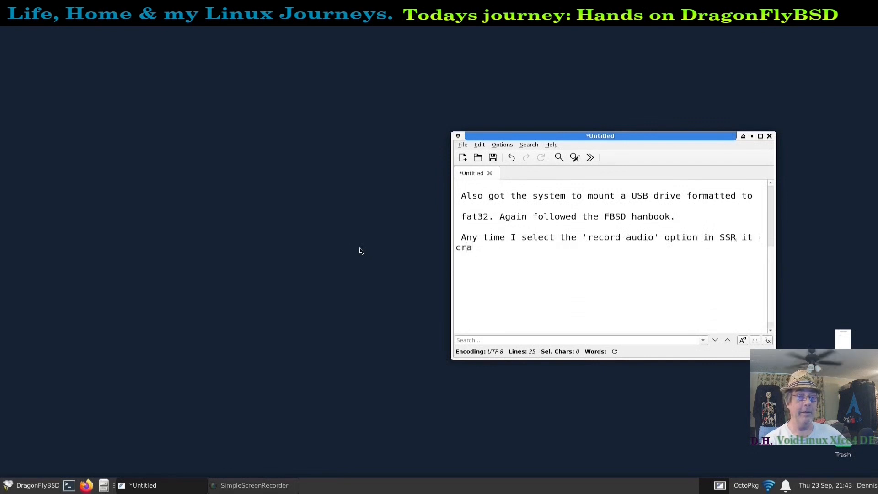
{"action": "type", "text": "he"}
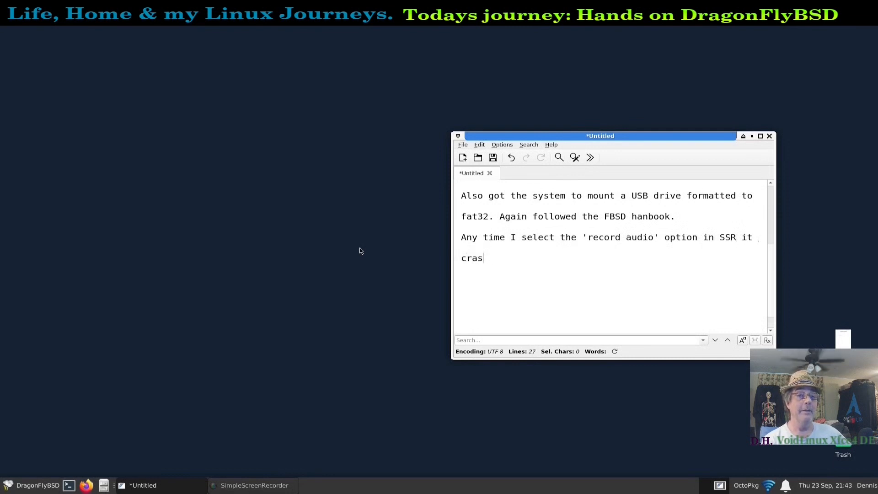
{"action": "type", "text": "hes immediantly."}
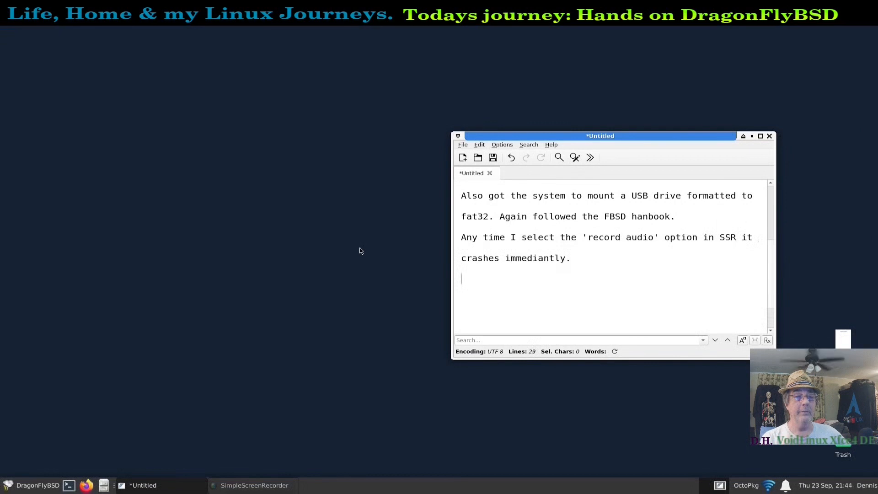
Step: Add 'Audacity is Not available, OBS-Studio refuses to open'
{"action": "type", "text": "Aud"}
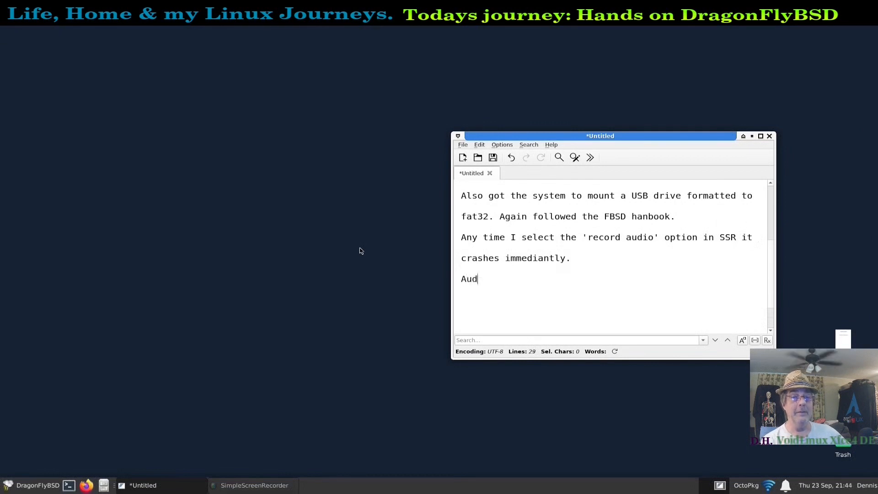
{"action": "type", "text": "acity is"}
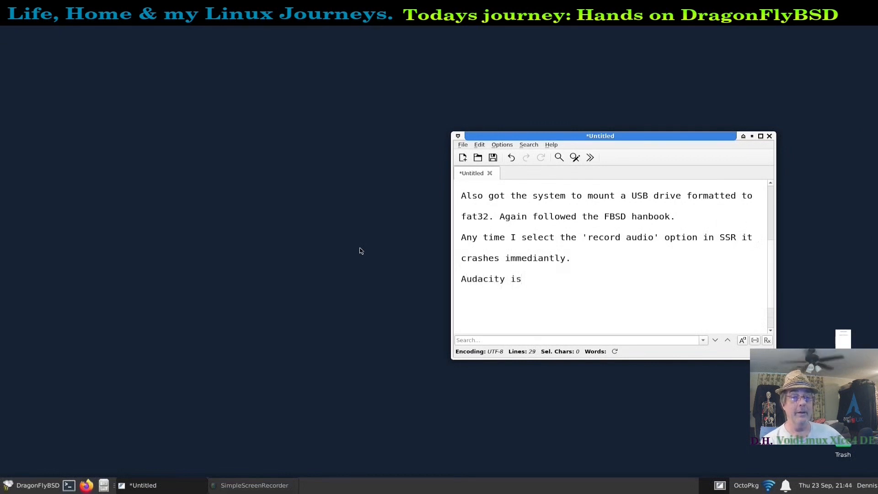
{"action": "type", "text": "Not avail"}
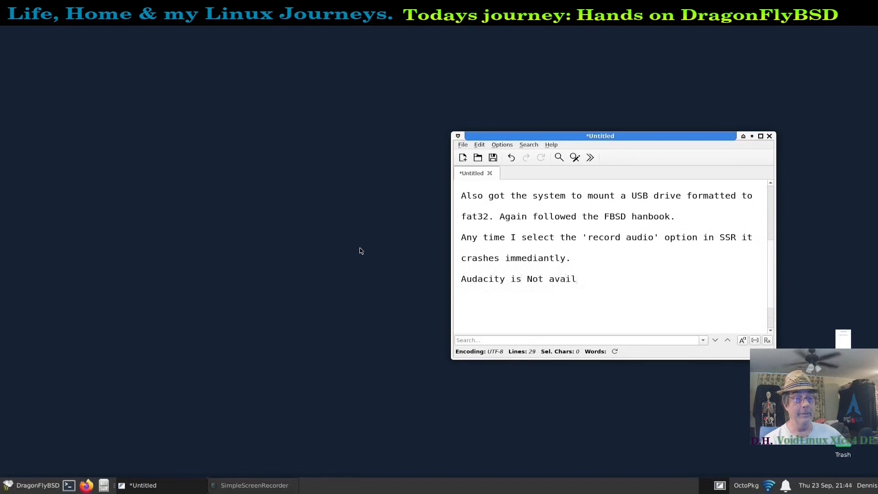
{"action": "type", "text": "able"}
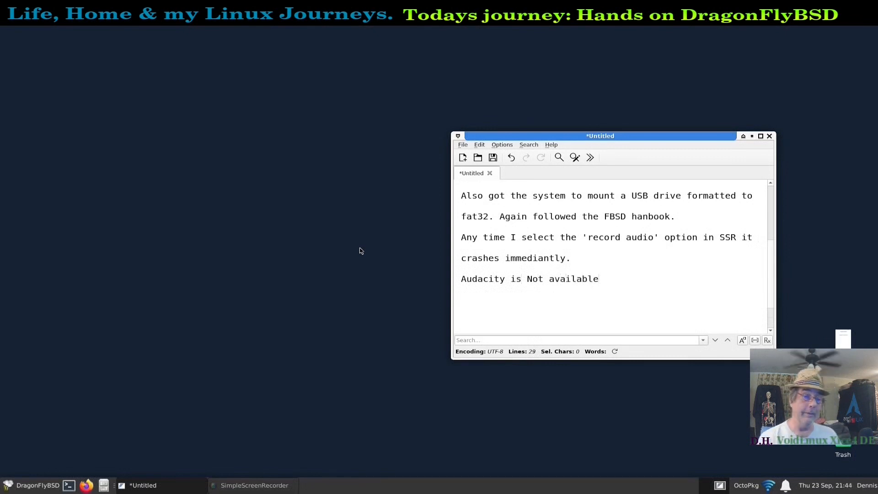
{"action": "type", "text": ", OB"}
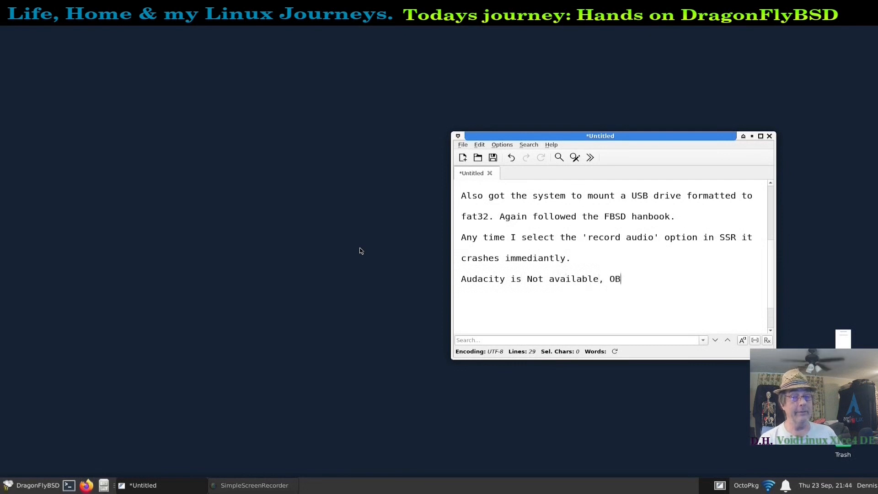
{"action": "type", "text": "S-Stud"}
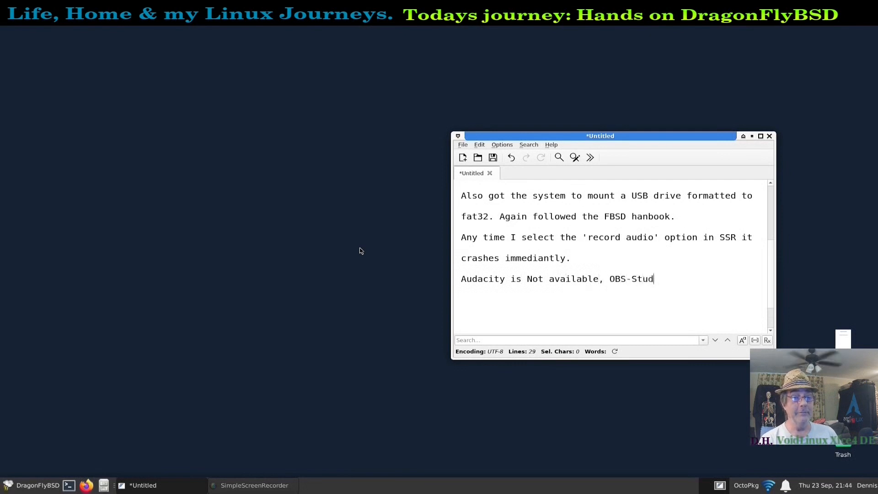
{"action": "type", "text": "io refu"}
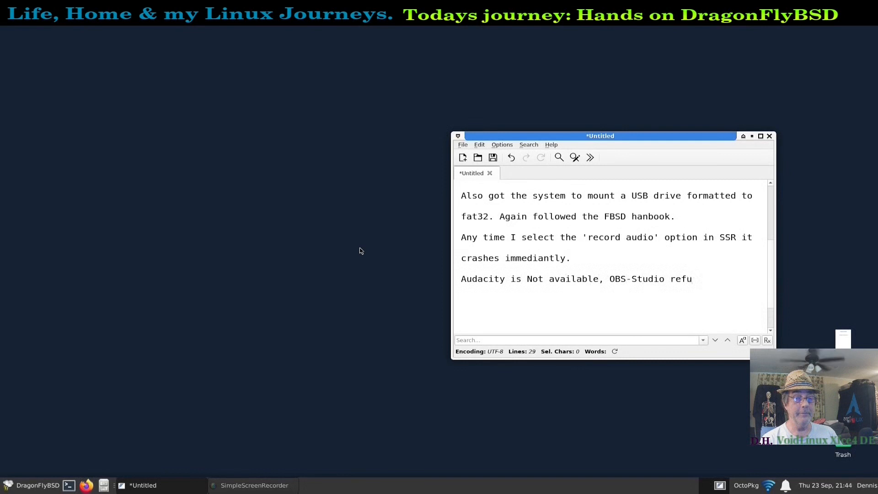
{"action": "type", "text": "ses to open."}
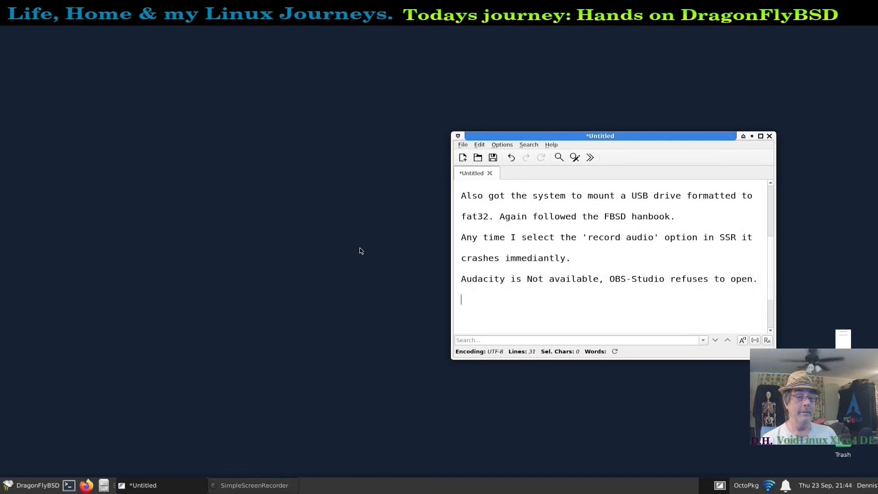
Step: Add the line 'This may freeze the system.'
{"action": "type", "text": "This ma"}
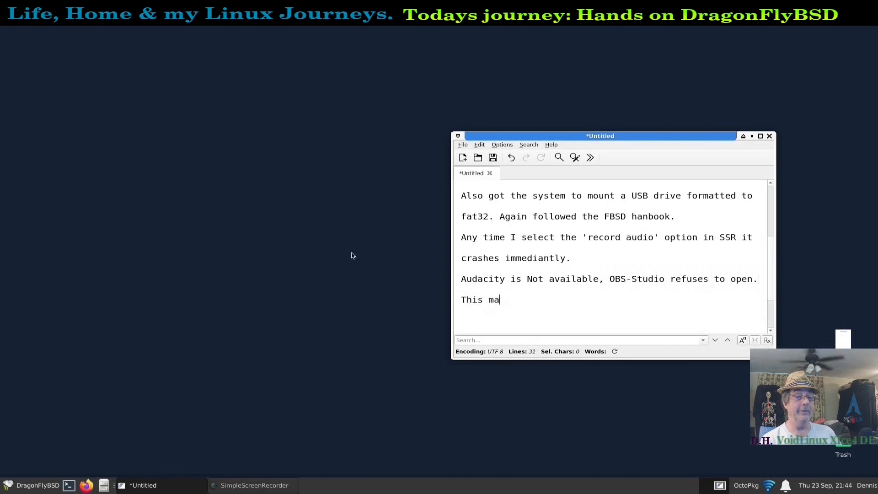
{"action": "type", "text": "y freeze t"}
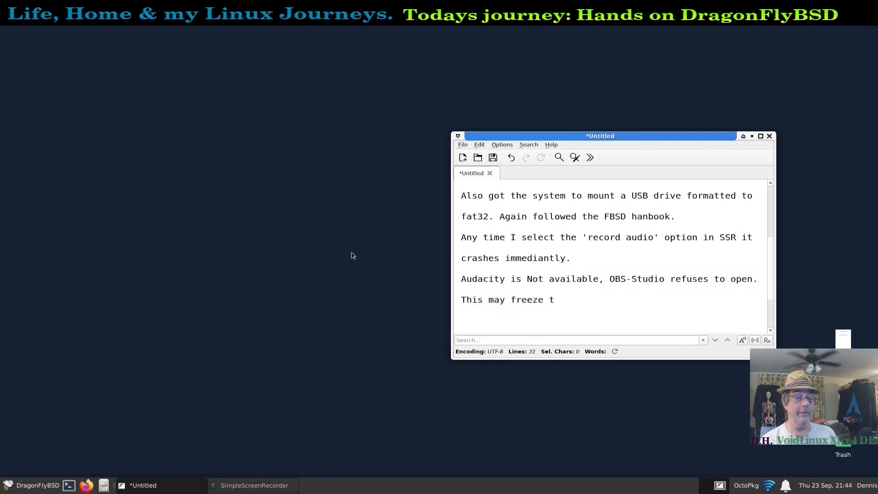
{"action": "type", "text": "he system."}
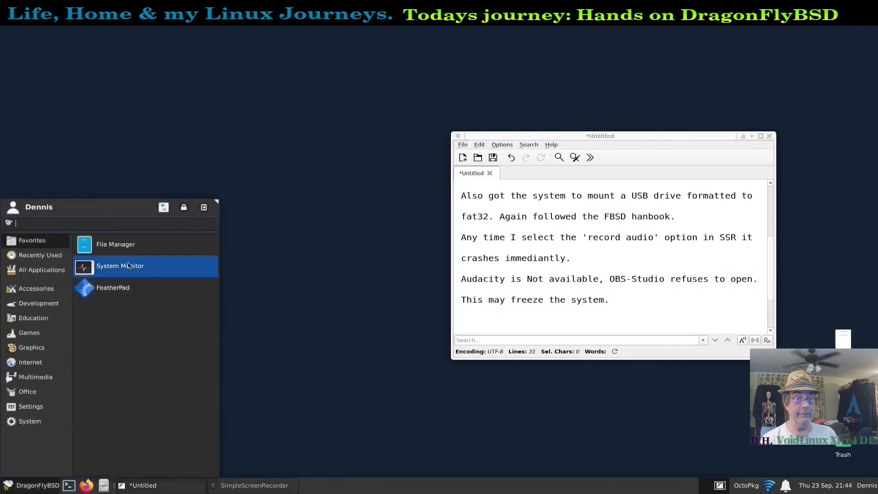
Step: Launch System Monitor and note 'Still working. Notice the heavy RAM usage'
{"action": "left_click", "coordinate": [120, 265]}
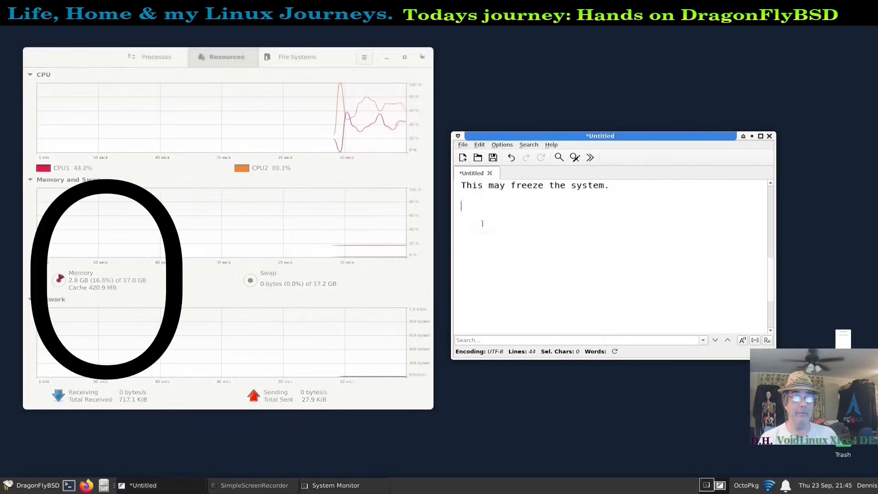
{"action": "type", "text": "Still w"}
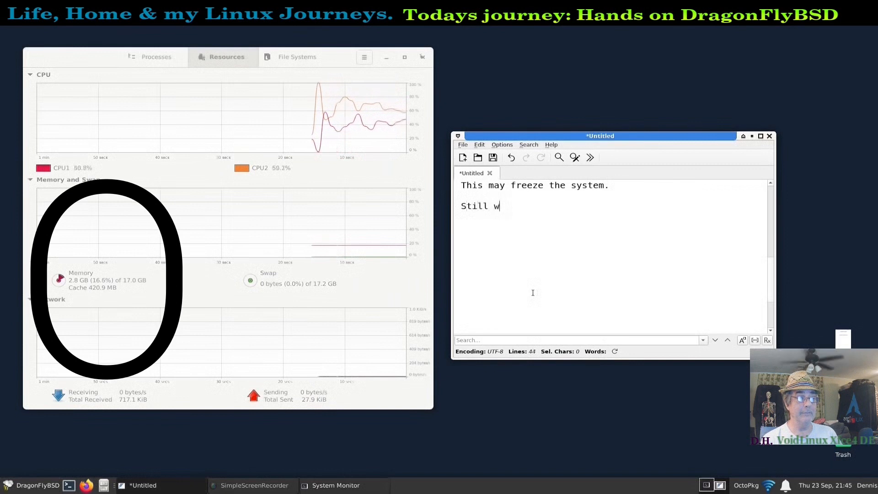
{"action": "type", "text": "orking. Notice t"}
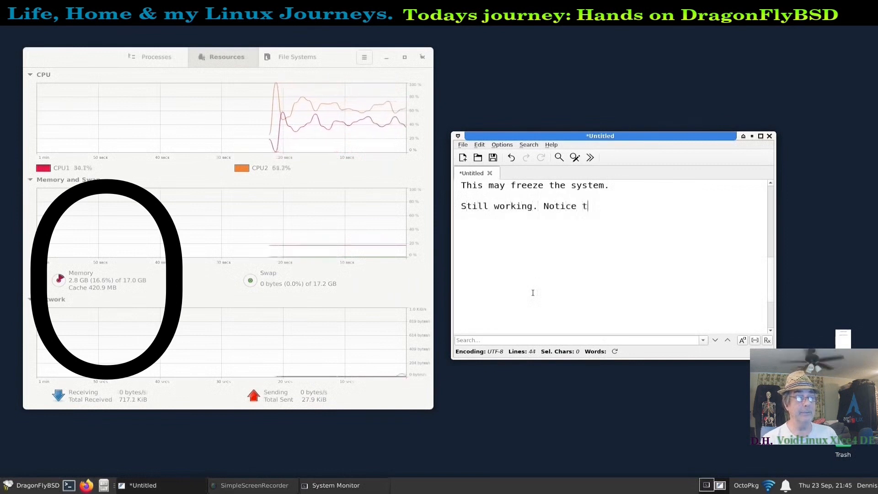
{"action": "type", "text": "he heavy"}
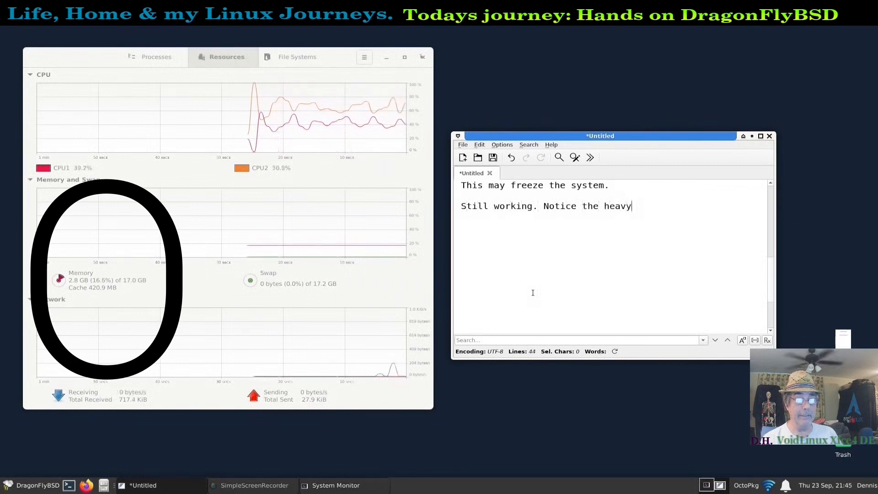
{"action": "type", "text": "RAM"}
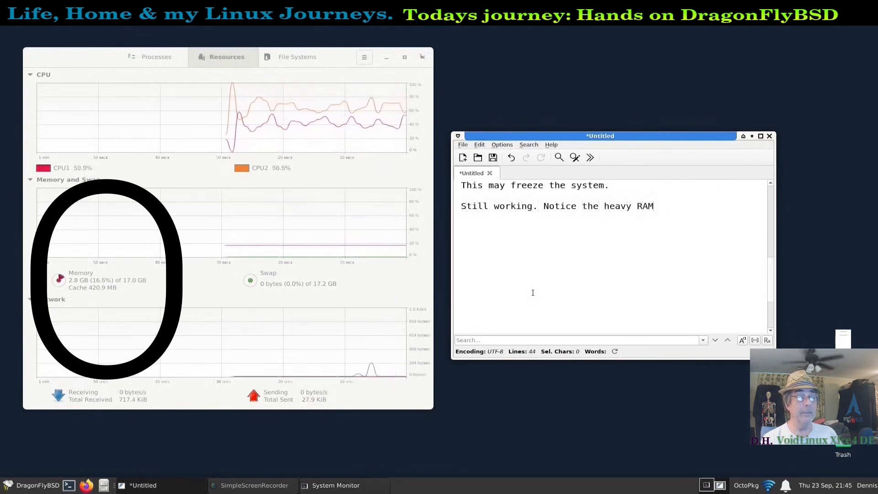
{"action": "type", "text": "usage"}
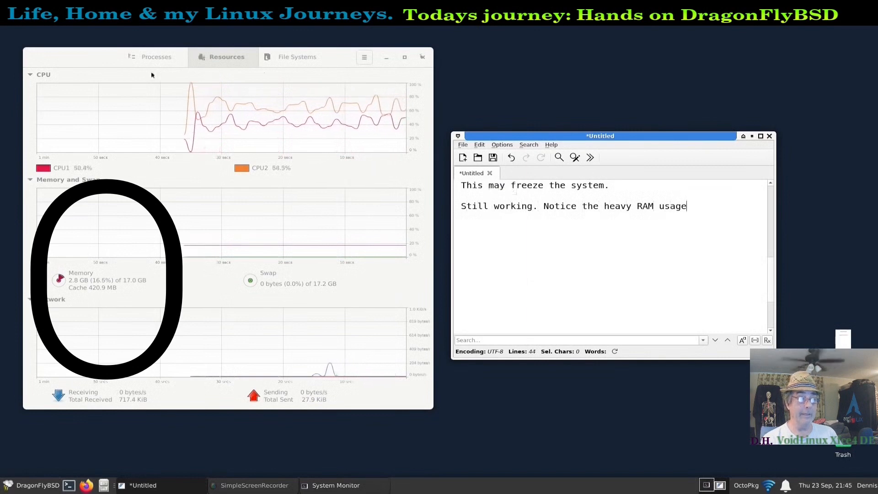
Step: Check the process list, then note the 3GBs in use, dropping 'at idle'
{"action": "left_click", "coordinate": [156, 56]}
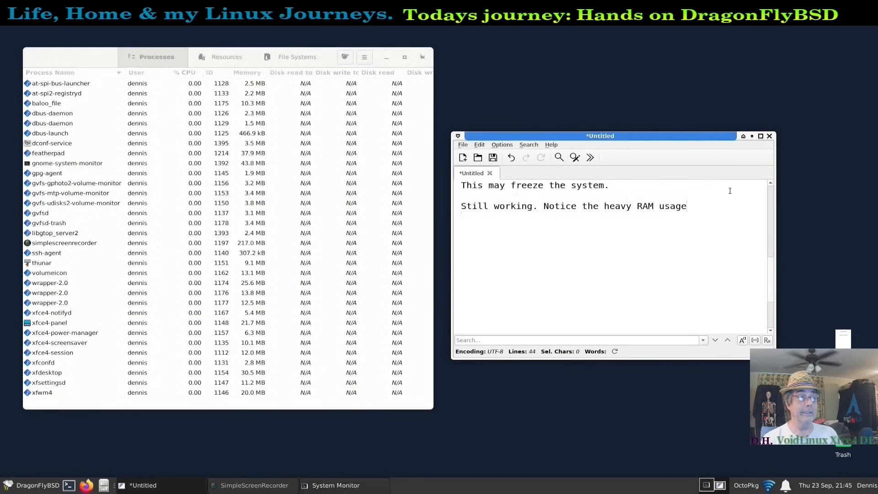
{"action": "type", "text": "of"}
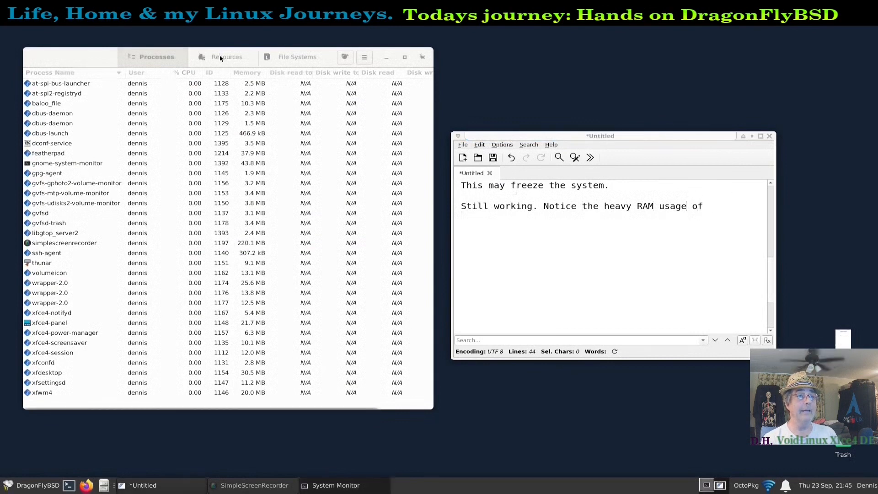
{"action": "left_click", "coordinate": [226, 57]}
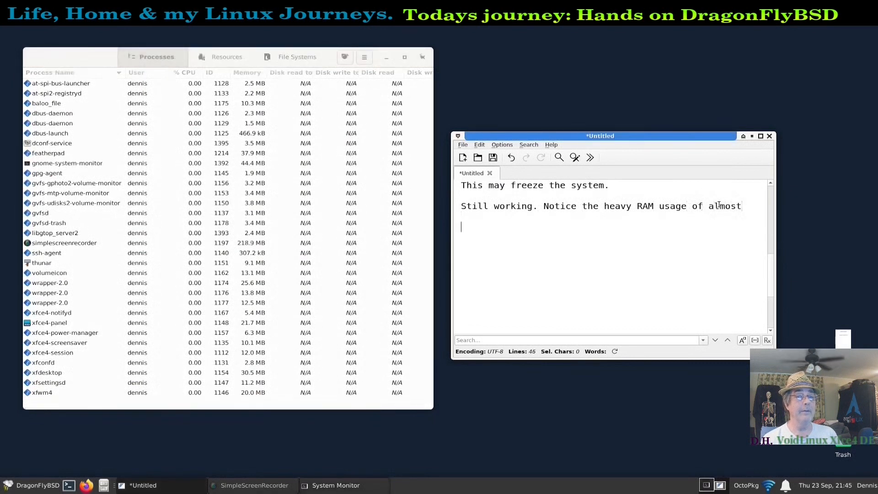
{"action": "type", "text": "3G"}
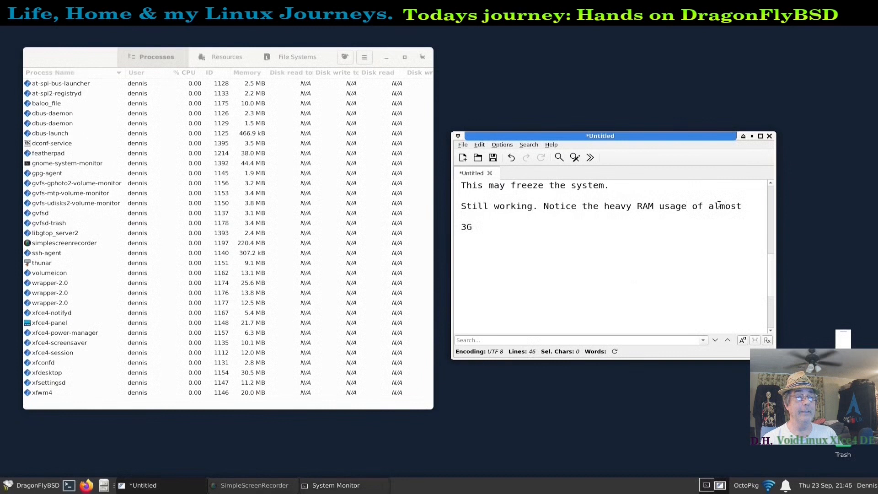
{"action": "type", "text": "Bs"}
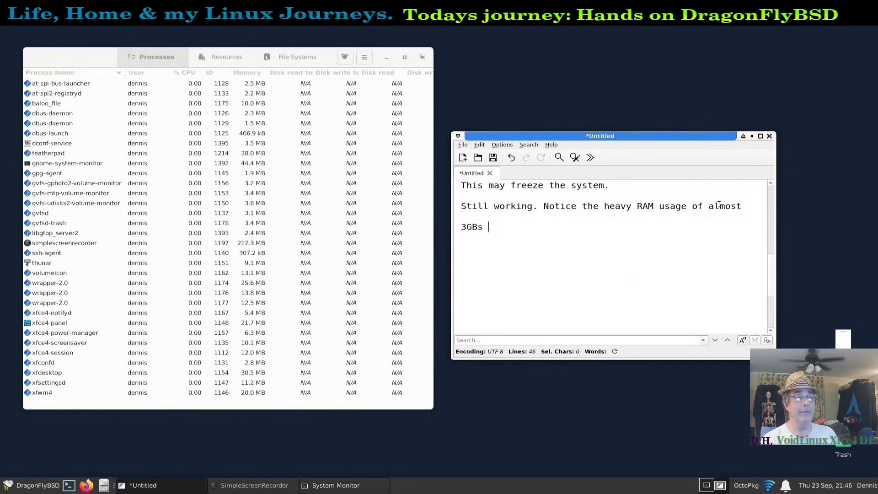
{"action": "type", "text": "at idle"}
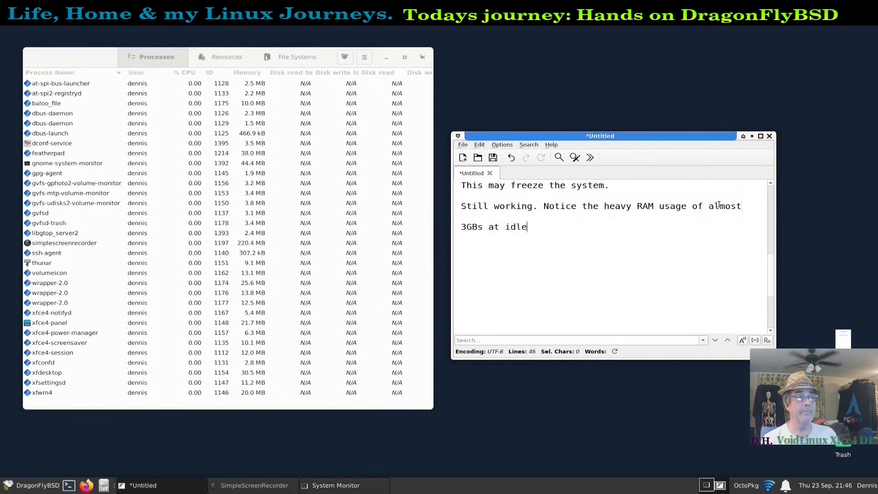
{"action": "key", "text": "BackSpace"}
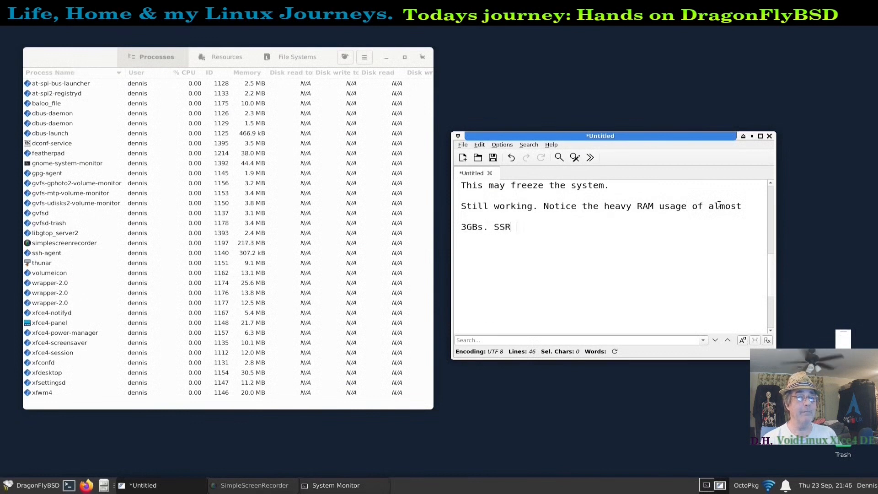
Step: Write that SSR is running along with featherpad & gnome-system-monitor
{"action": "type", "text": "is running"}
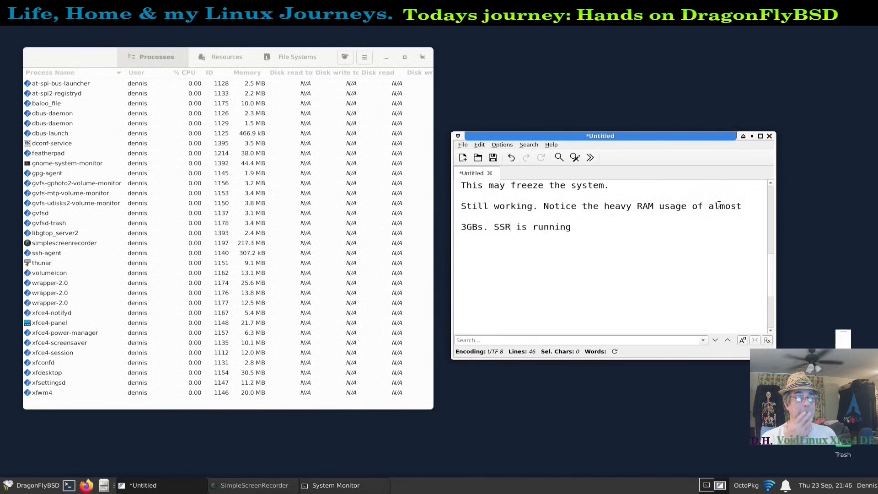
{"action": "type", "text": "along with f"}
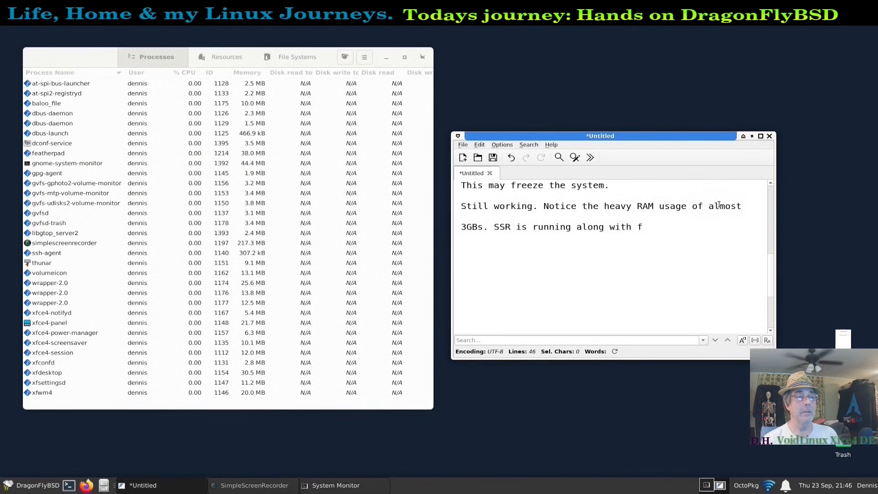
{"action": "type", "text": "eatherpad"}
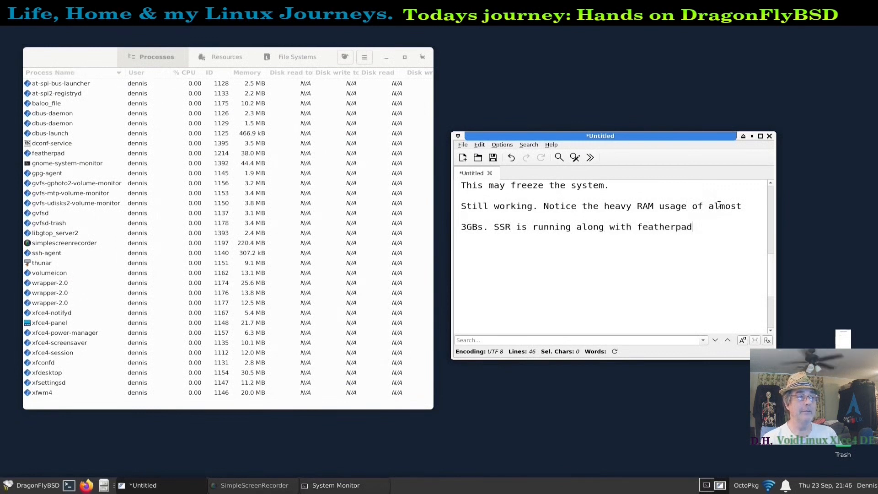
{"action": "type", "text": "& now"}
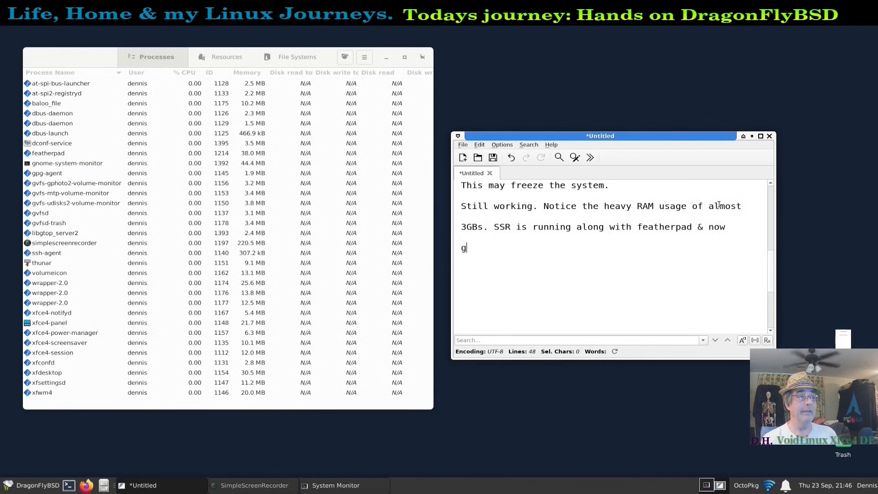
{"action": "type", "text": "nome-s"}
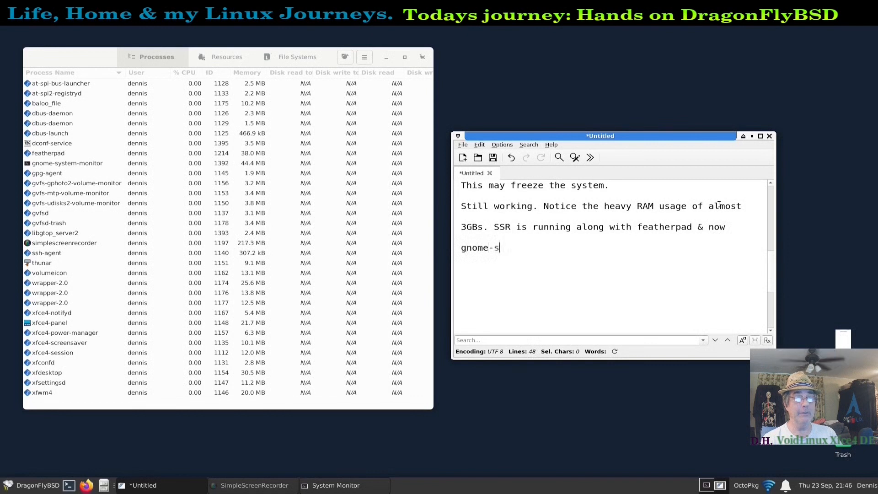
{"action": "type", "text": "ystem-mon"}
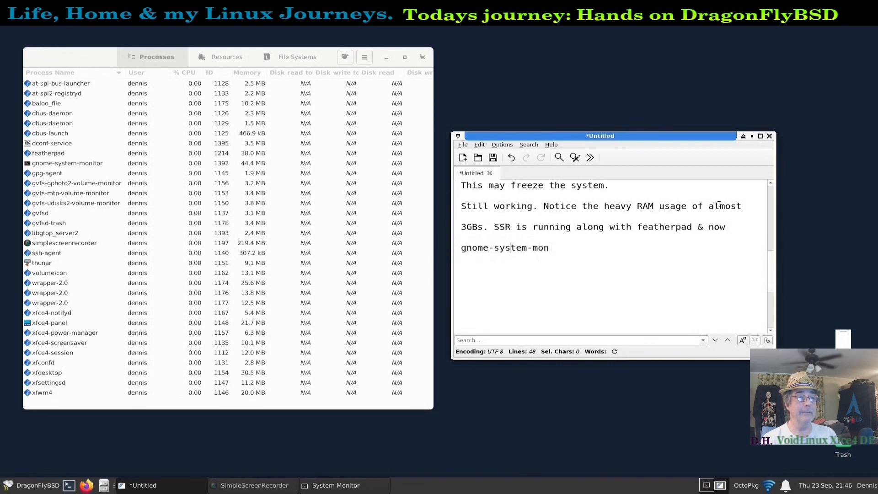
{"action": "type", "text": "itor."}
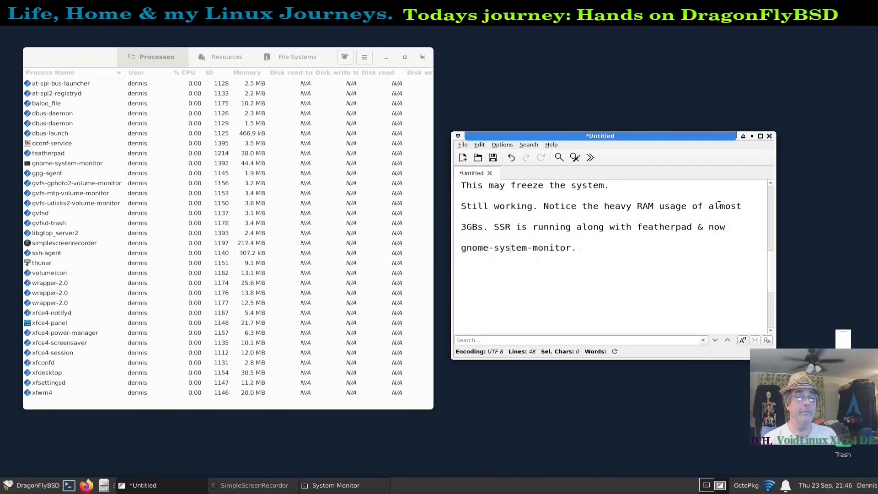
Step: Add 'That's a Lot of resources.'
{"action": "type", "text": "That'"}
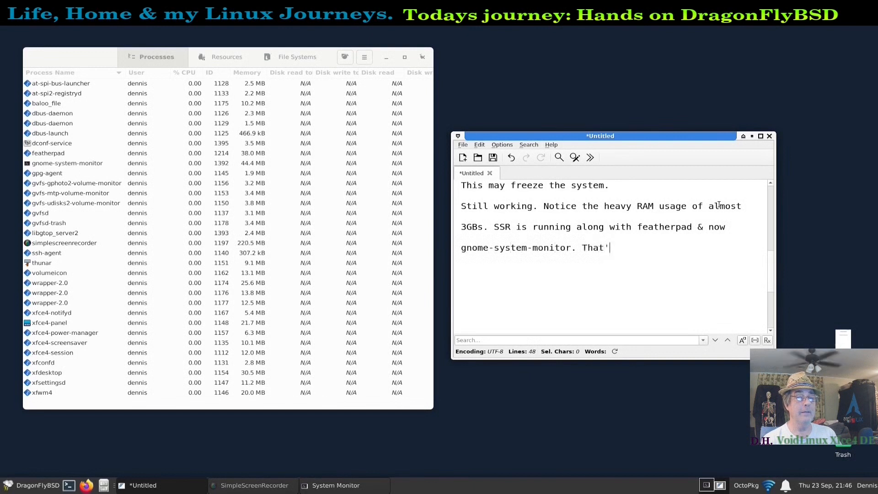
{"action": "type", "text": "s a Lot of"}
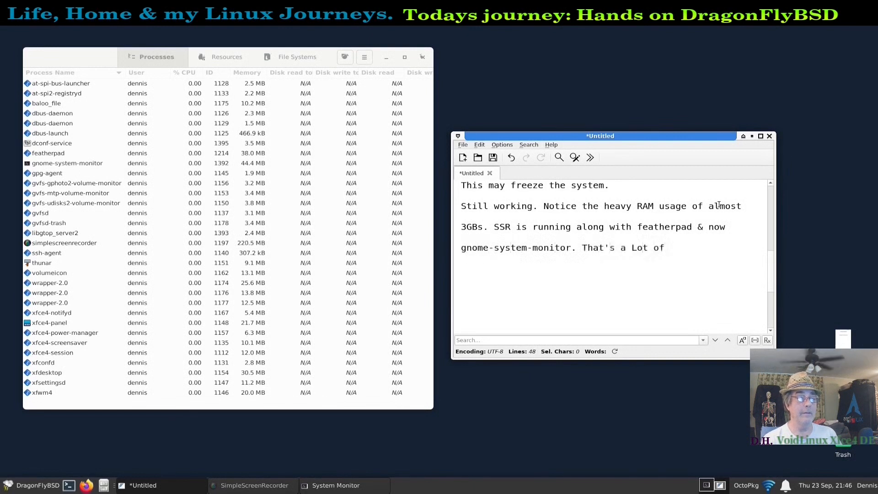
{"action": "type", "text": "res"}
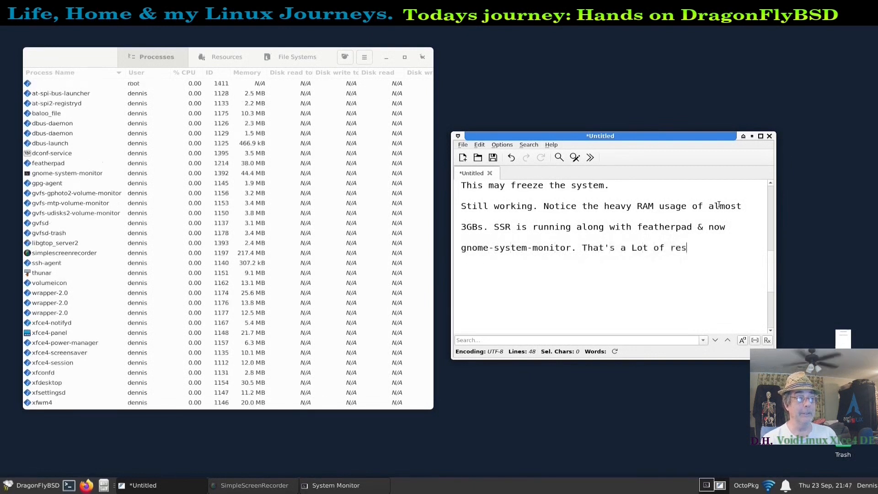
{"action": "type", "text": "ources."}
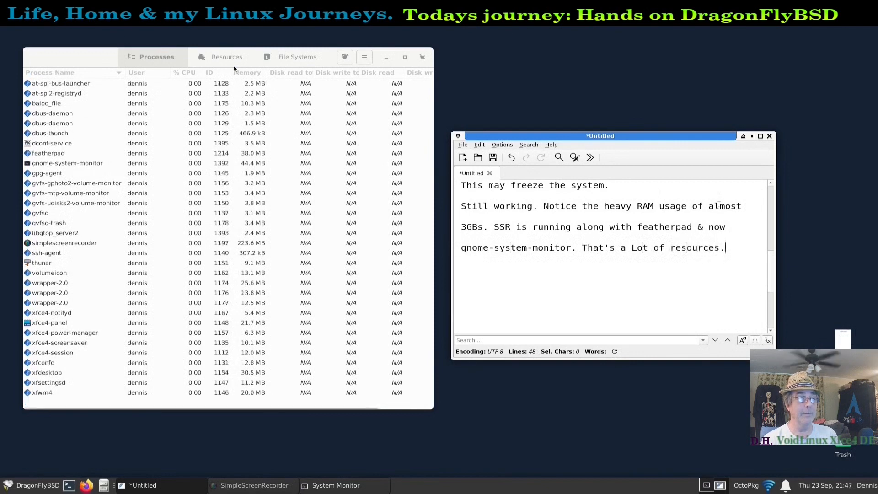
Step: With the Resources graphs showing, write 'You may notice the lag when switching between the tabs' and start a new line
{"action": "left_click", "coordinate": [226, 57]}
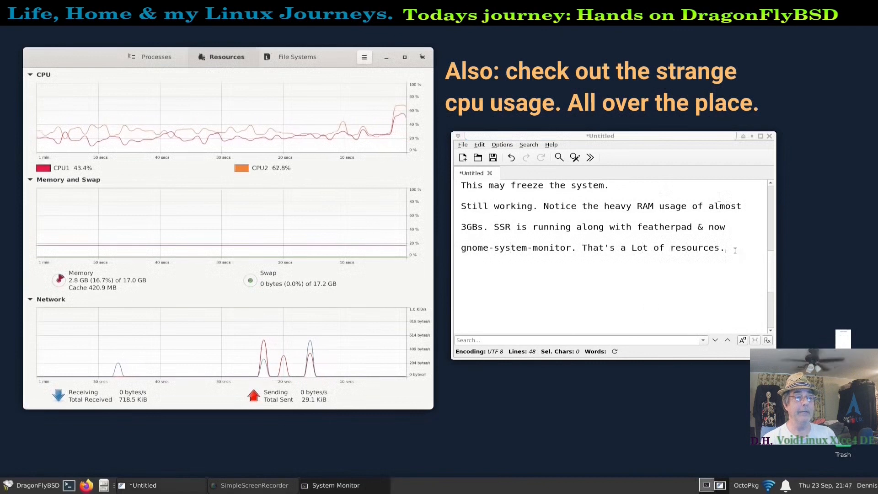
{"action": "type", "text": "You m"}
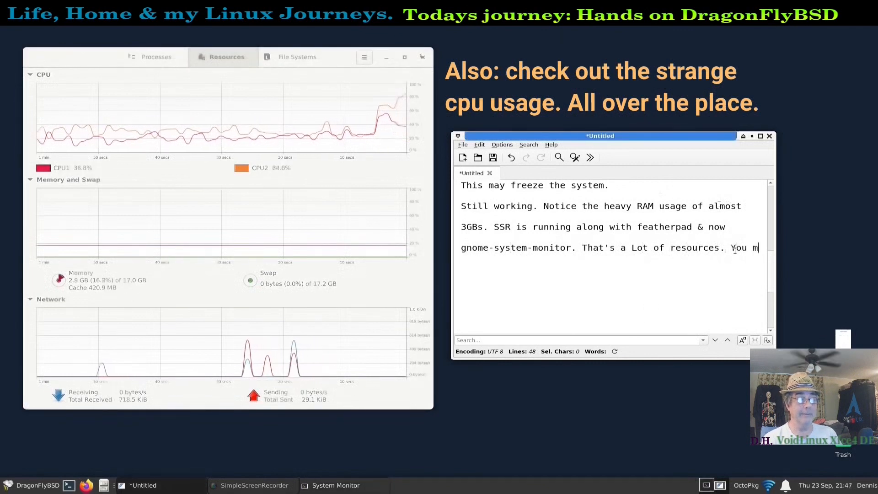
{"action": "type", "text": "ay notice th"}
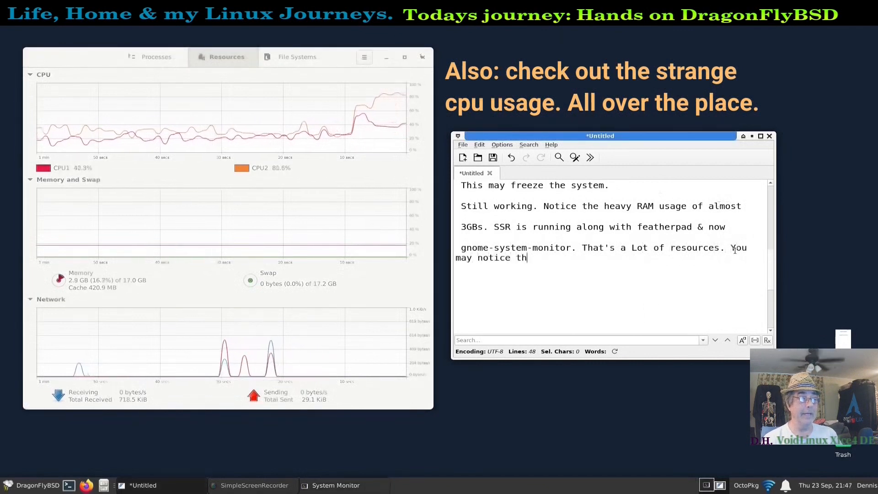
{"action": "type", "text": "e la"}
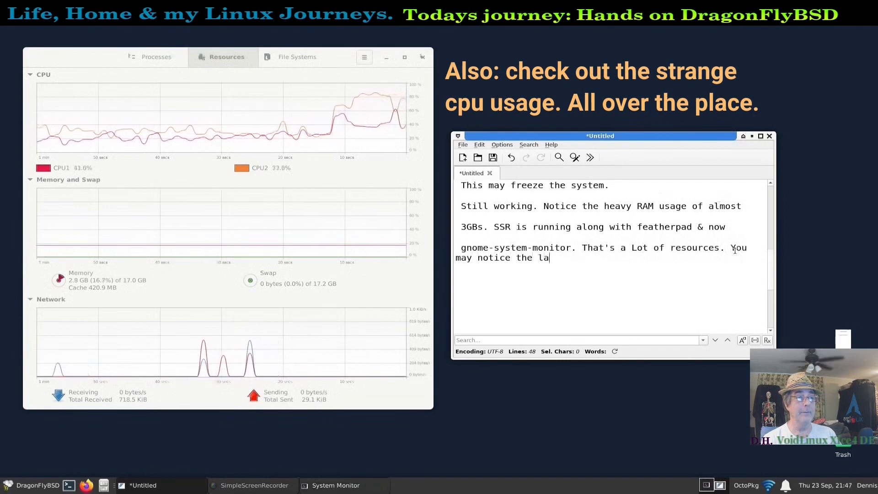
{"action": "type", "text": "g when swi"}
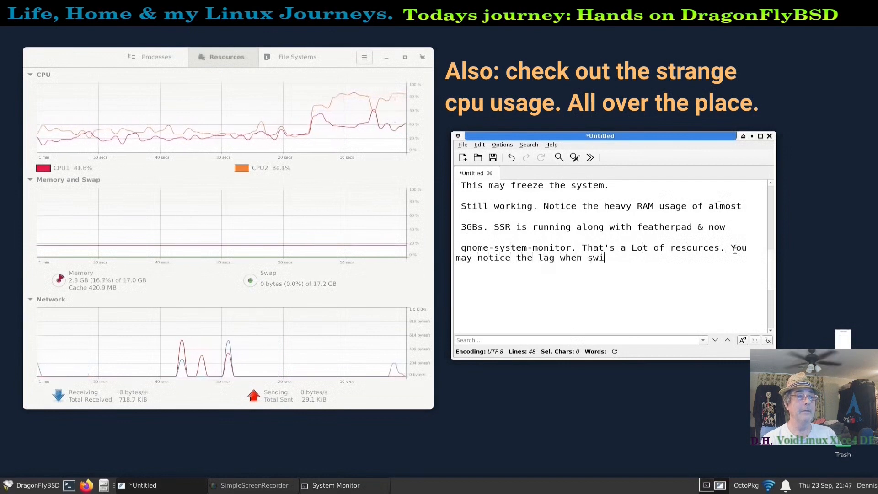
{"action": "type", "text": "tching"}
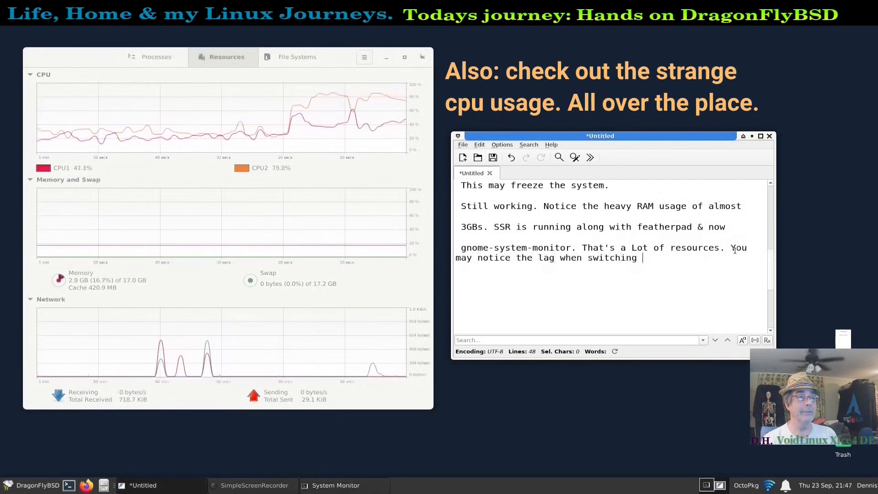
{"action": "type", "text": "between"}
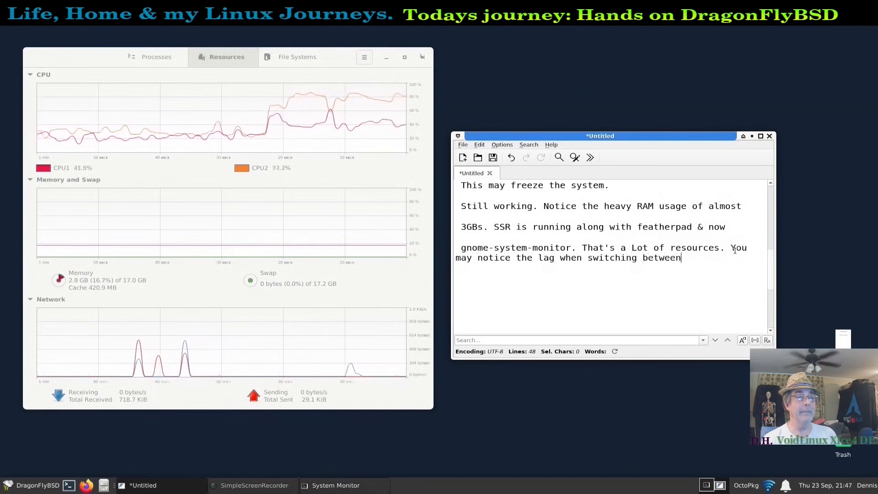
{"action": "type", "text": "the tabs."}
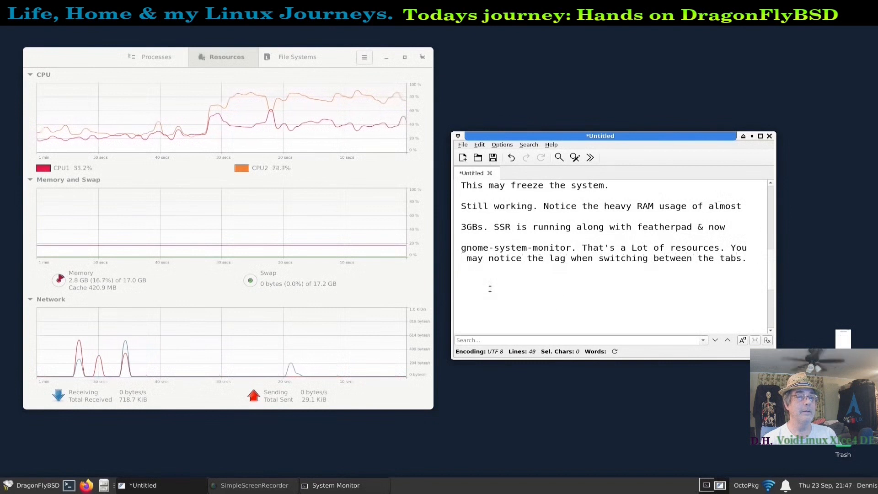
{"action": "key", "text": "Return"}
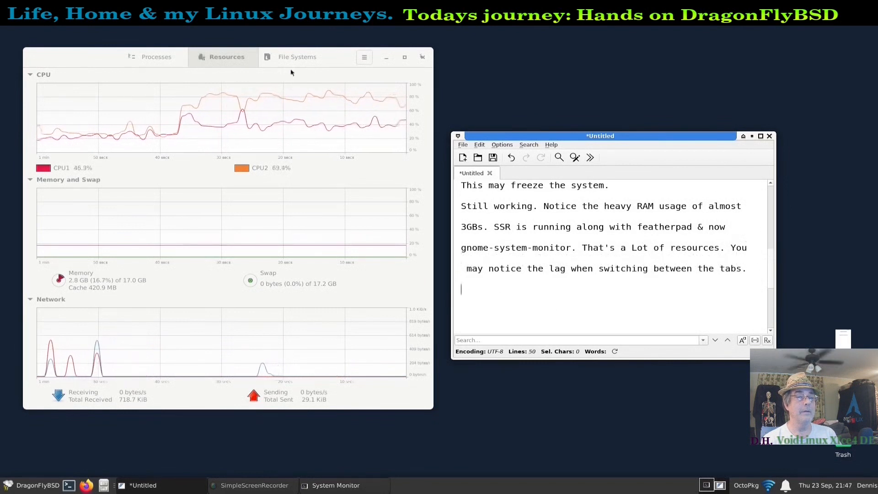
{"action": "left_click", "coordinate": [296, 57]}
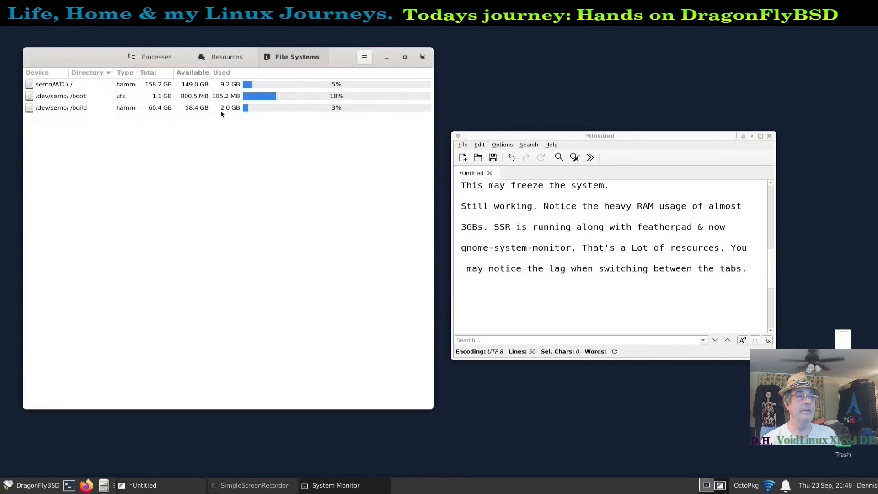
{"action": "mouse_move", "coordinate": [202, 114]}
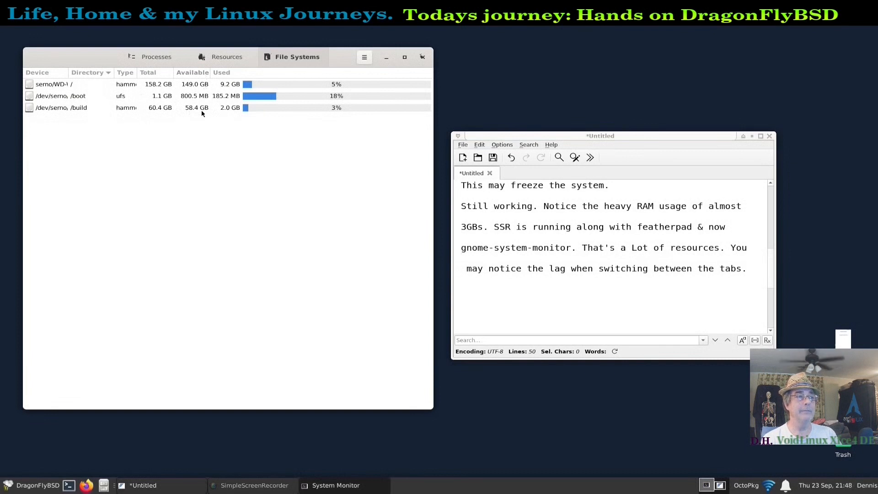
{"action": "left_click", "coordinate": [227, 56]}
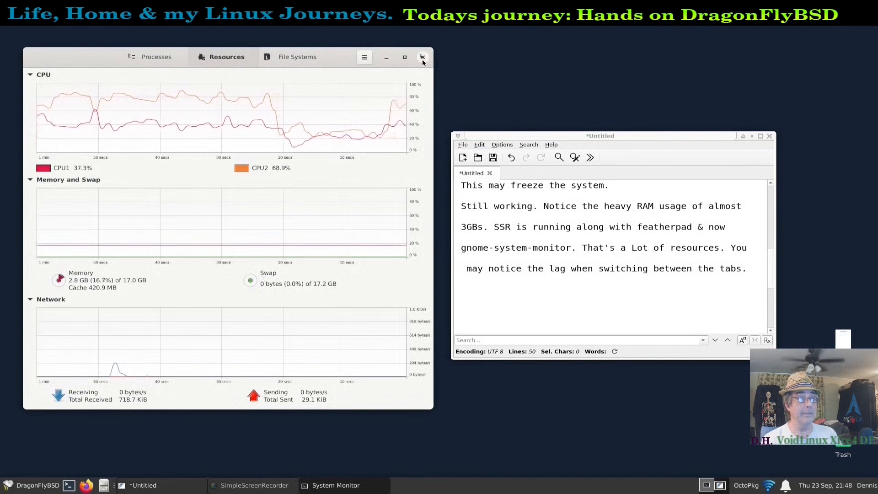
Step: Close System Monitor and write 'So, obs won't open, audacity is not available.'
{"action": "left_click", "coordinate": [422, 57]}
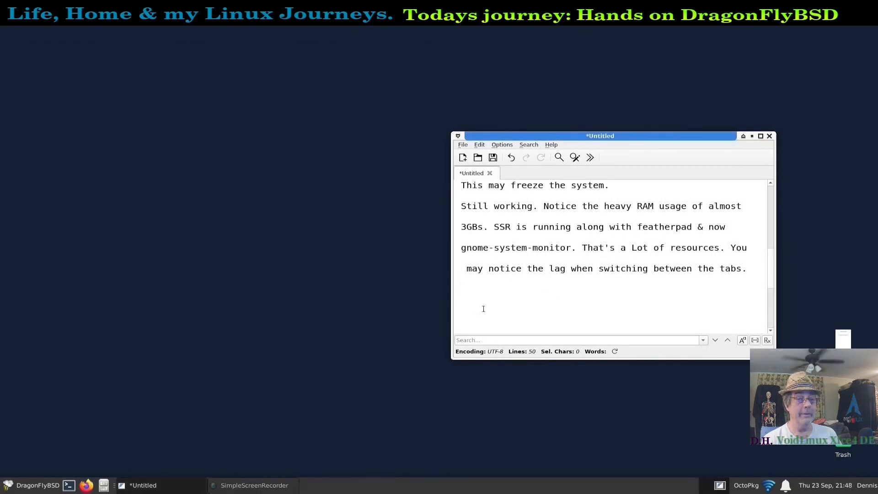
{"action": "type", "text": "So,"}
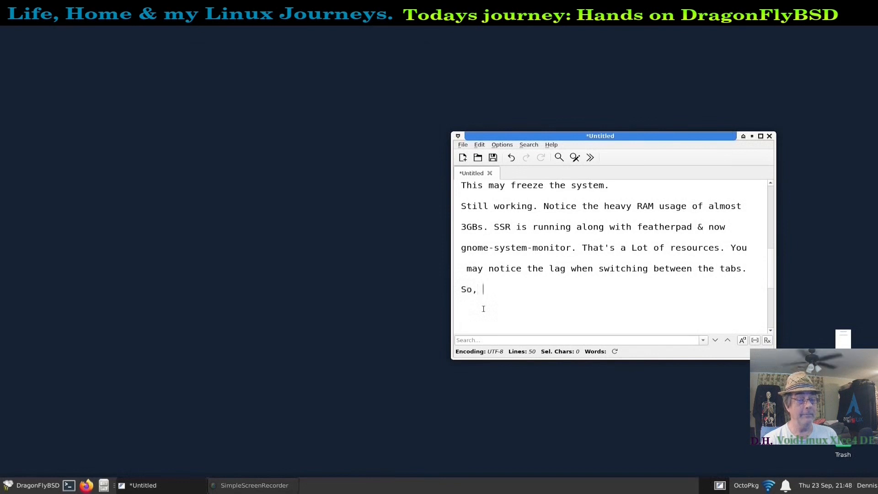
{"action": "type", "text": "obs won't open, audacity is not"}
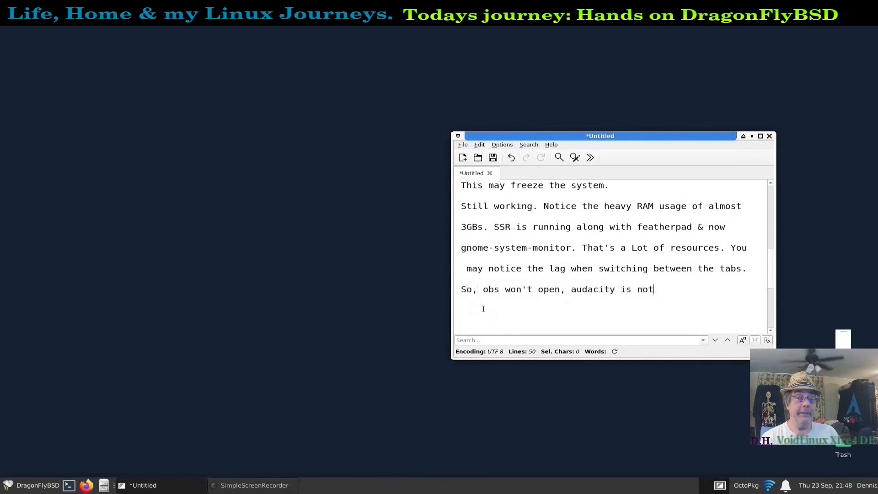
{"action": "type", "text": "availabl"}
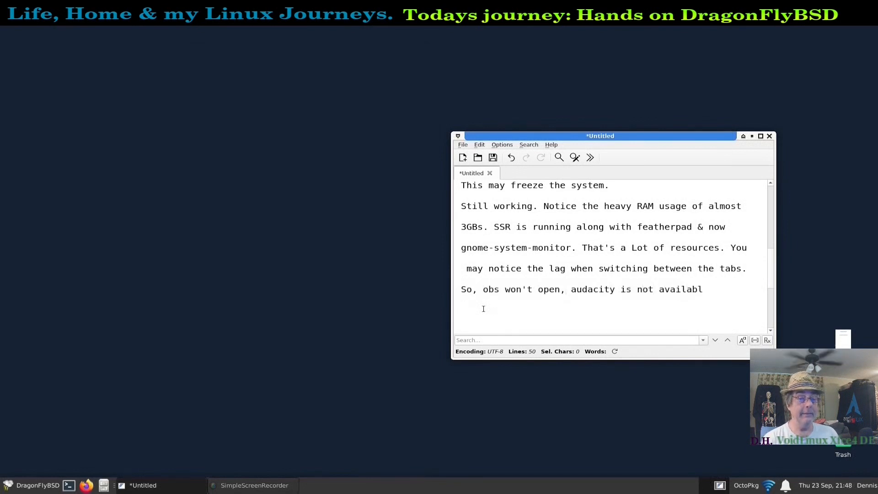
{"action": "type", "text": "e"}
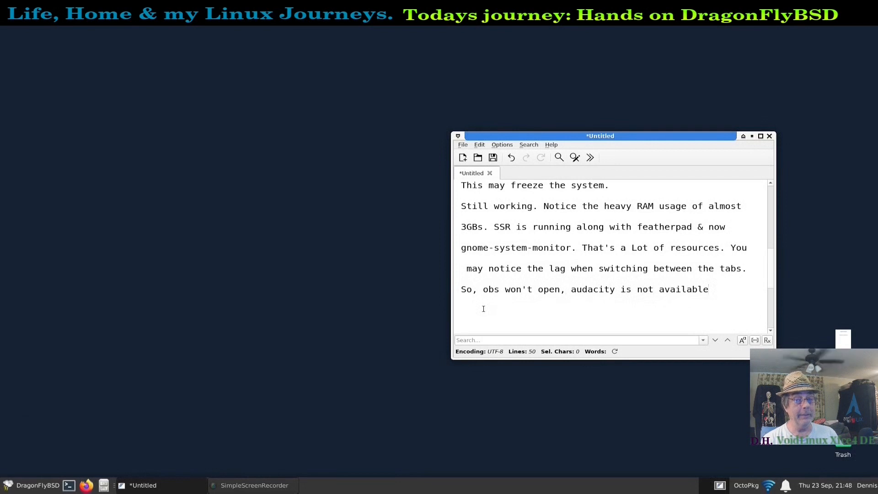
{"action": "type", "text": "."}
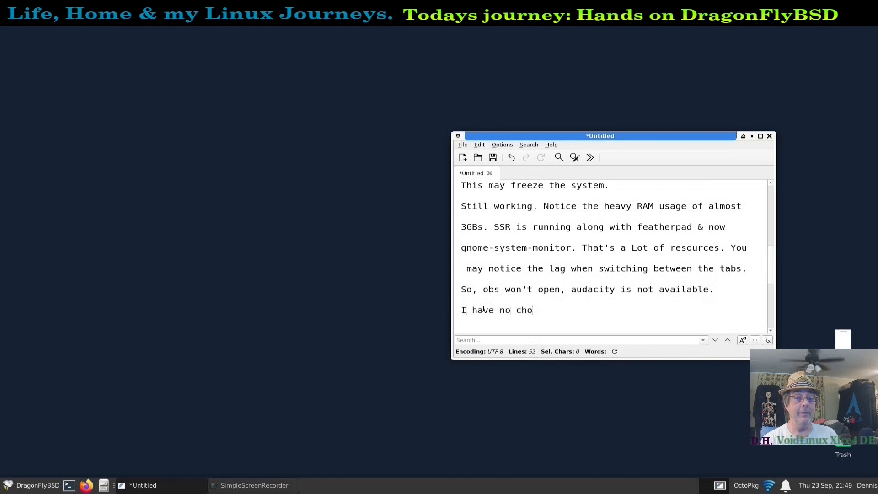
Step: Add that there is no choice but to pass on DragonFlyBSD
{"action": "type", "text": "ice but to"}
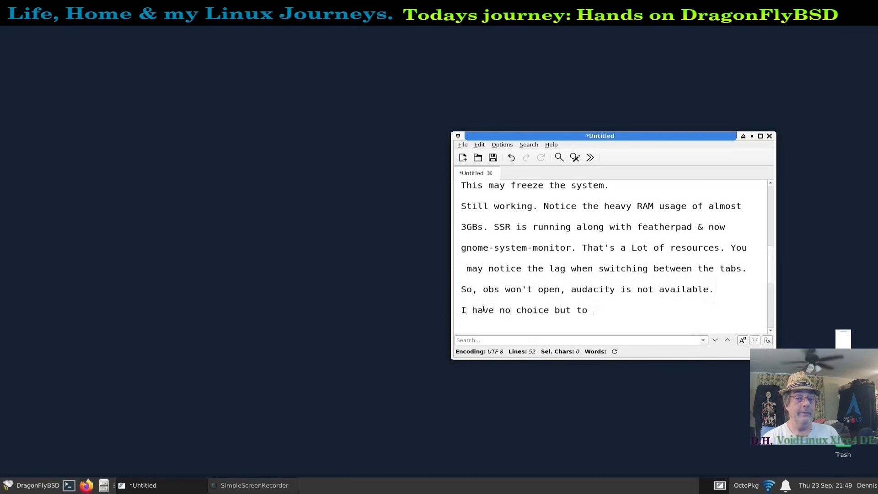
{"action": "type", "text": "pass on the"}
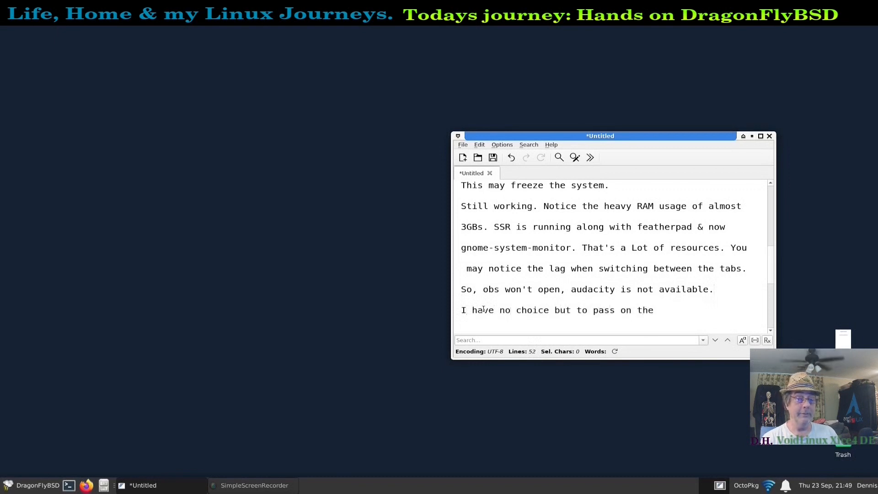
{"action": "type", "text": "Dragon"}
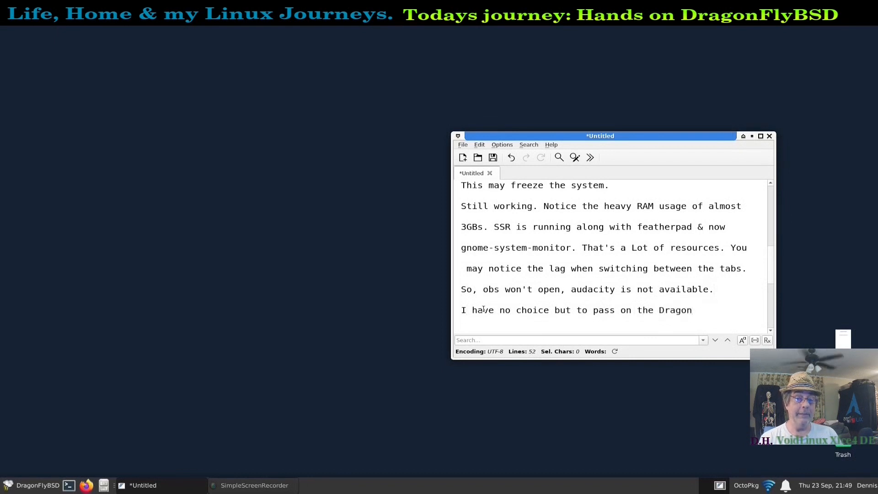
{"action": "type", "text": "DragonFlyBSD<"}
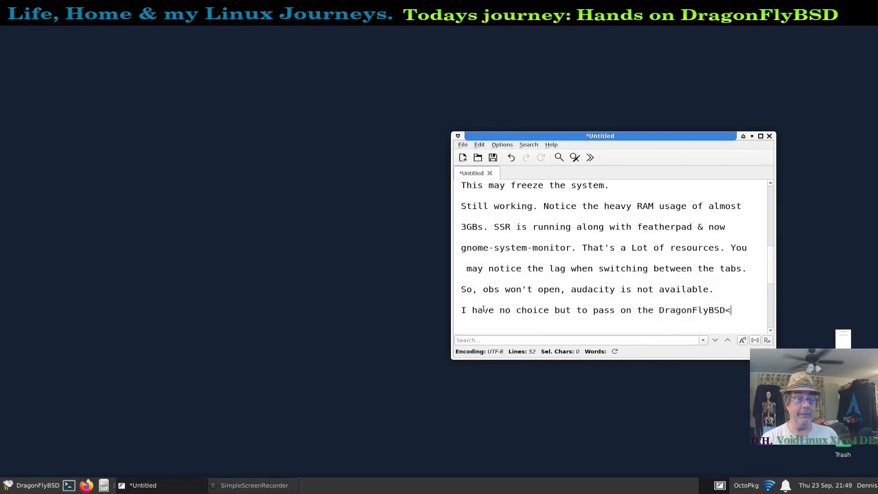
{"action": "type", "text": "."}
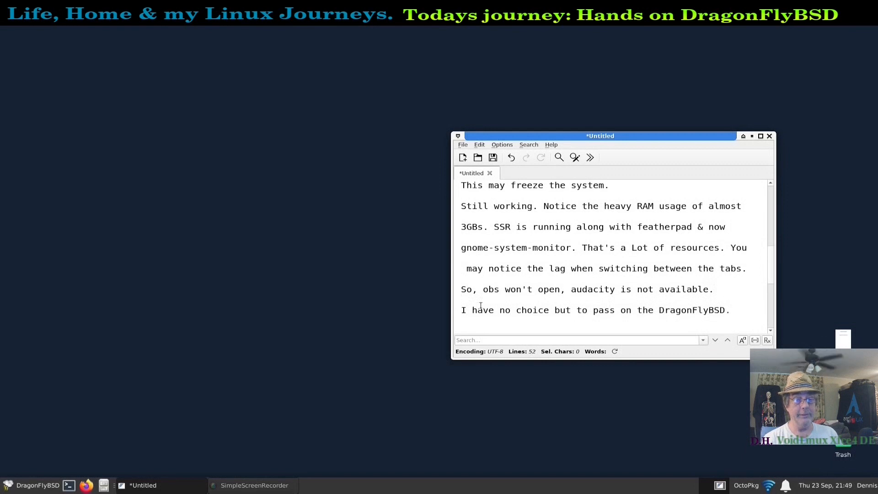
Step: Insert after 'available' that audio cannot be used in Simplescreenrecorder, spelling out the name
{"action": "left_click", "coordinate": [712, 289]}
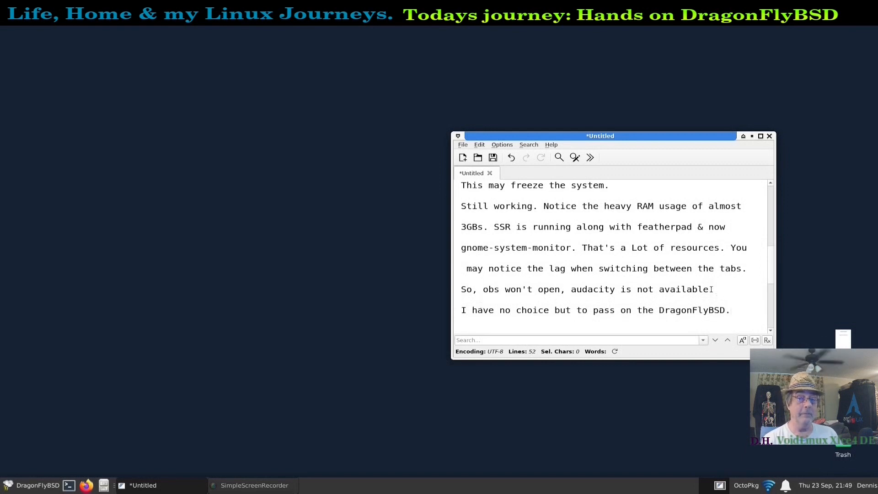
{"action": "type", "text": "&."}
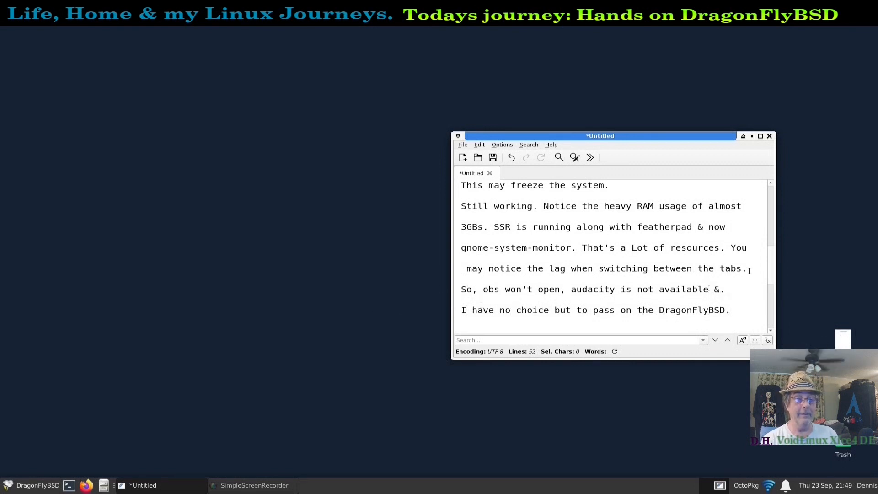
{"action": "type", "text": "e"}
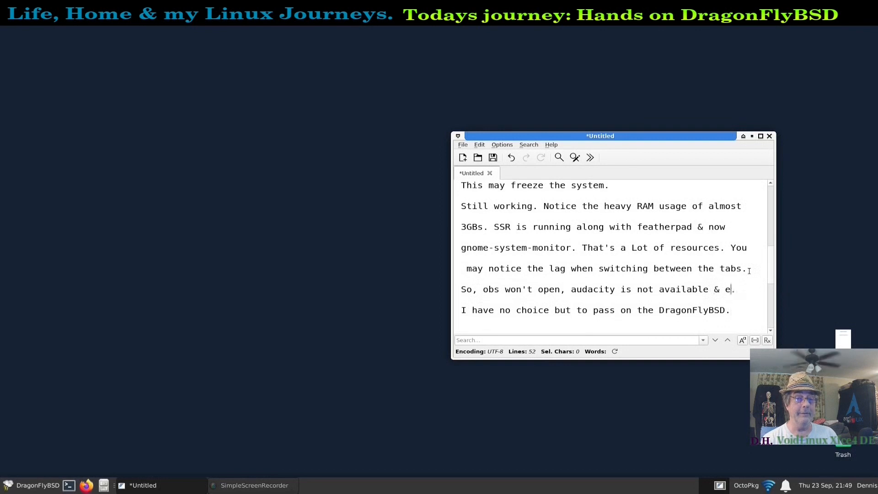
{"action": "type", "text": "I"}
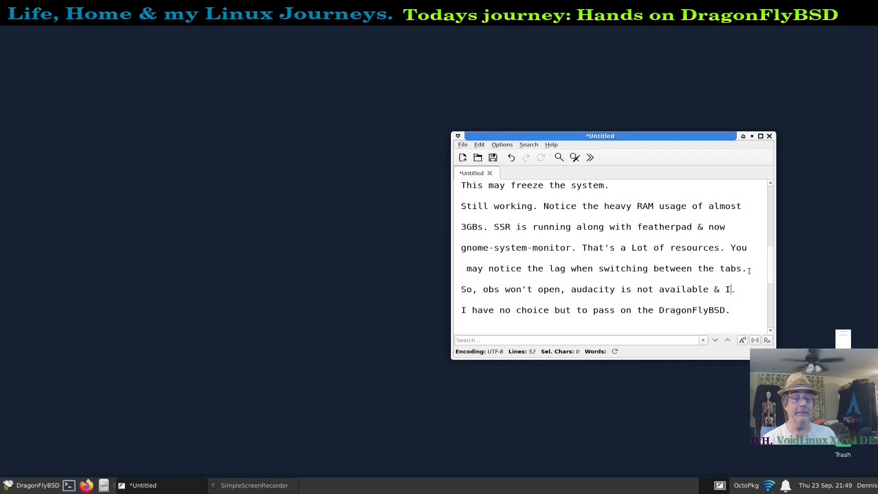
{"action": "type", "text": "cannot use the ."}
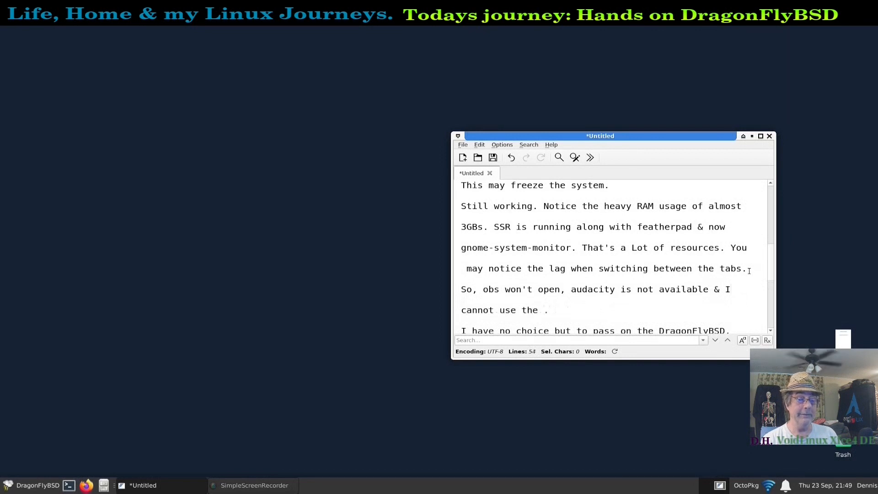
{"action": "type", "text": "audio in ss"}
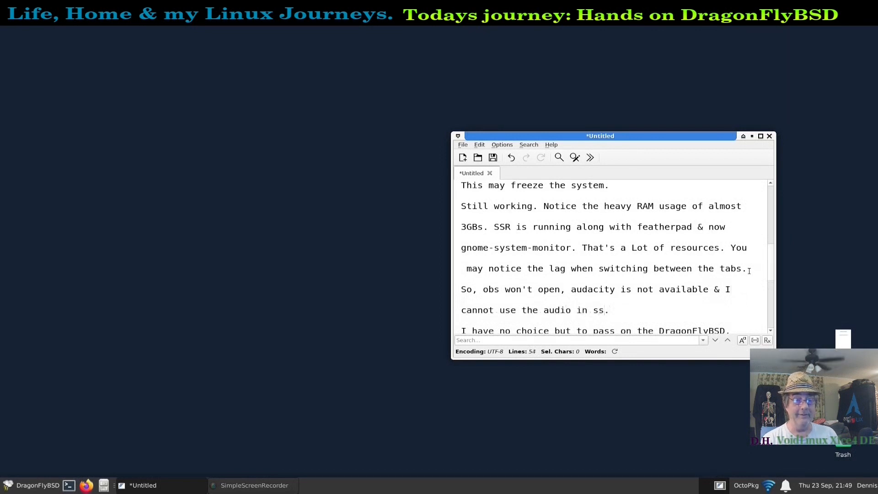
{"action": "key", "text": "Backspace"}
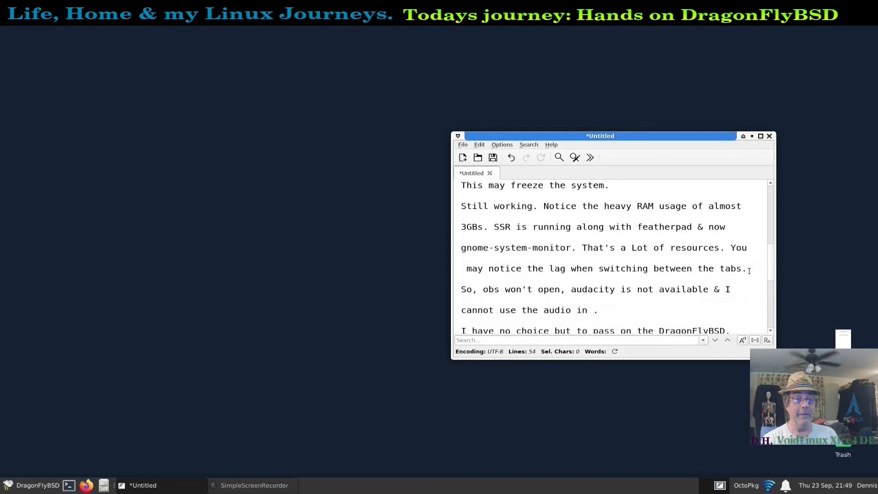
{"action": "type", "text": "Simplescree"}
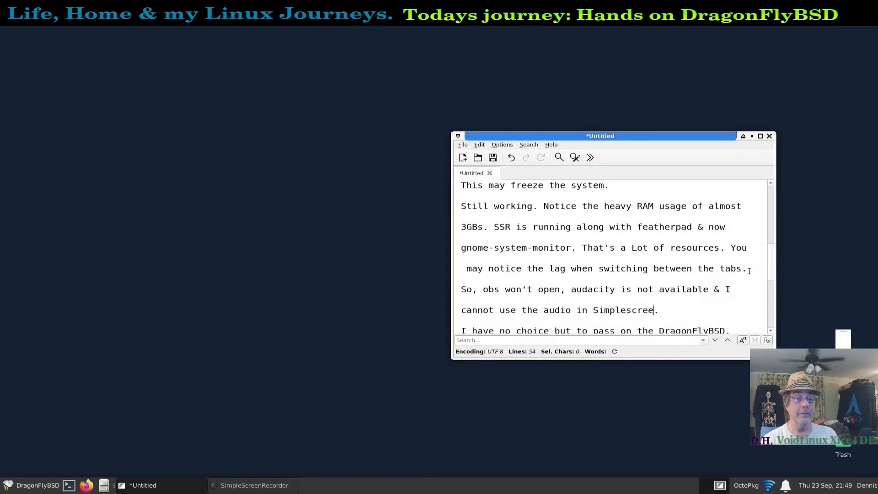
Step: Add '& the system is subject to random freezes'
{"action": "scroll", "scroll_direction": "down", "scroll_amount": 3}
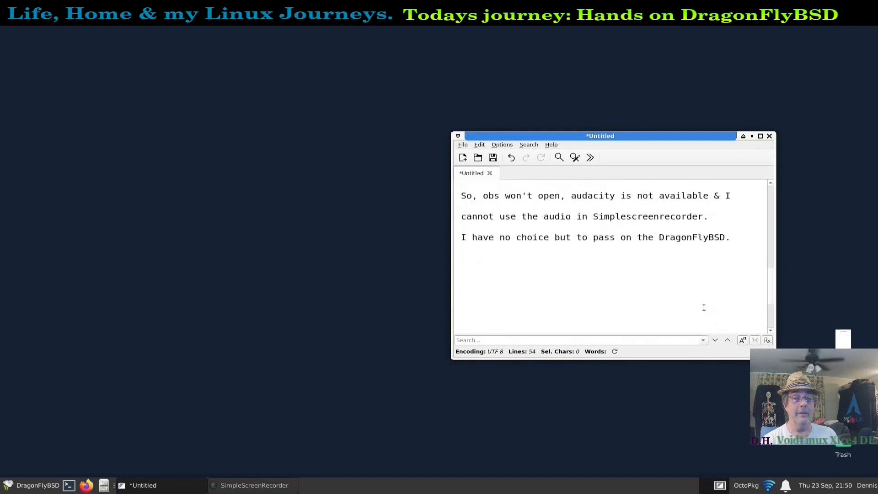
{"action": "scroll", "scroll_direction": "up", "scroll_amount": 3}
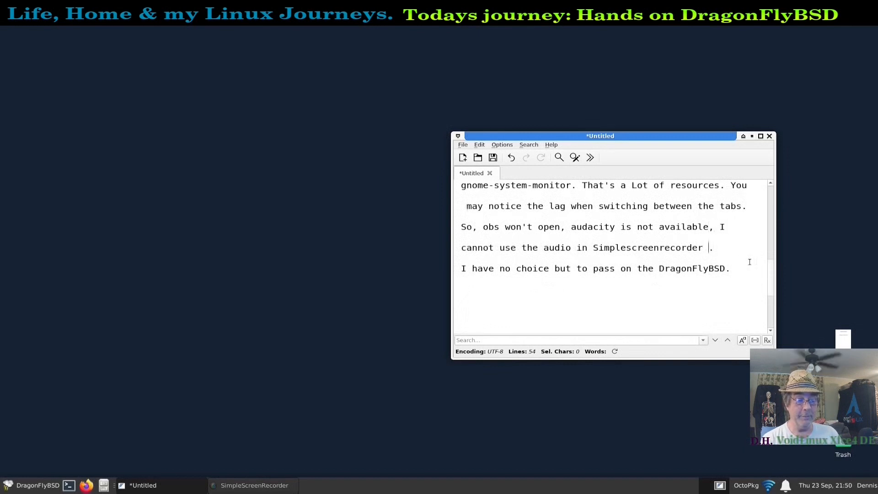
{"action": "type", "text": "& the"}
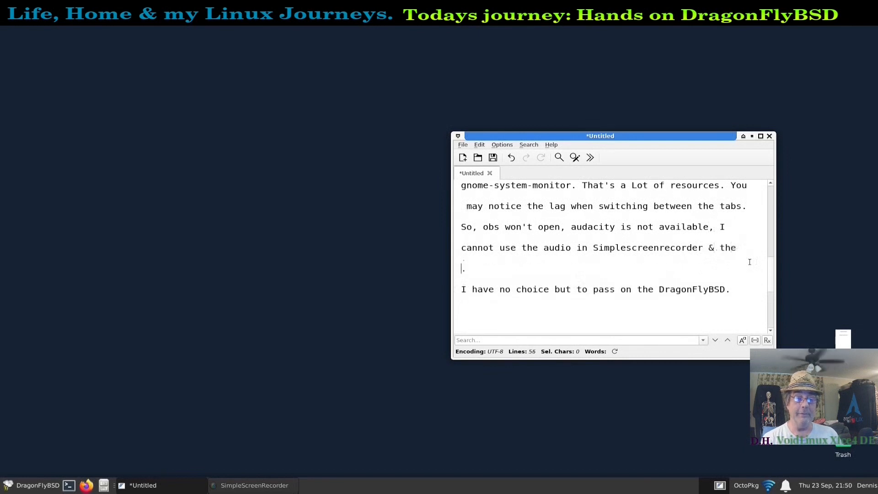
{"action": "type", "text": "system is"}
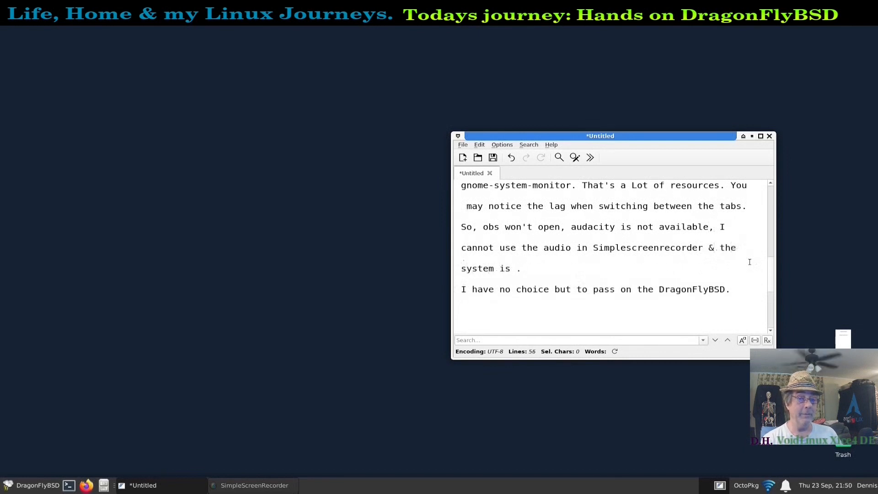
{"action": "type", "text": "subject to rando"}
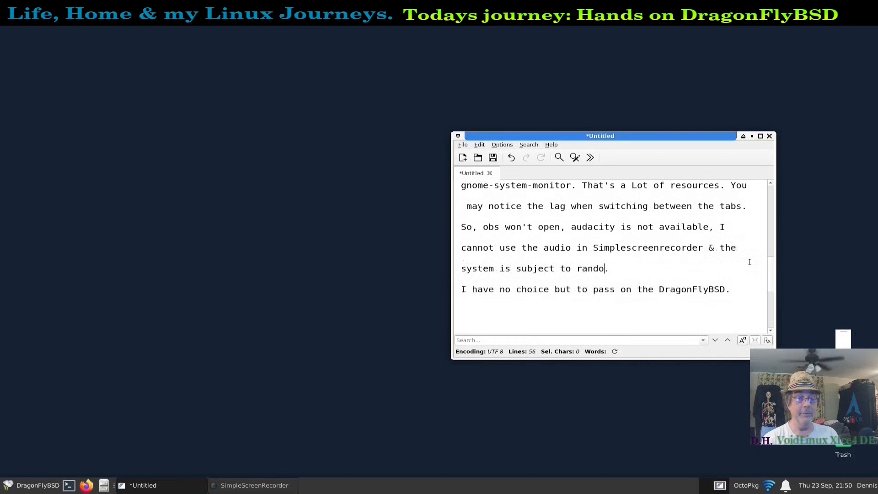
{"action": "type", "text": "m freezes"}
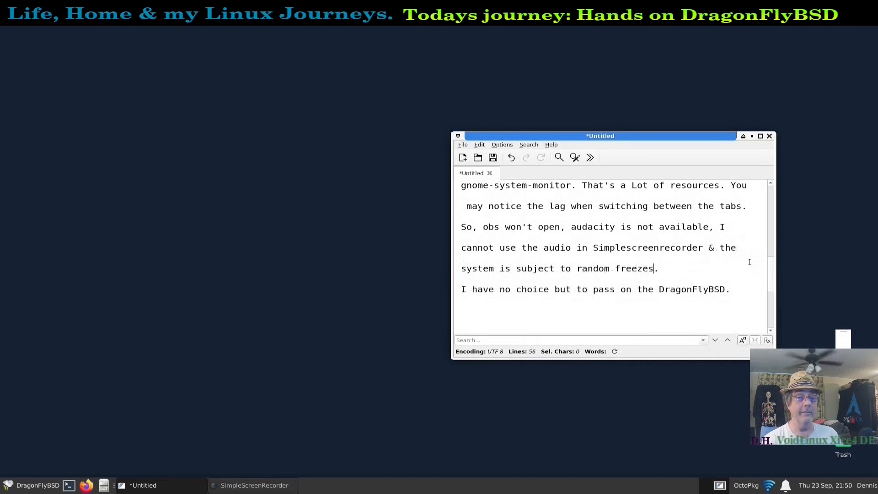
{"action": "mouse_move", "coordinate": [723, 265]}
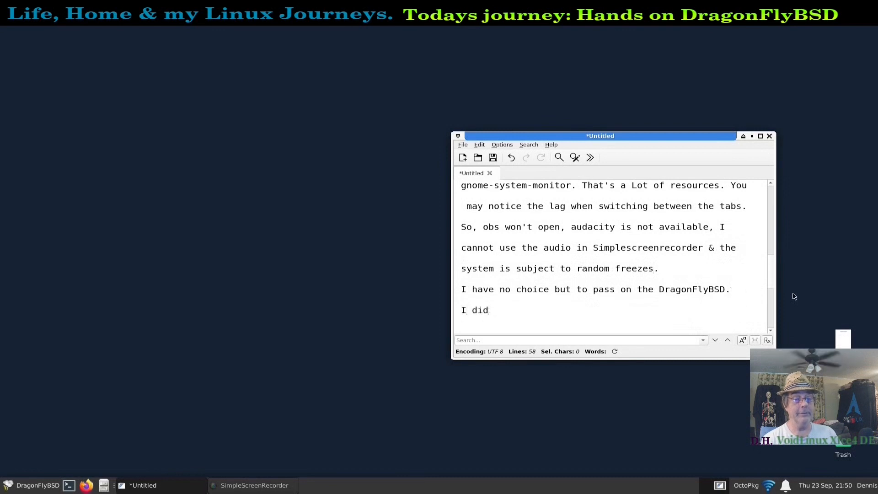
Step: Finish the sentence noting the try but that too many pieces (paper cuts) are missing
{"action": "type", "text": "try"}
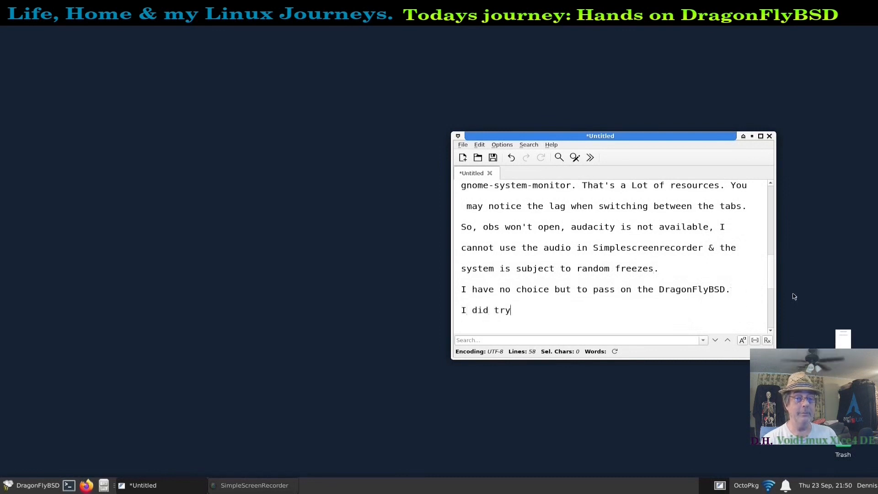
{"action": "type", "text": "but too"}
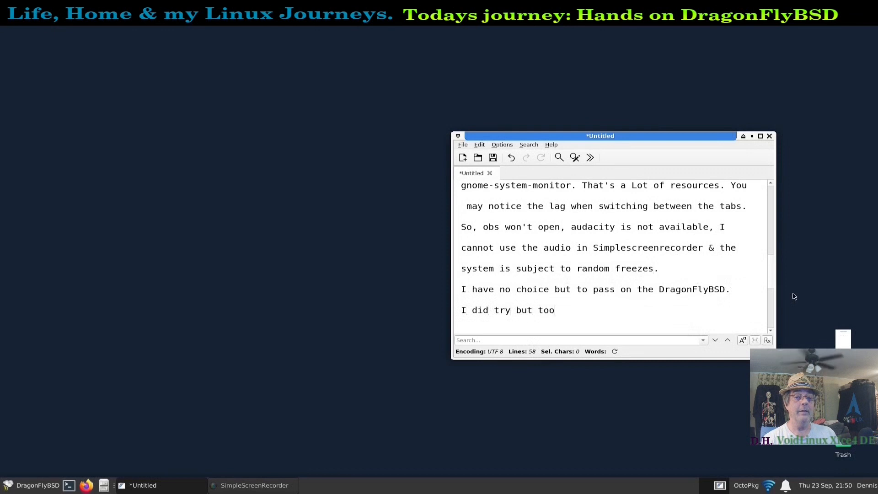
{"action": "type", "text": "many piec"}
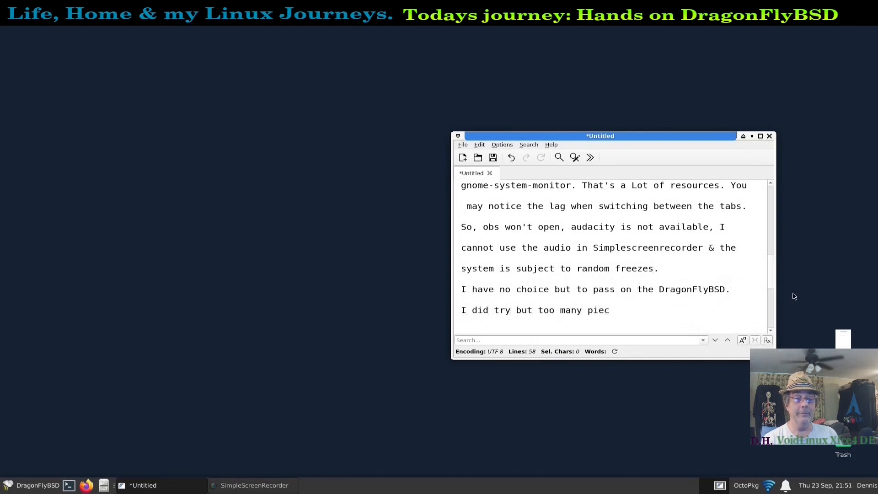
{"action": "type", "text": "es (p"}
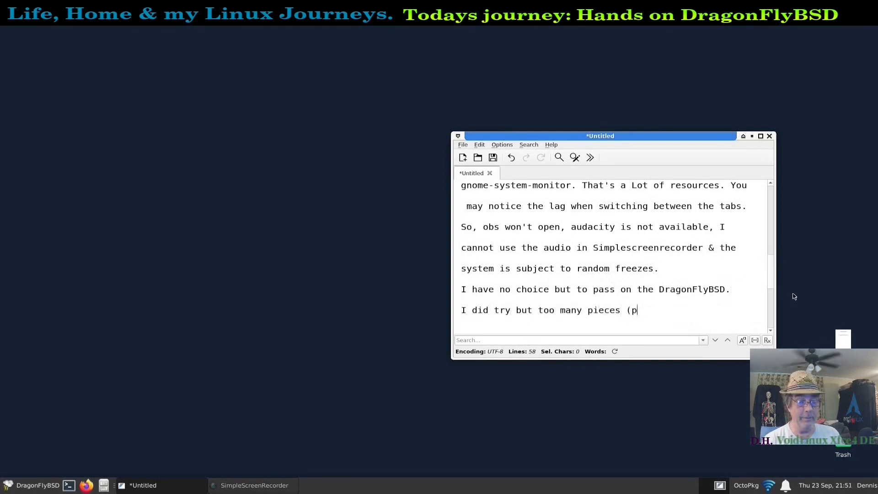
{"action": "type", "text": "aper cuts)"}
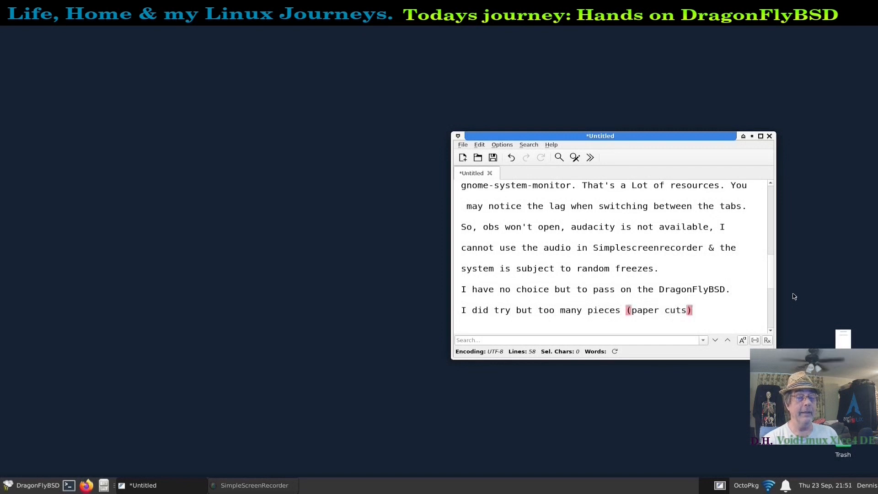
{"action": "type", "text": "ate m"}
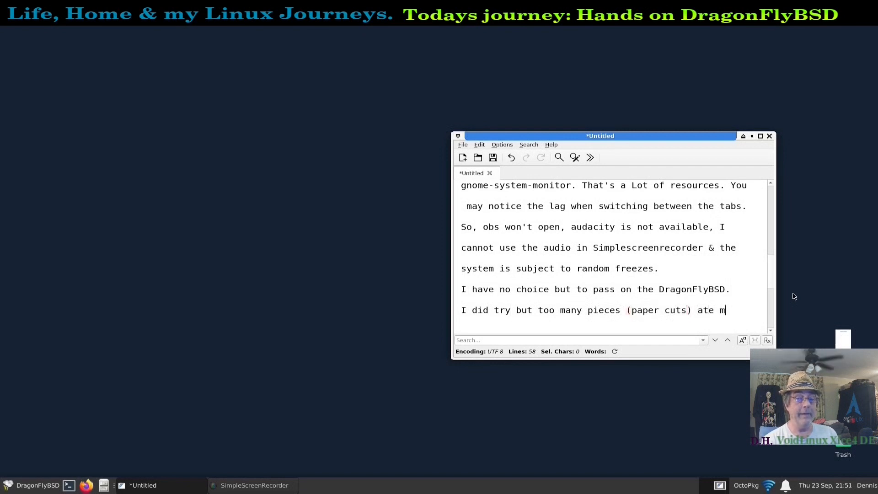
{"action": "type", "text": "issing."}
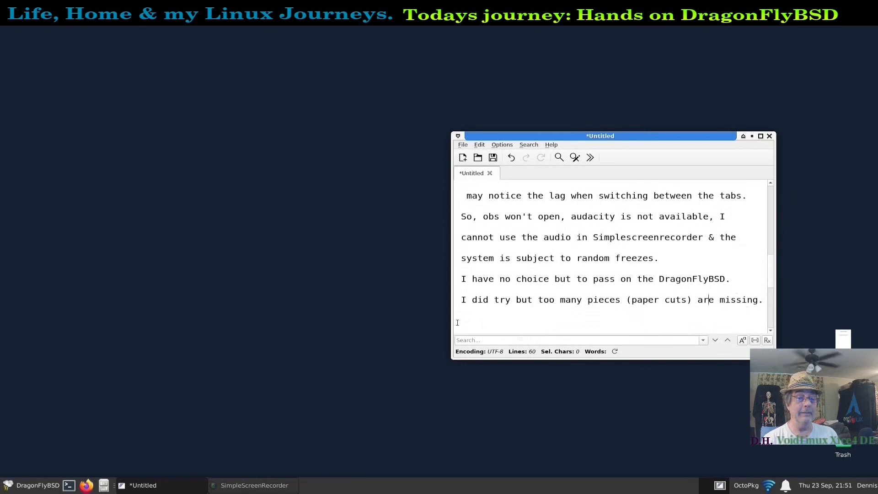
{"action": "mouse_move", "coordinate": [542, 435]}
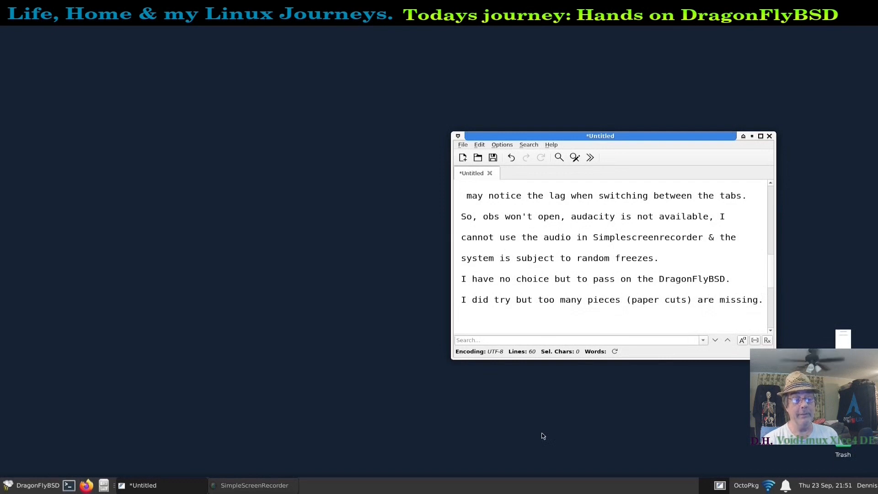
Step: Add the line 'So for now I try GhostBSD on this machine'
{"action": "type", "text": "So"}
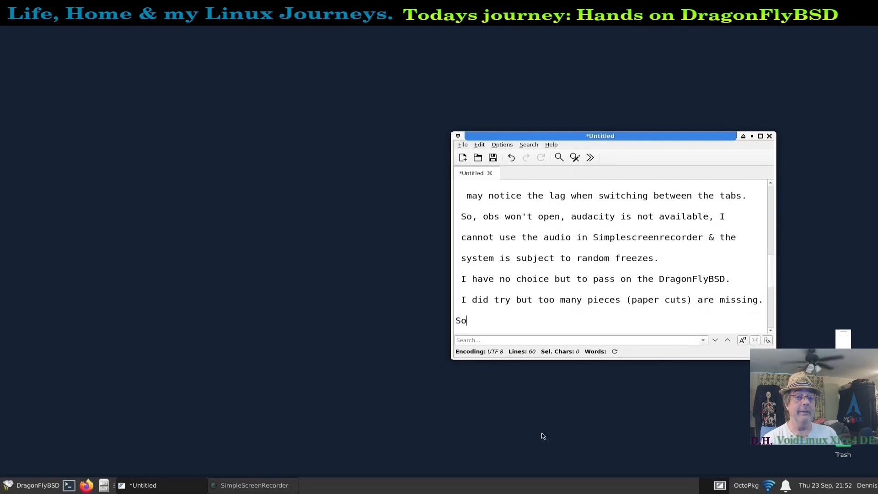
{"action": "type", "text": "for now"}
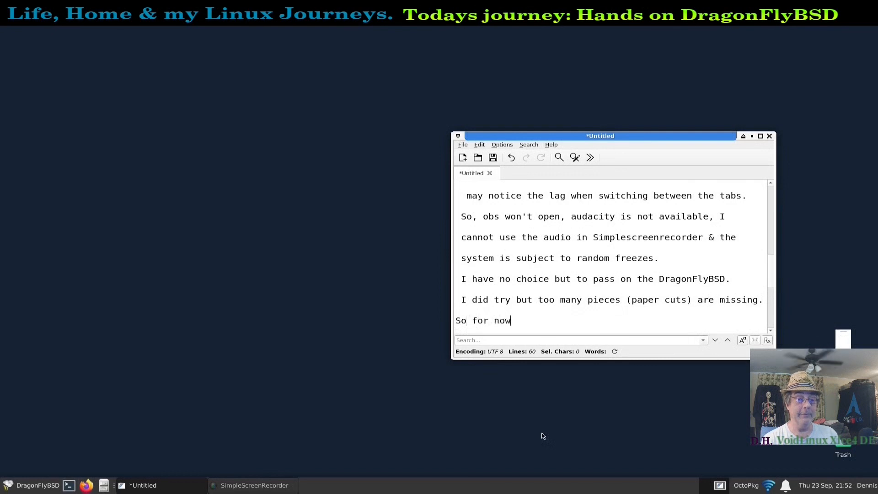
{"action": "type", "text": "I try"}
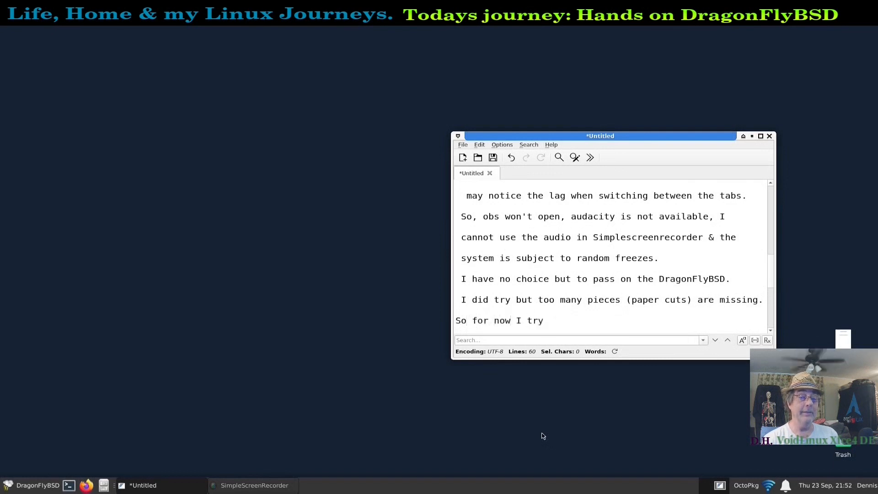
{"action": "type", "text": "Ghost"}
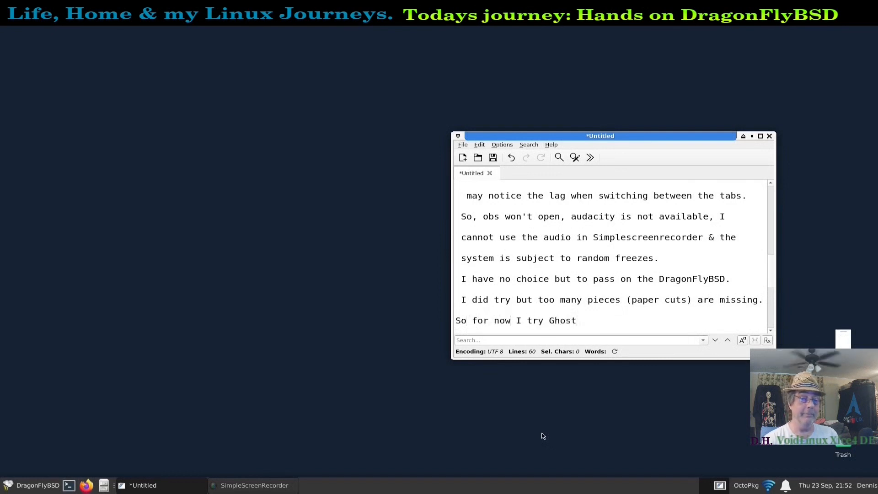
{"action": "type", "text": "BSD on th"}
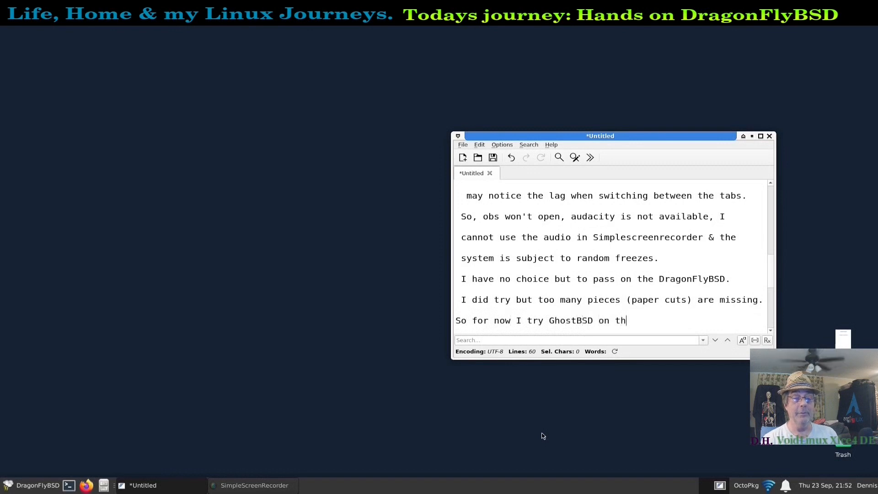
{"action": "type", "text": "is machine."}
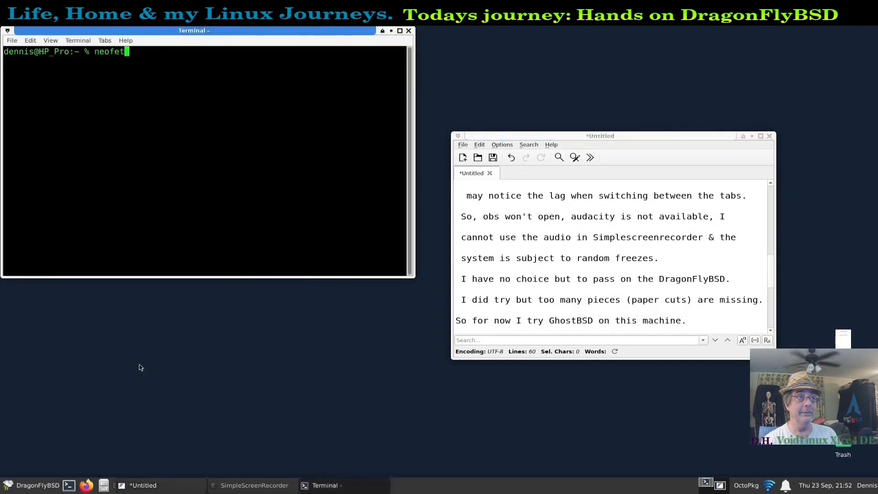
Step: Run neofetch and start the 'HP Pro' heading in the notes for its CPU and GPU lines
{"action": "key", "text": "Return"}
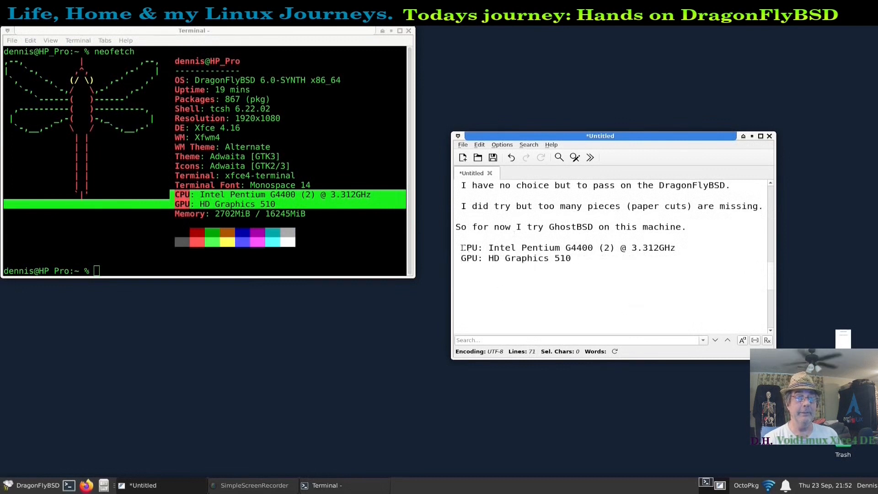
{"action": "type", "text": "HP"}
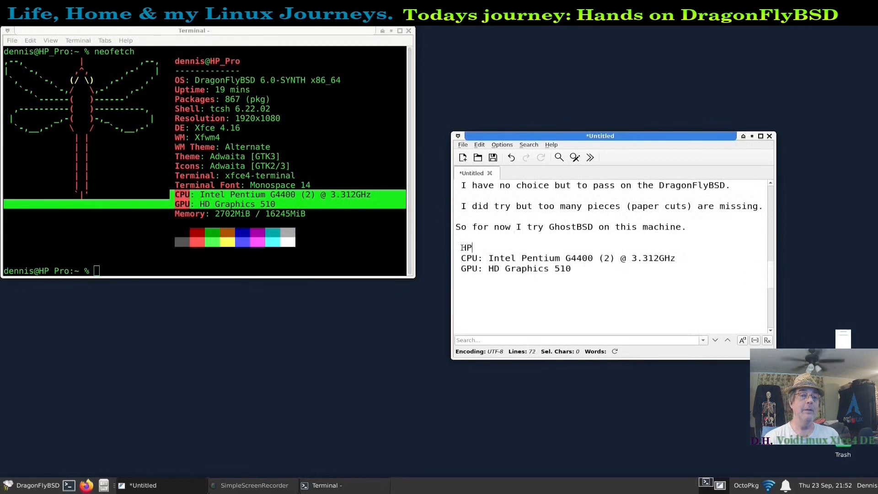
{"action": "type", "text": "Pro"}
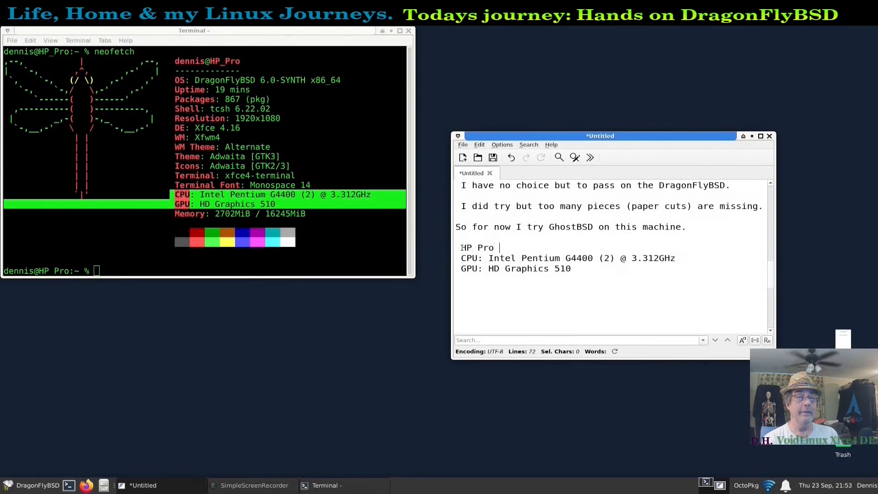
Step: Complete the 'HP Pro G400' heading, save the notes as General Notes in Documents, and load the USBs note
{"action": "type", "text": "G400"}
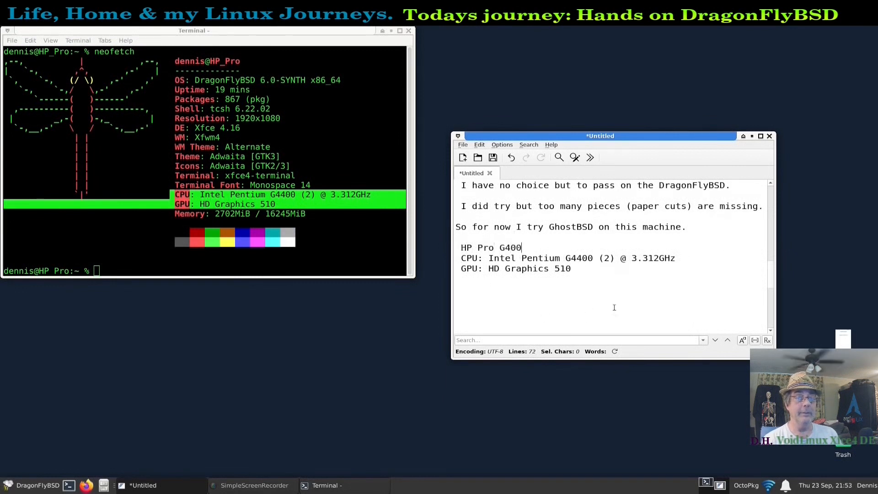
{"action": "left_click", "coordinate": [492, 157]}
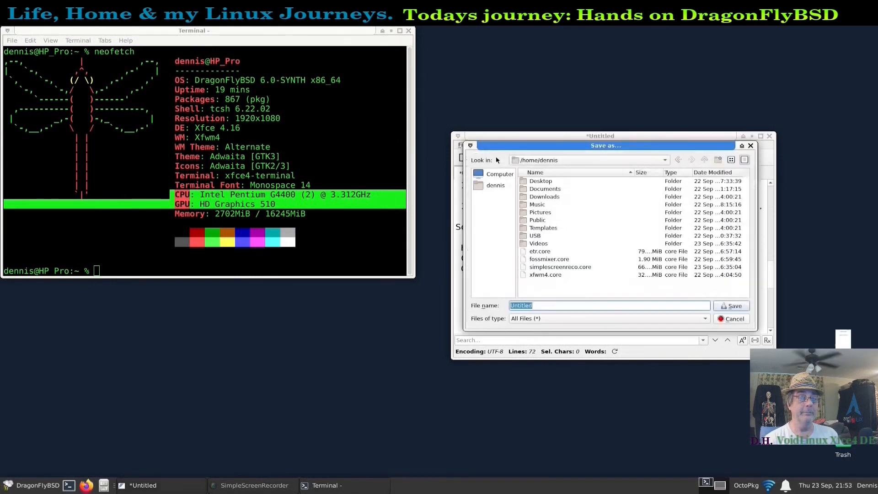
{"action": "double_click", "coordinate": [545, 188]}
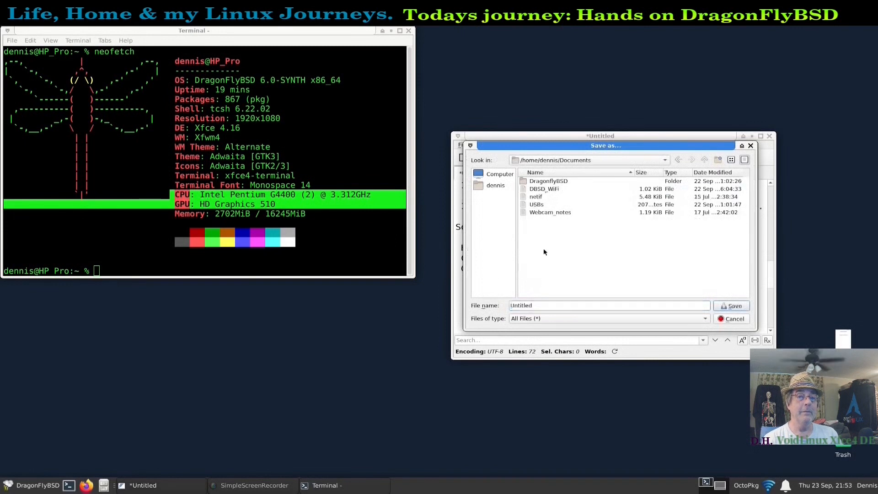
{"action": "double_click", "coordinate": [548, 181]}
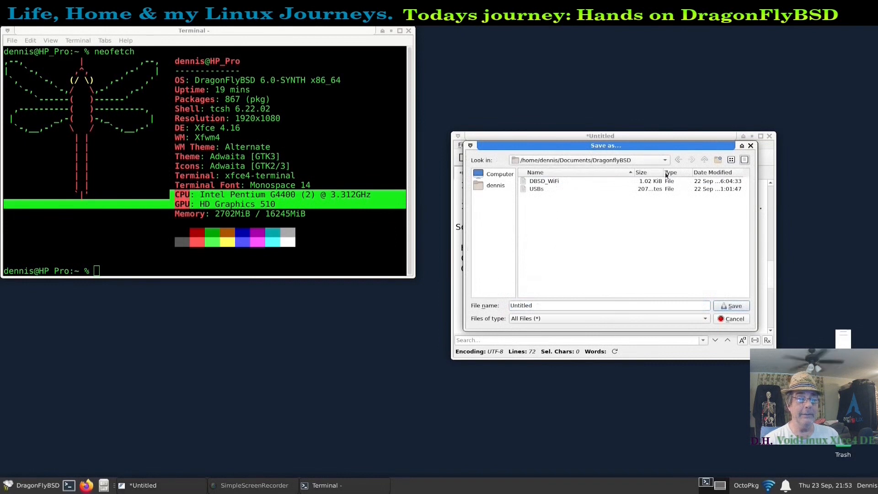
{"action": "left_click", "coordinate": [704, 159]}
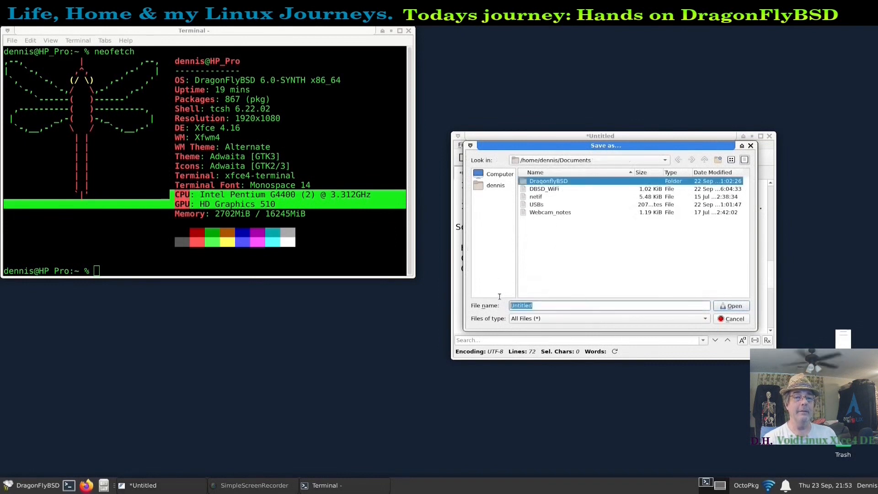
{"action": "type", "text": "General"}
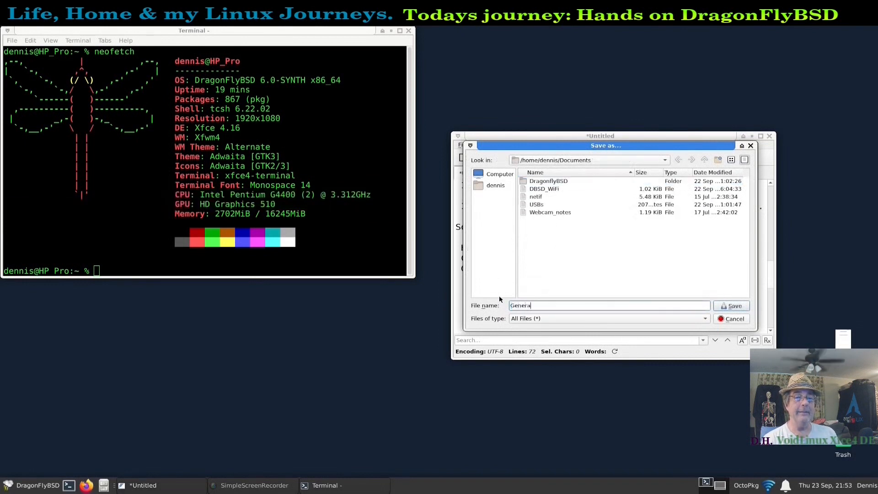
{"action": "type", "text": "Notes"}
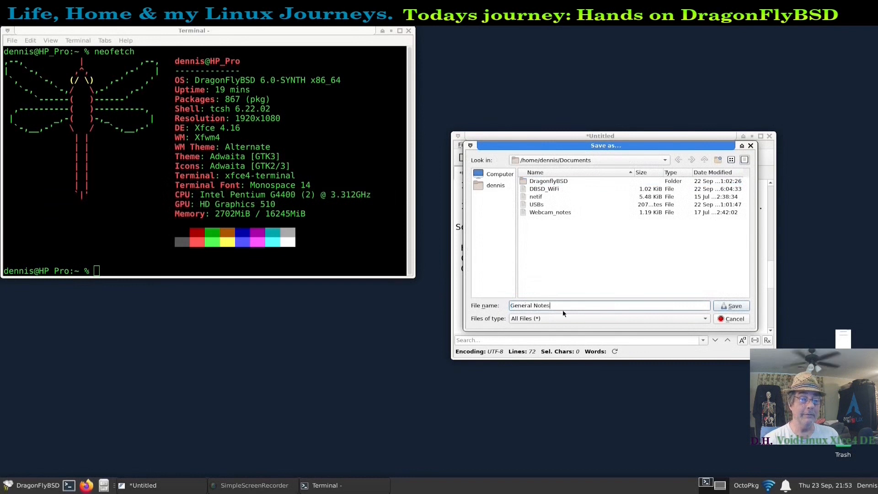
{"action": "left_click", "coordinate": [733, 306]}
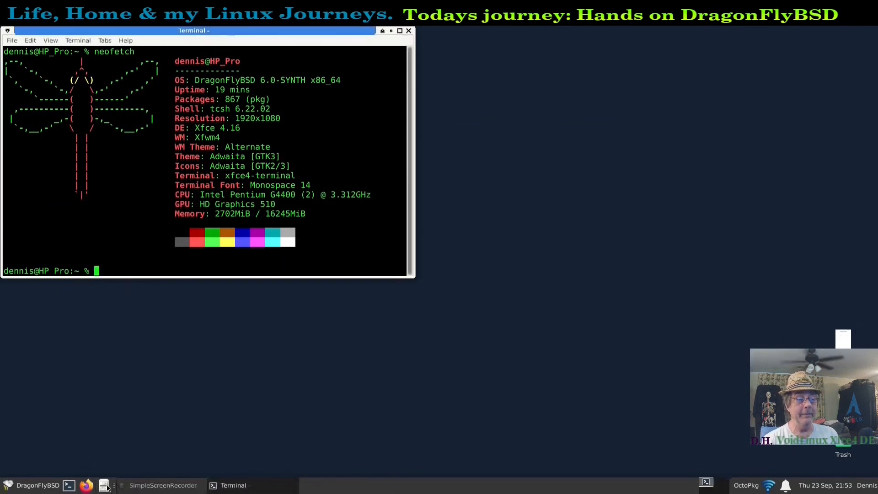
{"action": "left_click", "coordinate": [104, 485]}
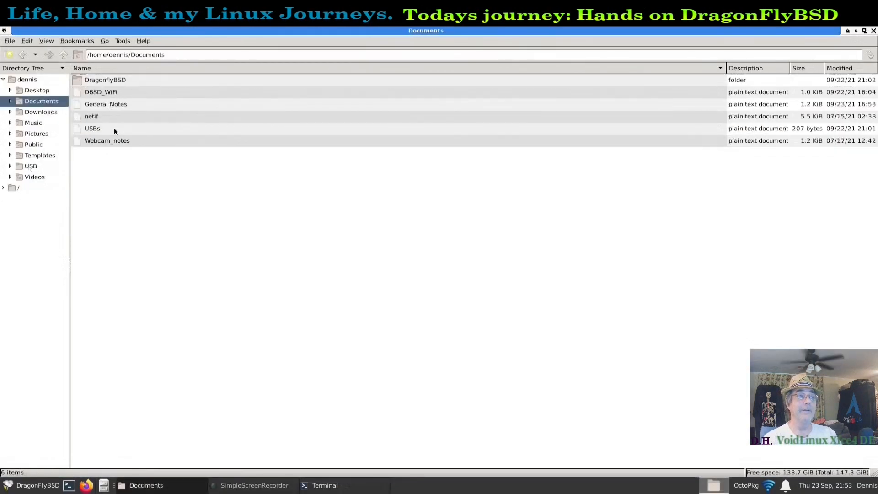
{"action": "double_click", "coordinate": [92, 128]}
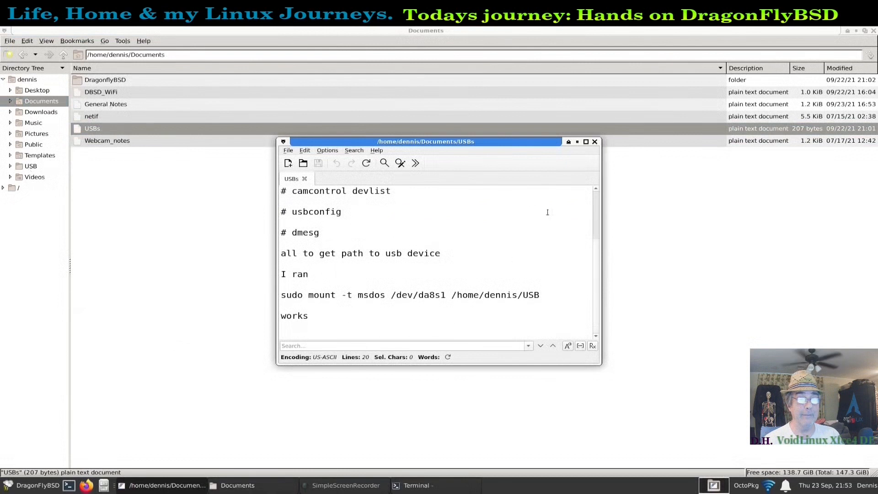
Step: Copy the Documents note files into DragonflyBSD, confirming replacement of the existing DBSD_WiFi
{"action": "left_click", "coordinate": [577, 141]}
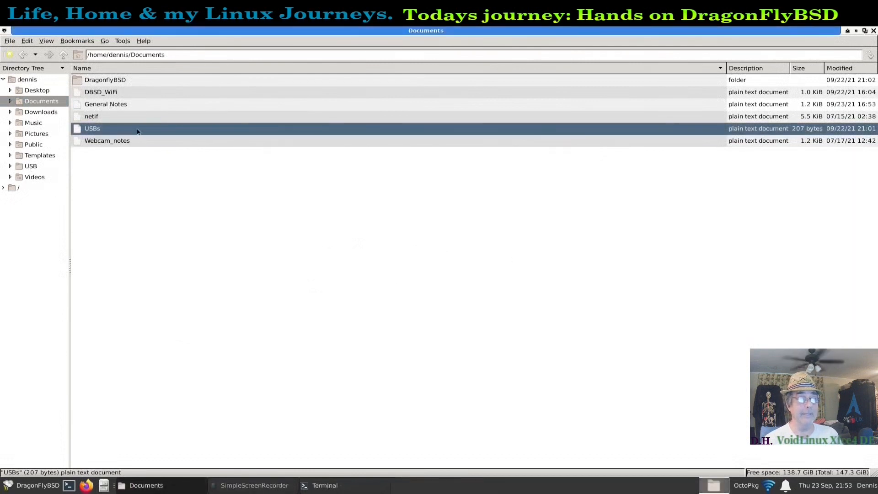
{"action": "left_click", "coordinate": [106, 104]}
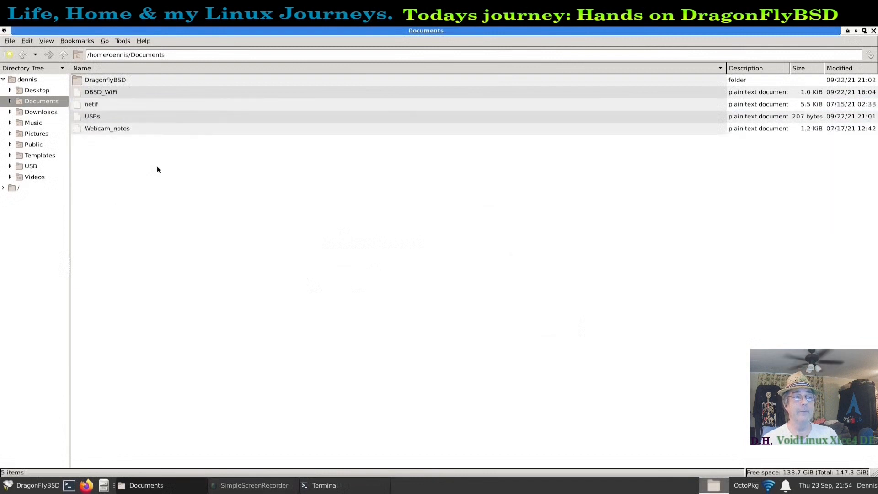
{"action": "left_click", "coordinate": [27, 40]}
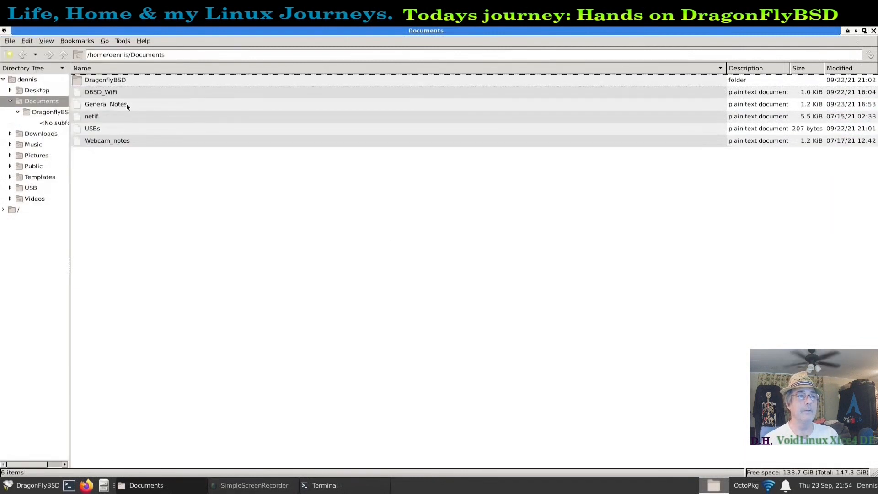
{"action": "mouse_move", "coordinate": [108, 110]}
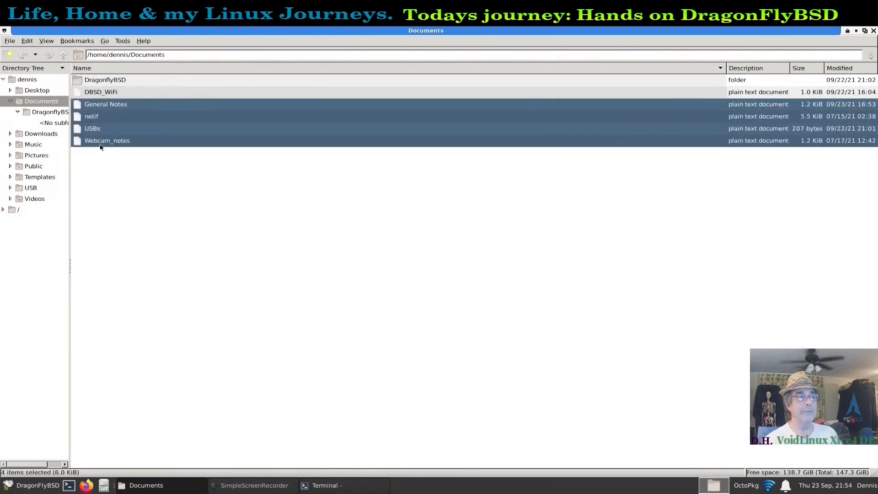
{"action": "right_click", "coordinate": [107, 140]}
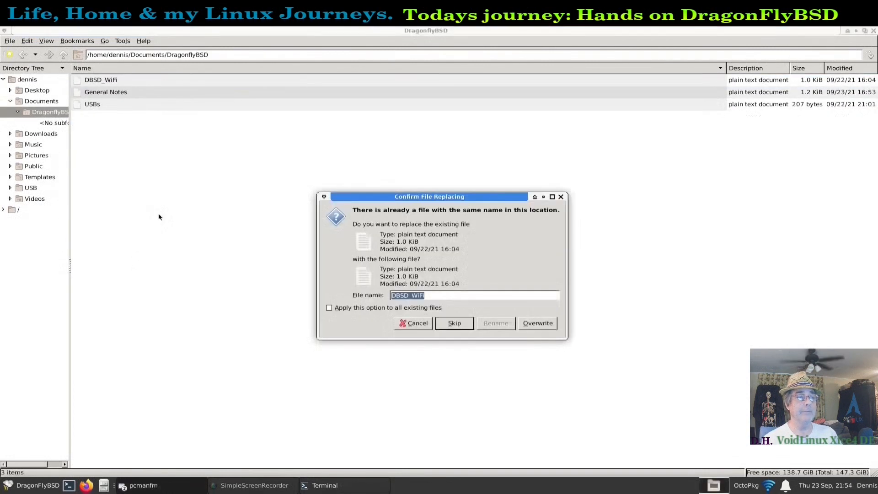
{"action": "left_click", "coordinate": [454, 322]}
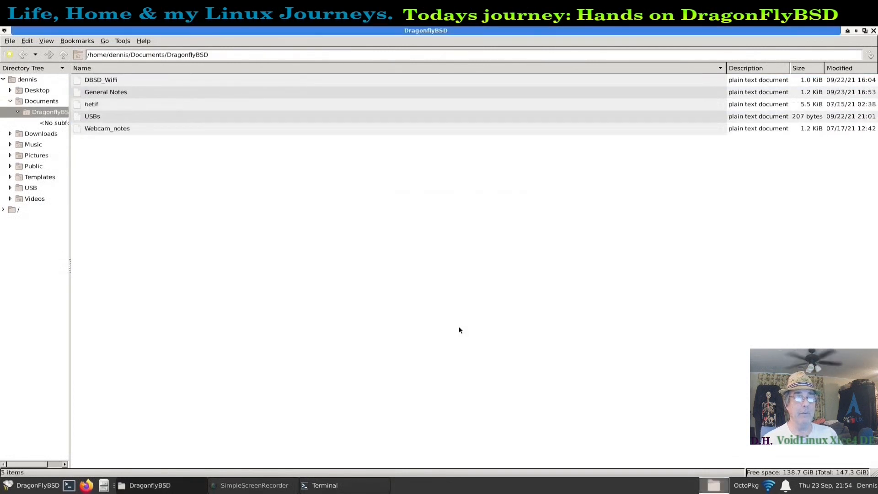
Step: Load the USBs note from DragonflyBSD and select its whole sudo mount command line
{"action": "double_click", "coordinate": [92, 116]}
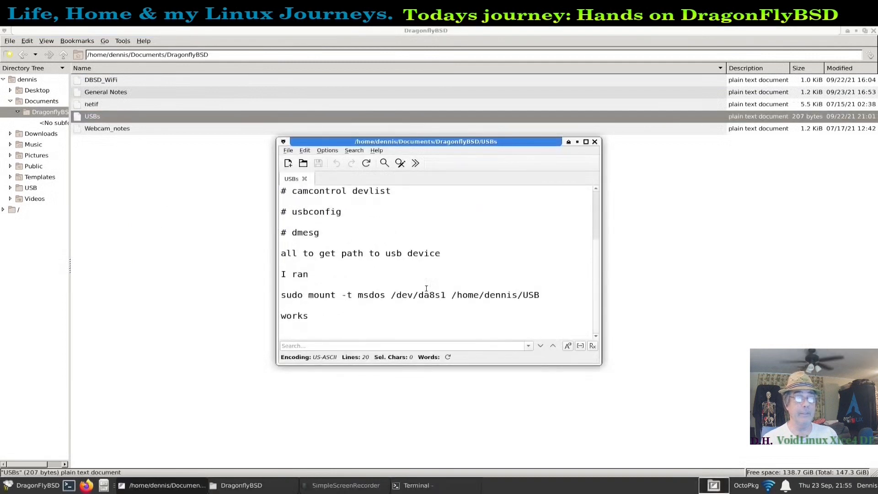
{"action": "triple_click", "coordinate": [409, 294]}
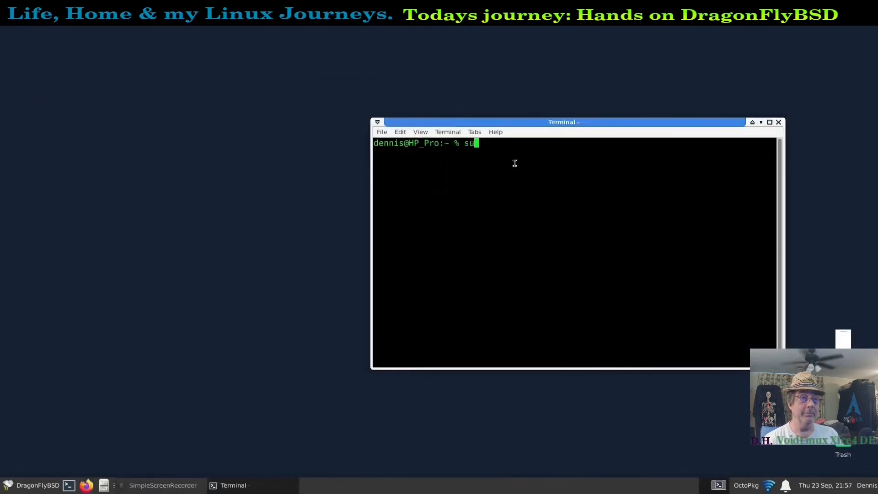
Step: Run 'sudo camcontrol devlist' repeatedly until the thumb drive shows up as da8
{"action": "type", "text": "do camcont"}
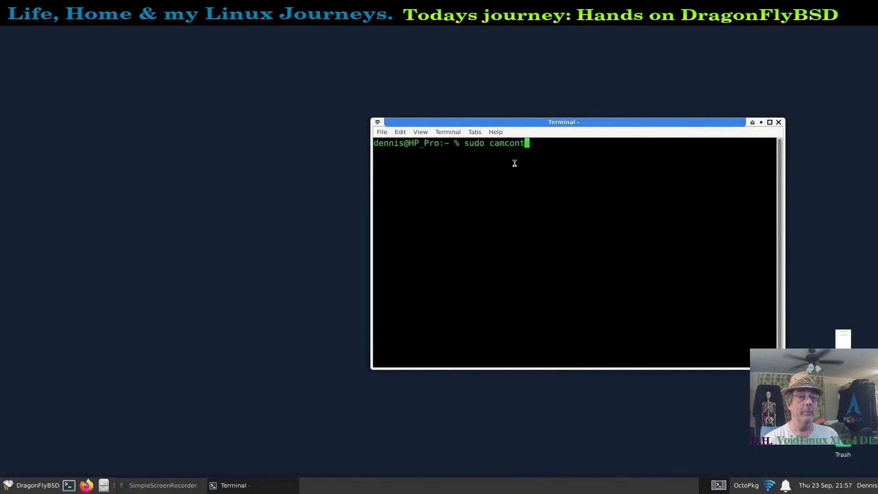
{"action": "type", "text": "rol devlis"}
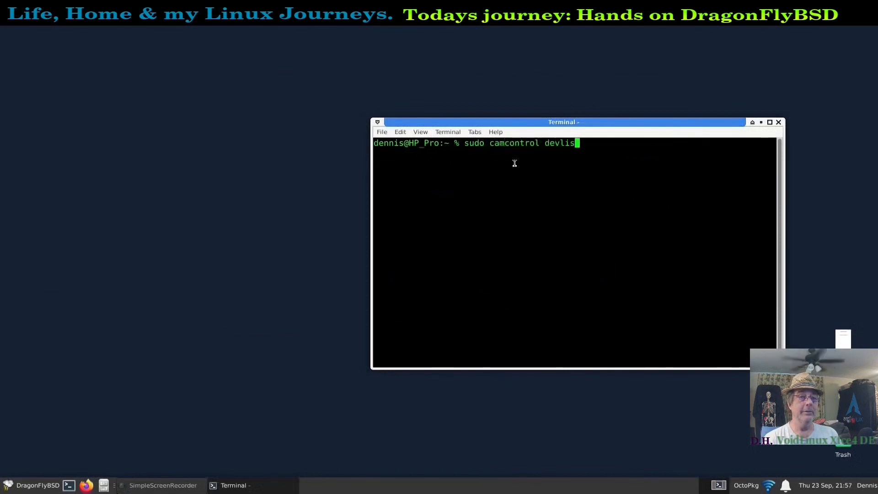
{"action": "key", "text": "Return"}
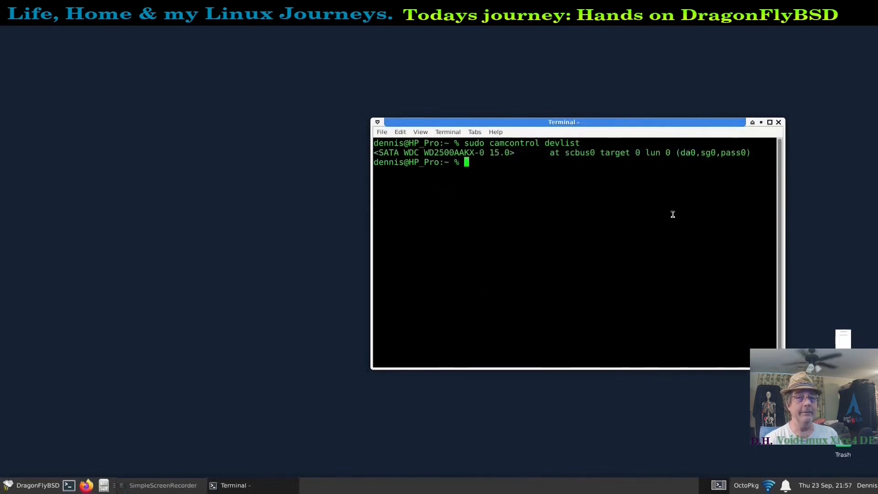
{"action": "mouse_move", "coordinate": [542, 195]}
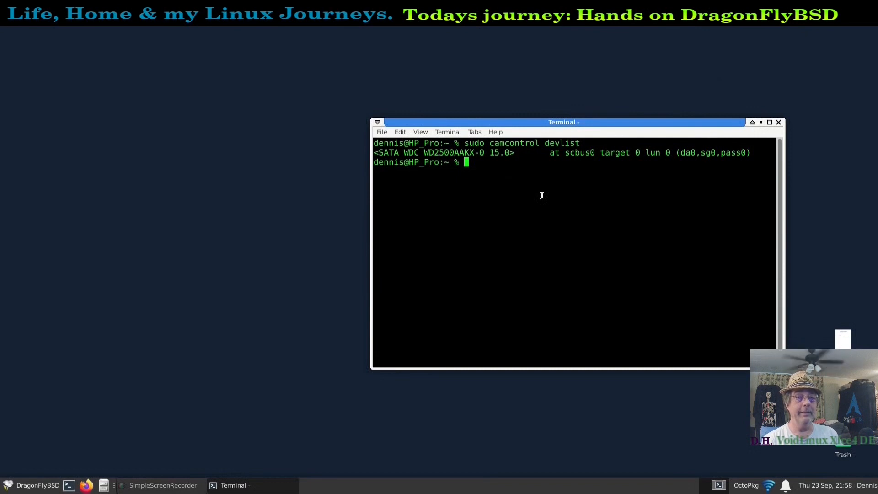
{"action": "right_click", "coordinate": [480, 168]}
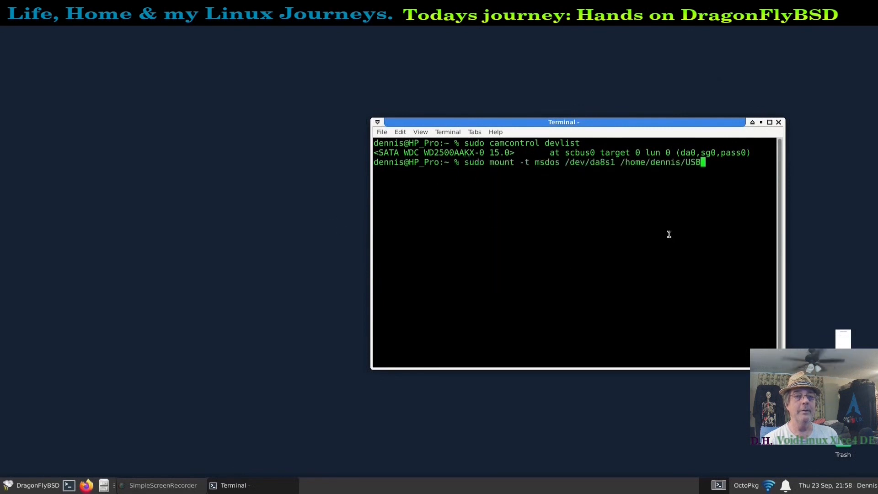
{"action": "key", "text": "BackSpace"}
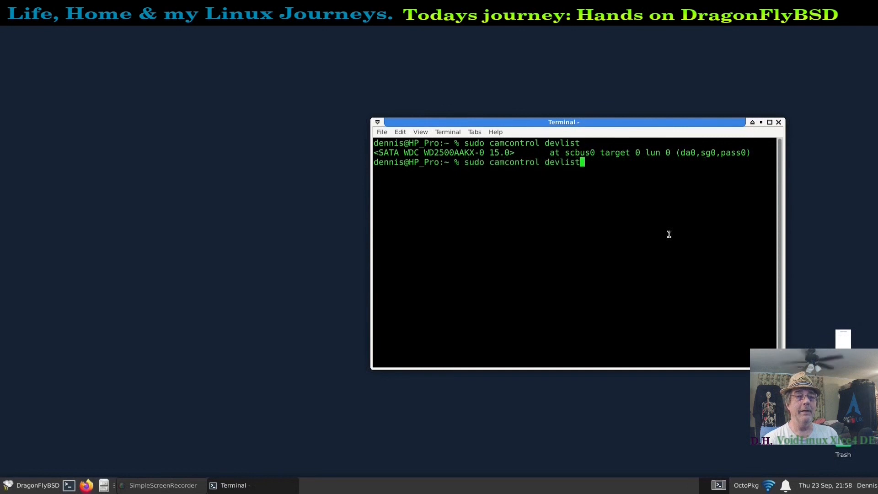
{"action": "key", "text": "Return"}
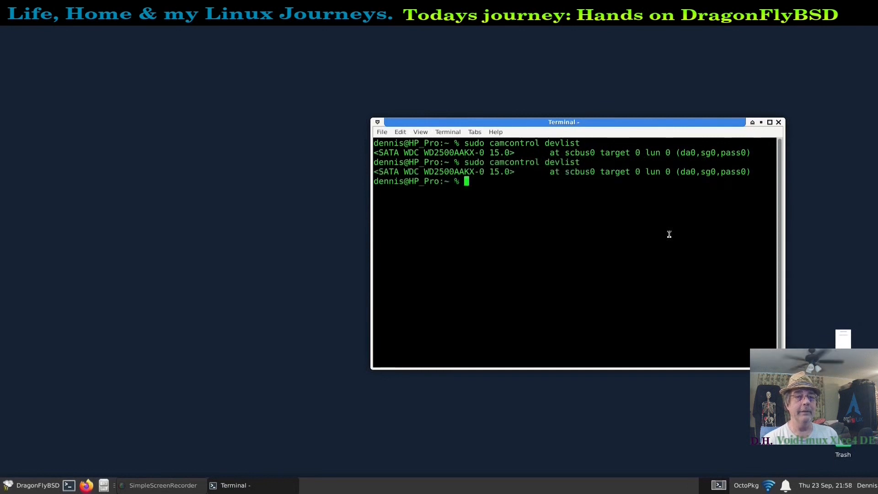
{"action": "key", "text": "Return"}
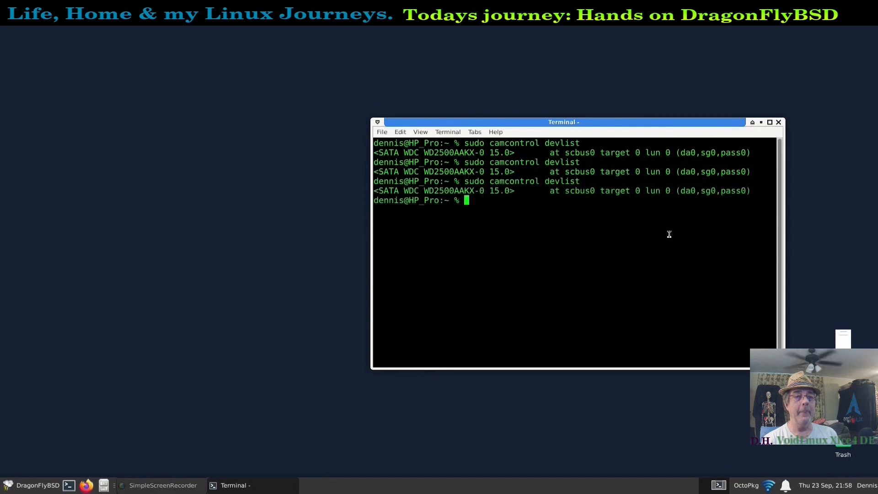
{"action": "key", "text": "Return"}
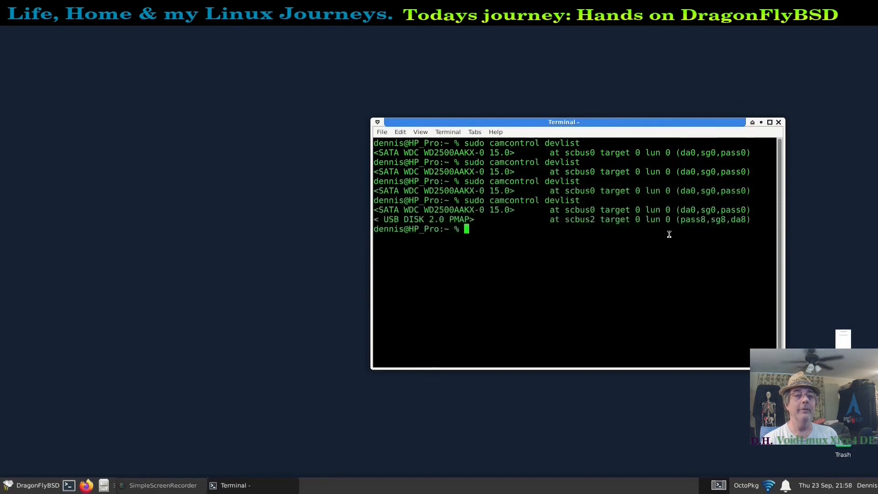
{"action": "mouse_move", "coordinate": [726, 219]}
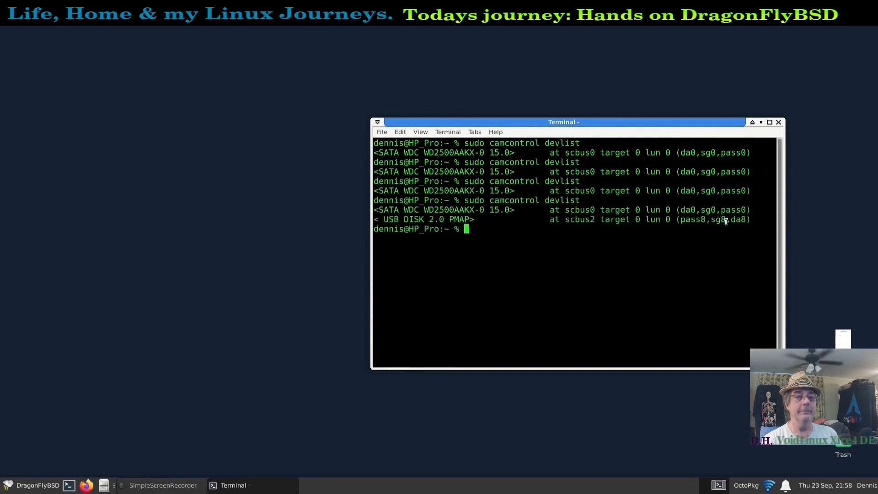
Step: Mount the drive with 'sudo mount -t msdos /dev/da8s1 /home/dennis/USB'
{"action": "double_click", "coordinate": [735, 219]}
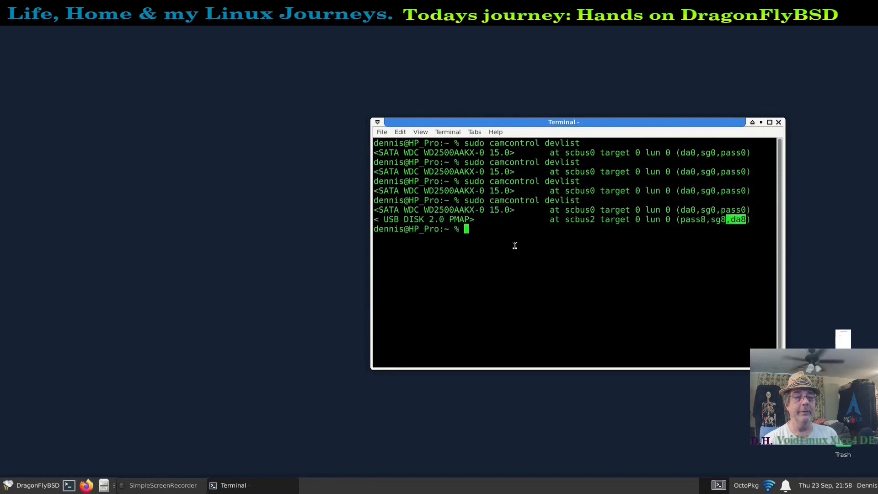
{"action": "type", "text": "sudo mount -t msdos /dev/da8s1 /home/dennis/USB"}
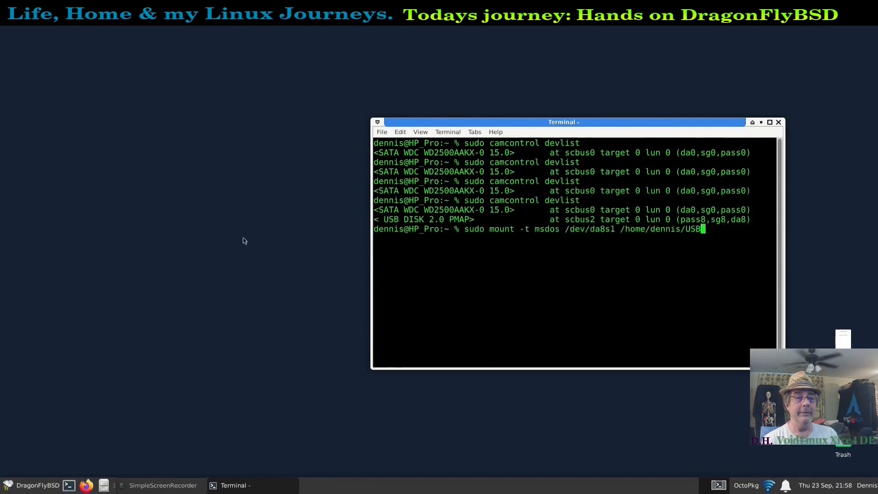
{"action": "key", "text": "Return"}
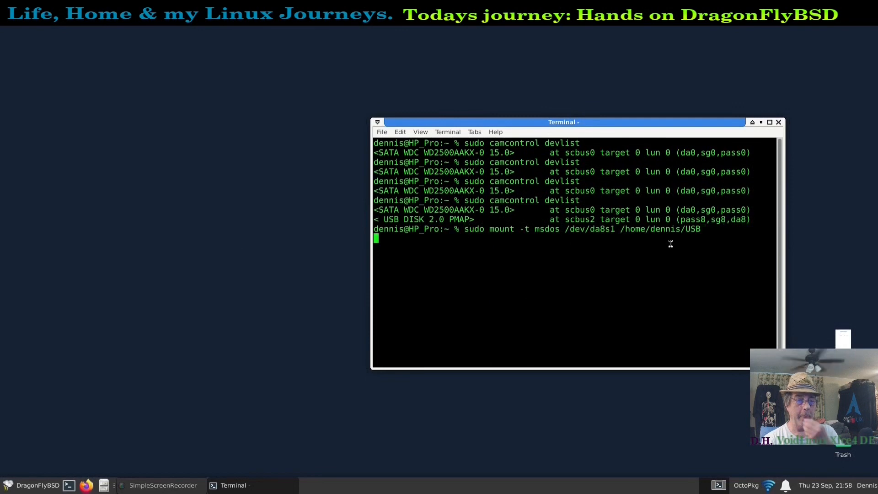
{"action": "key", "text": "Return"}
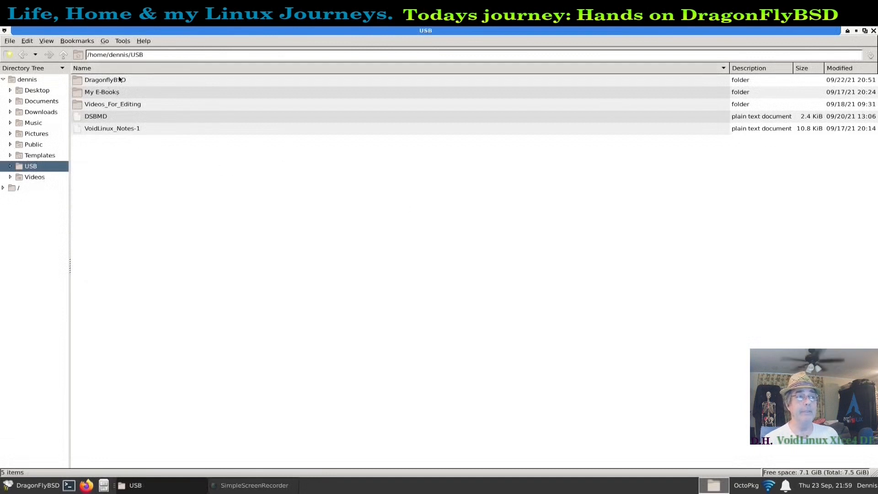
Step: Go into the DragonflyBSD notes folder inside Documents
{"action": "double_click", "coordinate": [104, 80]}
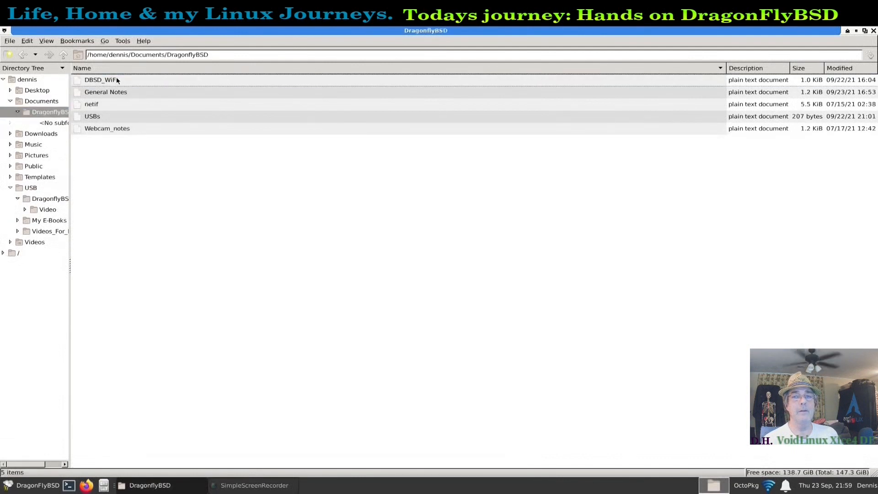
Step: Load General Notes for editing and position at the end, erasing a stray 'So'
{"action": "double_click", "coordinate": [105, 91]}
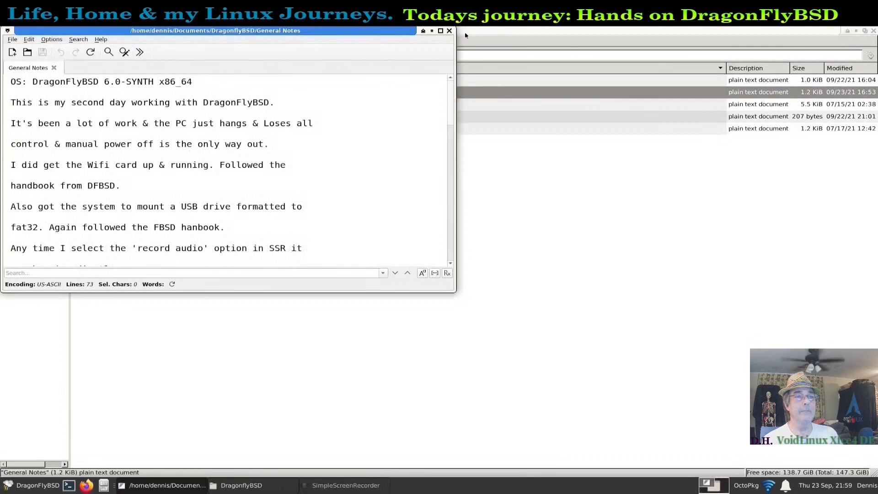
{"action": "left_click", "coordinate": [441, 30]}
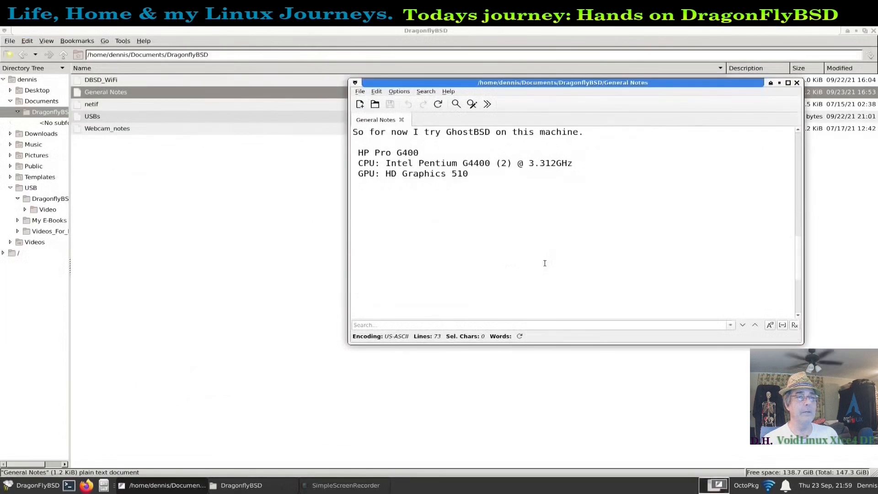
{"action": "type", "text": "So"}
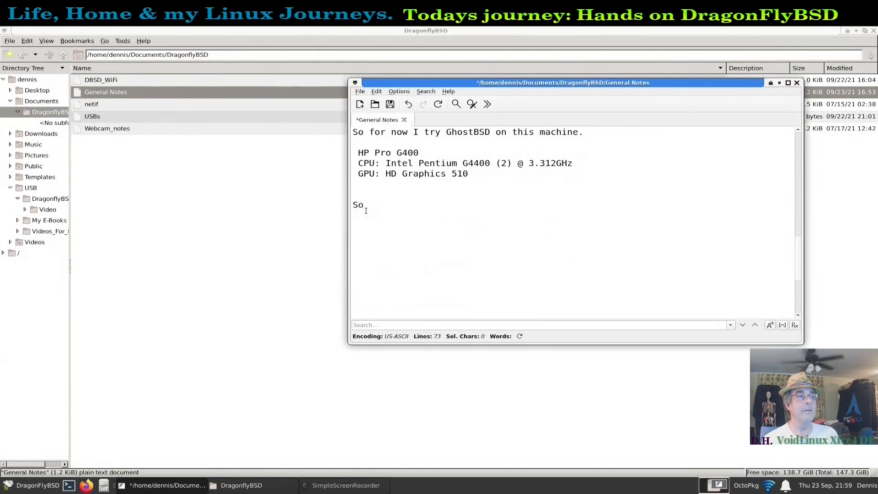
{"action": "key", "text": "BackSpace"}
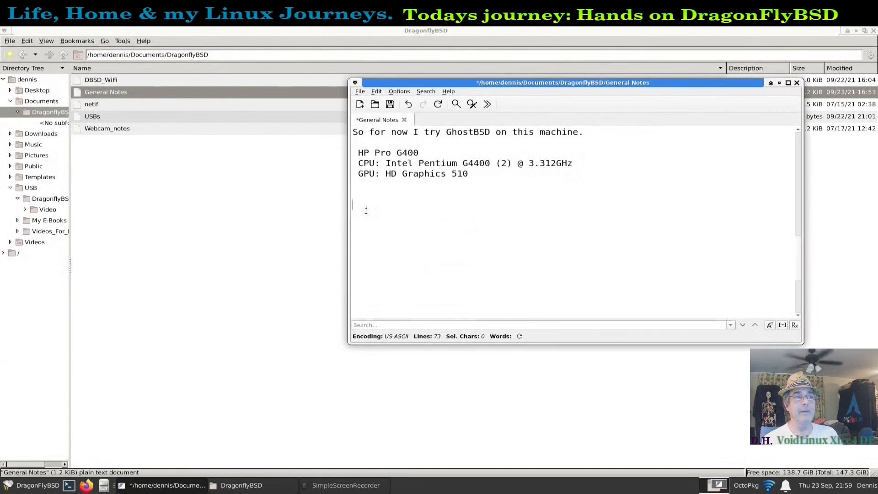
Step: Write that a thumb drive is now mounted and recording stops to edit on another machine with audio dubbed in
{"action": "type", "text": "Now I have m"}
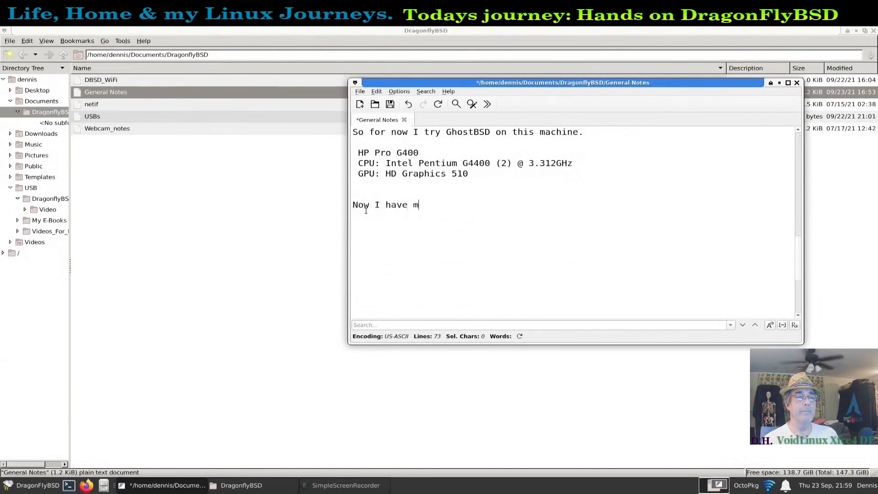
{"action": "type", "text": "ounted a thu"}
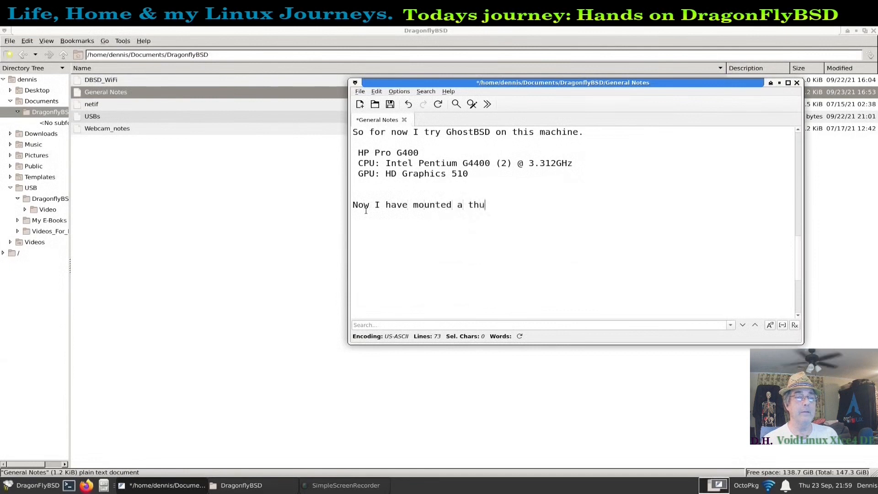
{"action": "type", "text": "mb drive"}
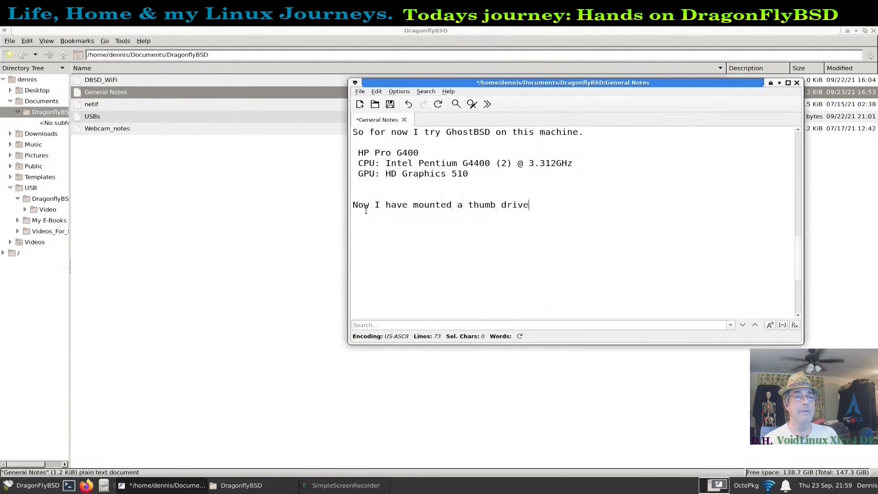
{"action": "type", "text": "& will s"}
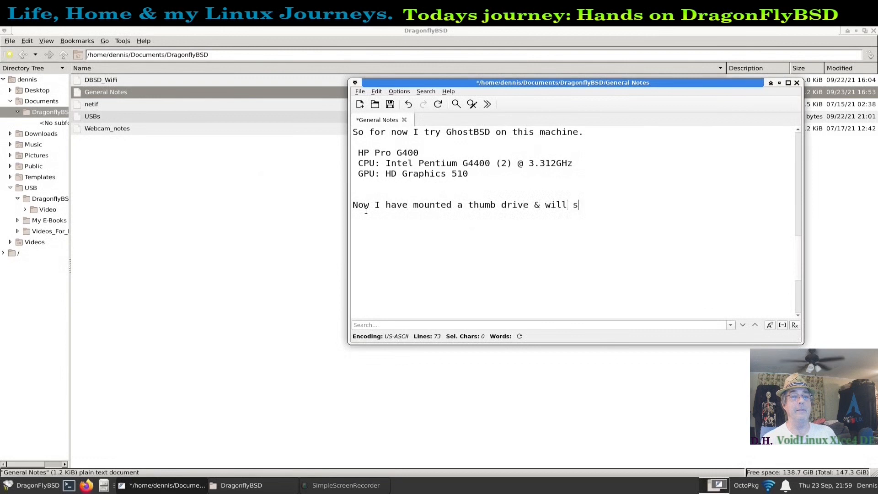
{"action": "type", "text": "top recordi"}
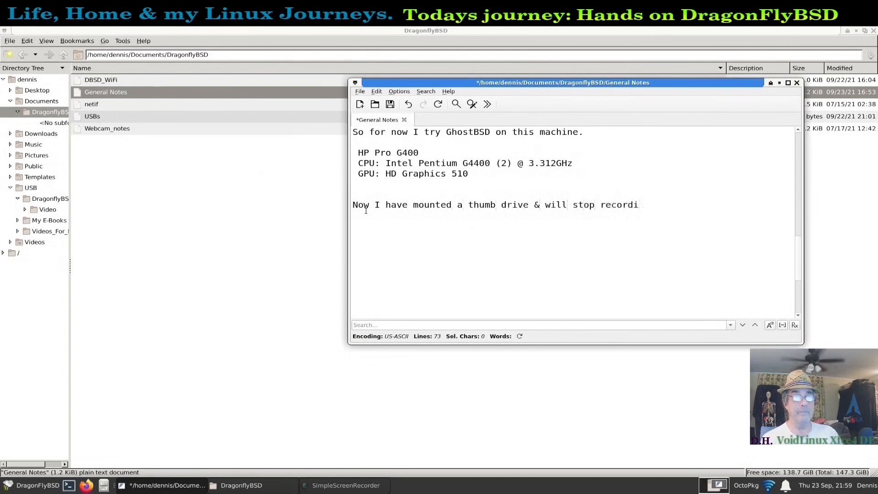
{"action": "type", "text": "ng to edit"}
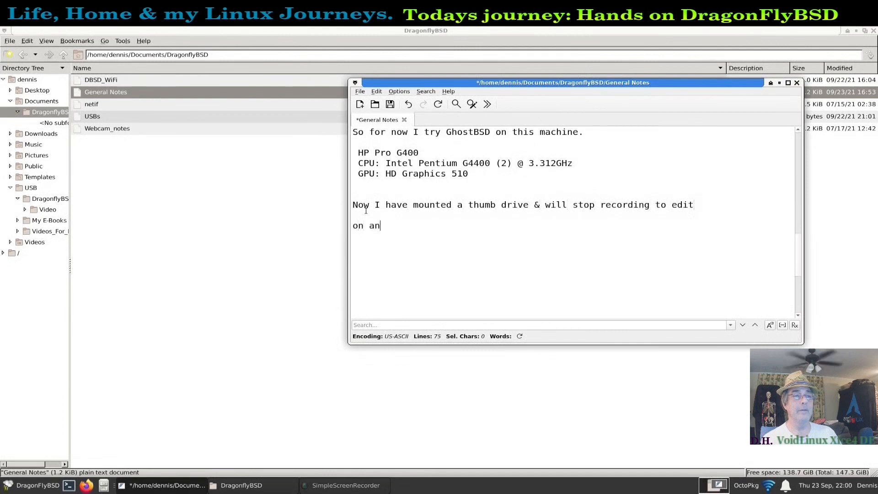
{"action": "type", "text": "other machine with a"}
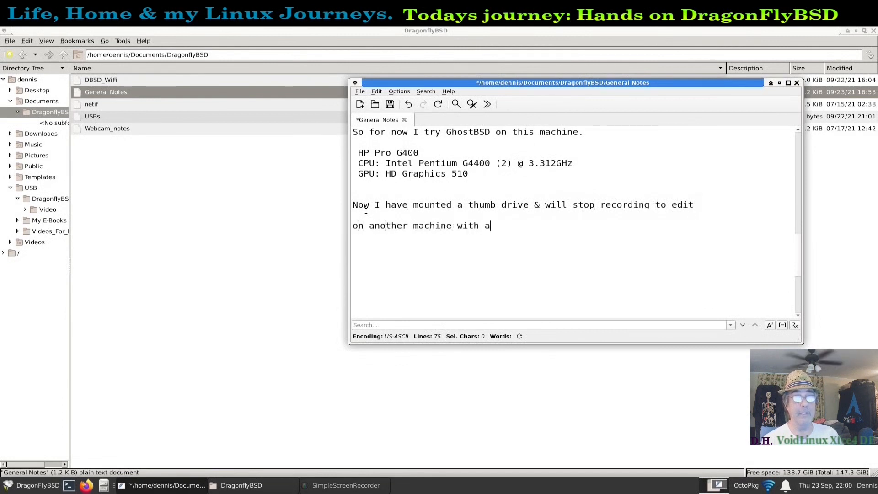
{"action": "type", "text": "udio"}
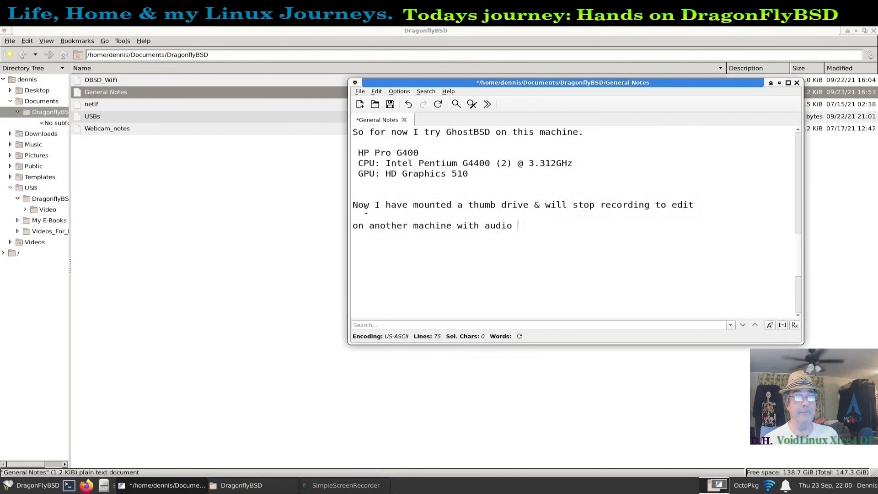
{"action": "type", "text": "dubbed in."}
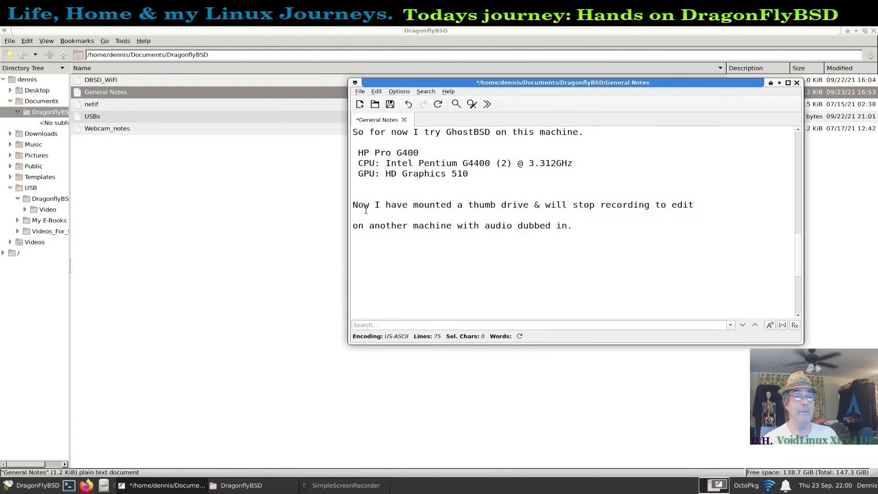
Step: Add the closing line 'I will save this file as well.'
{"action": "type", "text": "Th"}
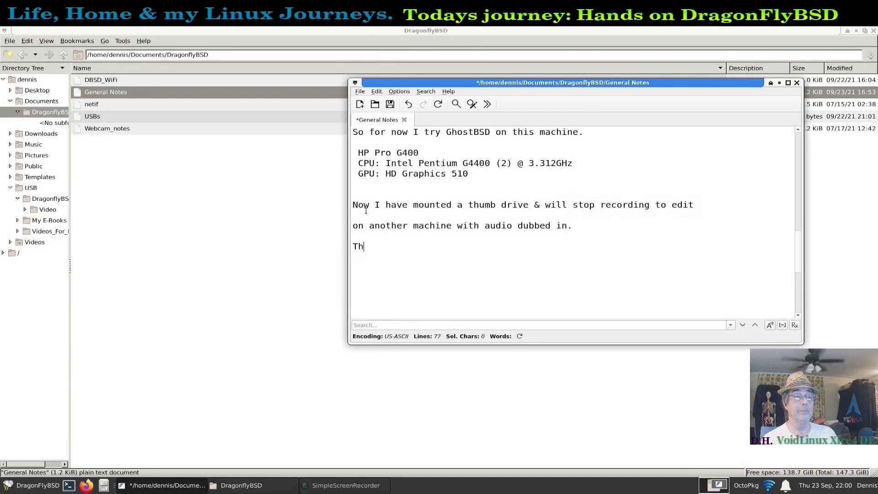
{"action": "key", "text": "BackSpace"}
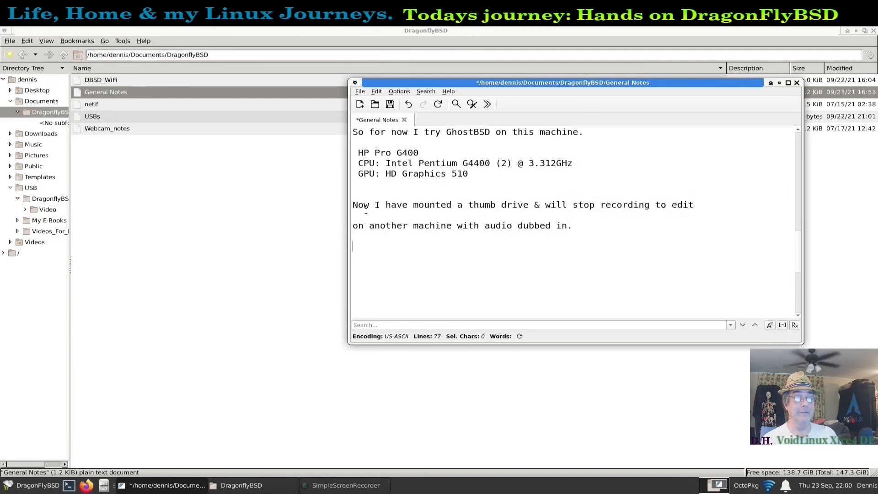
{"action": "type", "text": "I"}
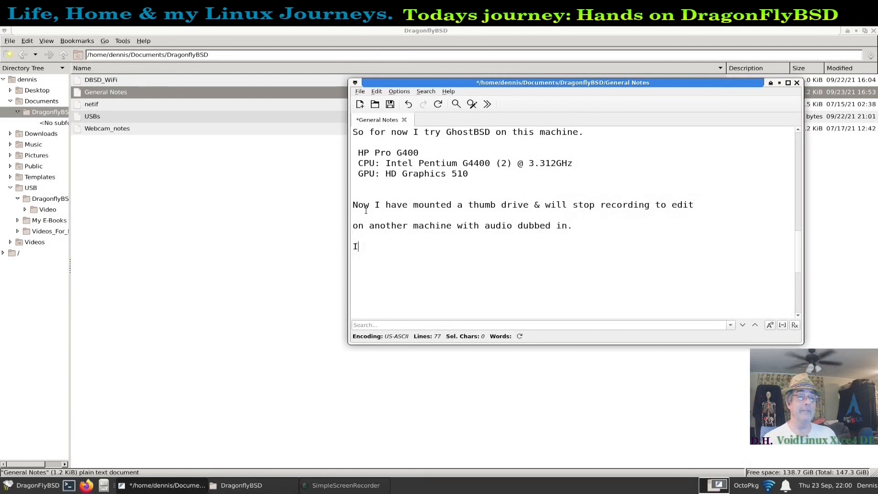
{"action": "type", "text": "will save this"}
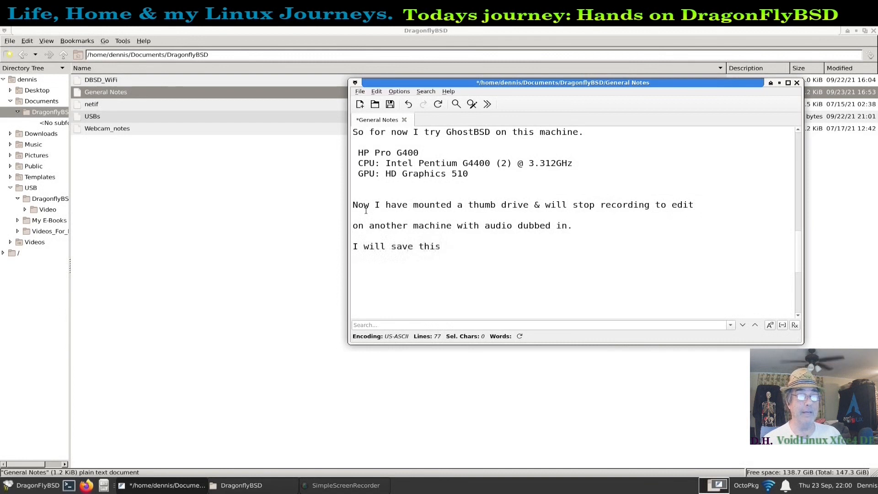
{"action": "type", "text": "file as wel"}
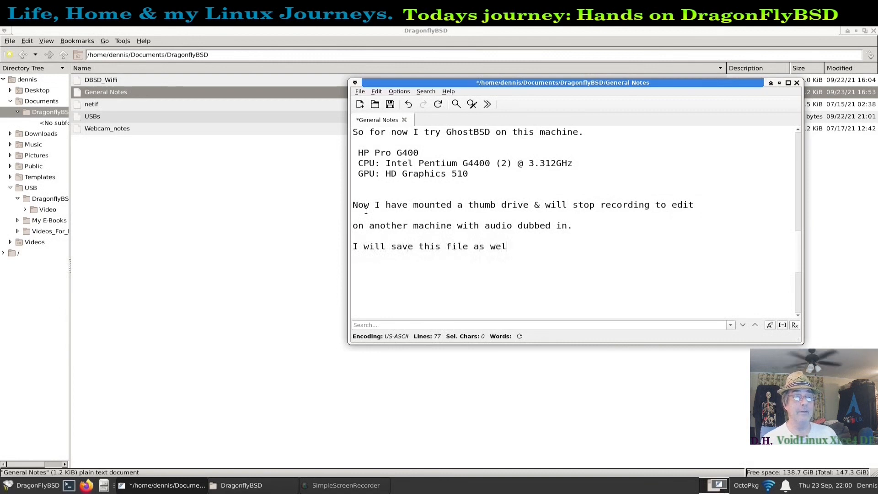
{"action": "type", "text": "l."}
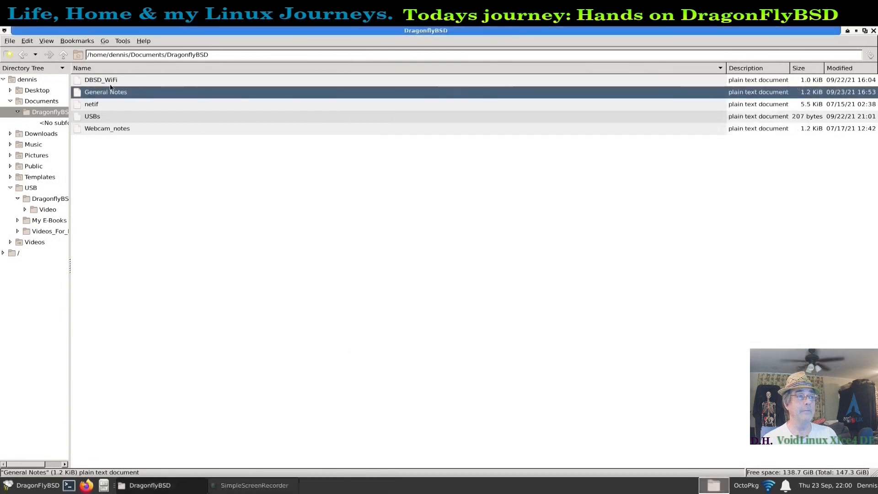
Step: Select all five notes from DBSD_WiFi onward and bring up their copy actions
{"action": "left_click", "coordinate": [101, 80]}
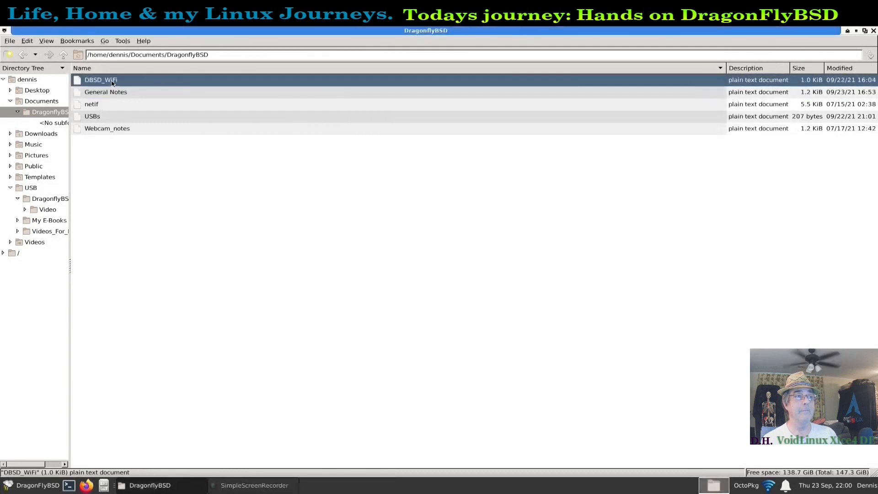
{"action": "right_click", "coordinate": [111, 118]}
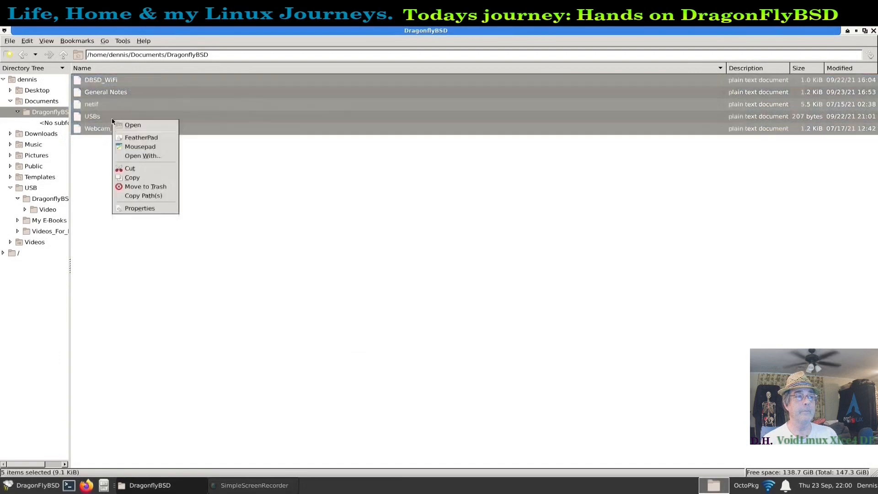